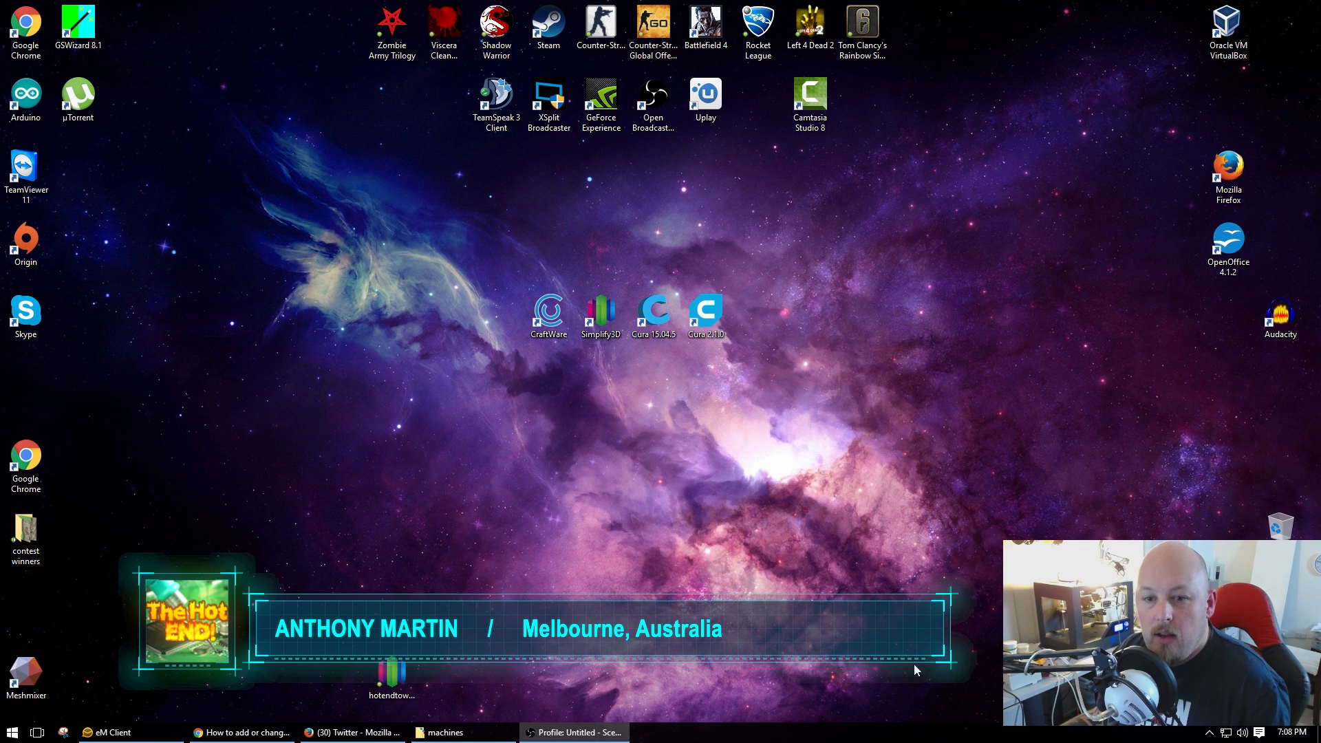
mouse_move(915, 575)
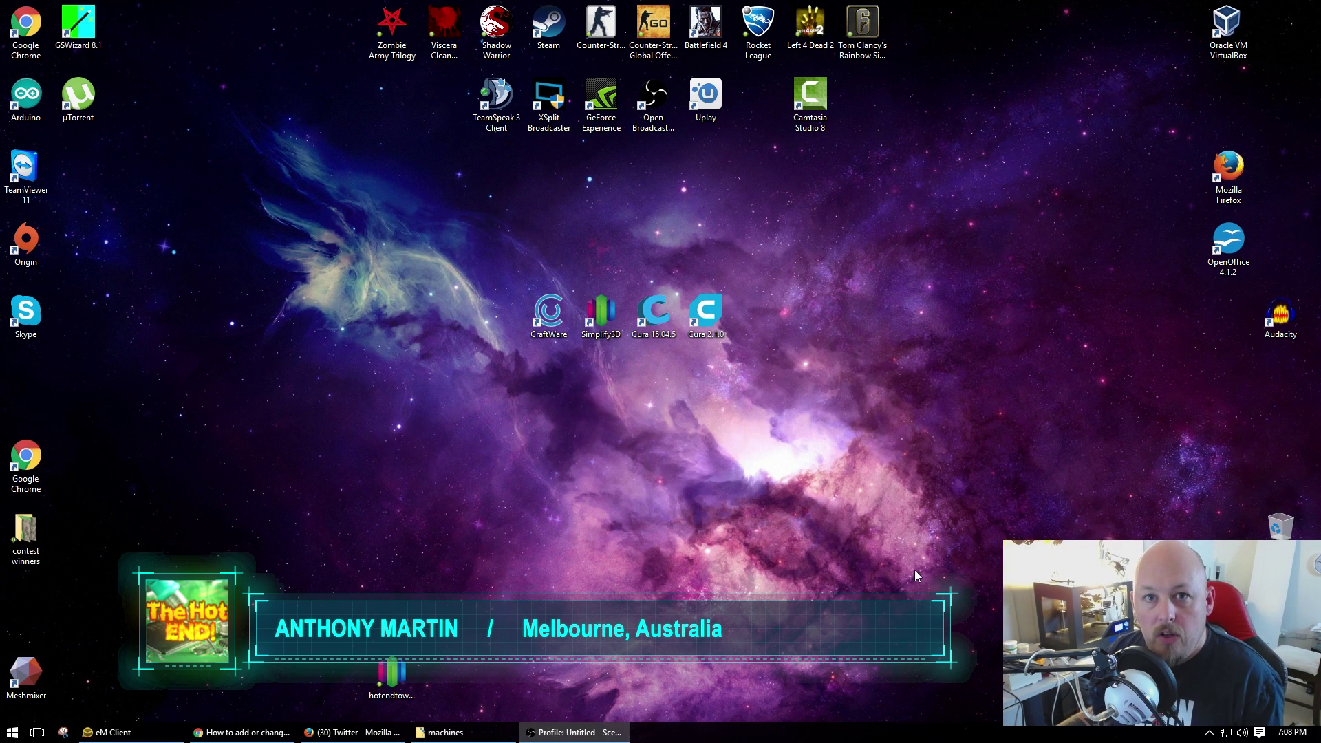
Launch Cura 2.1 and maximize it, showing the JGAurora_Z03S printer on an empty plate
double_click(548, 310)
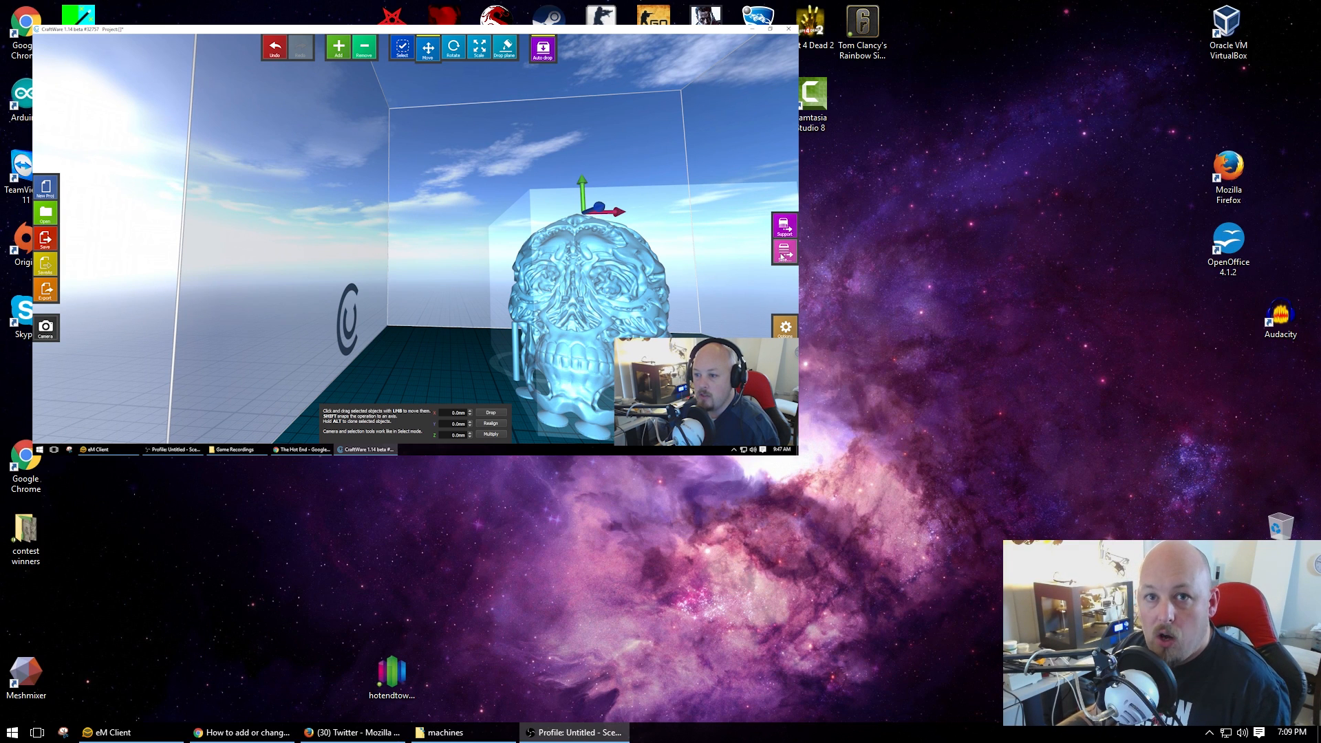
click(784, 250)
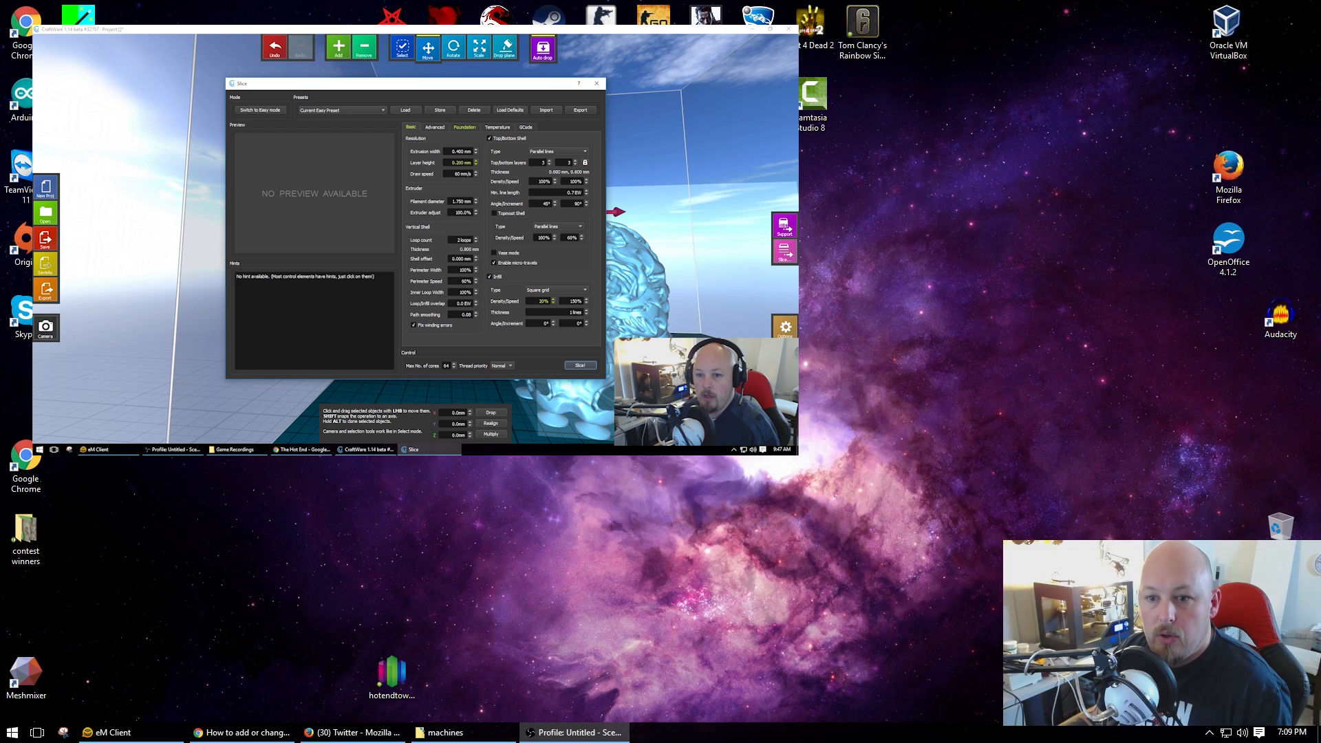
click(597, 83)
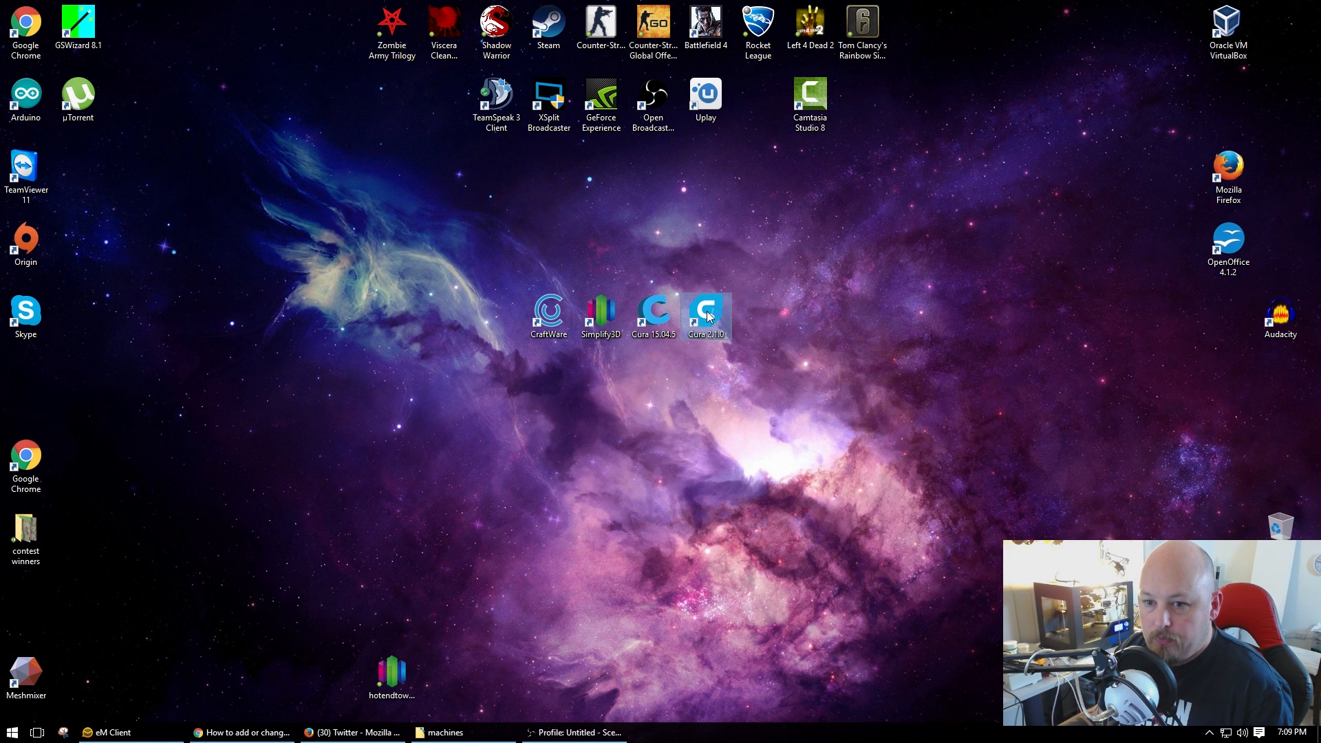
double_click(706, 313)
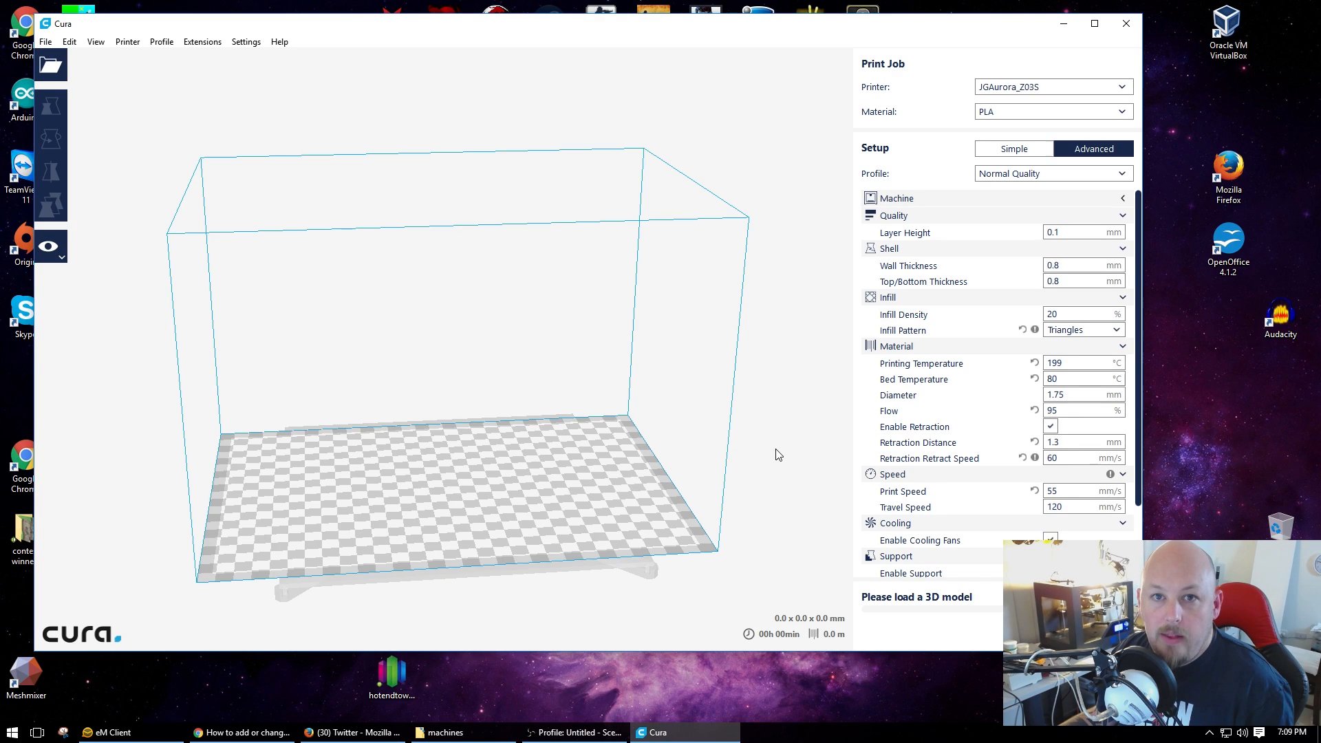
click(1093, 22)
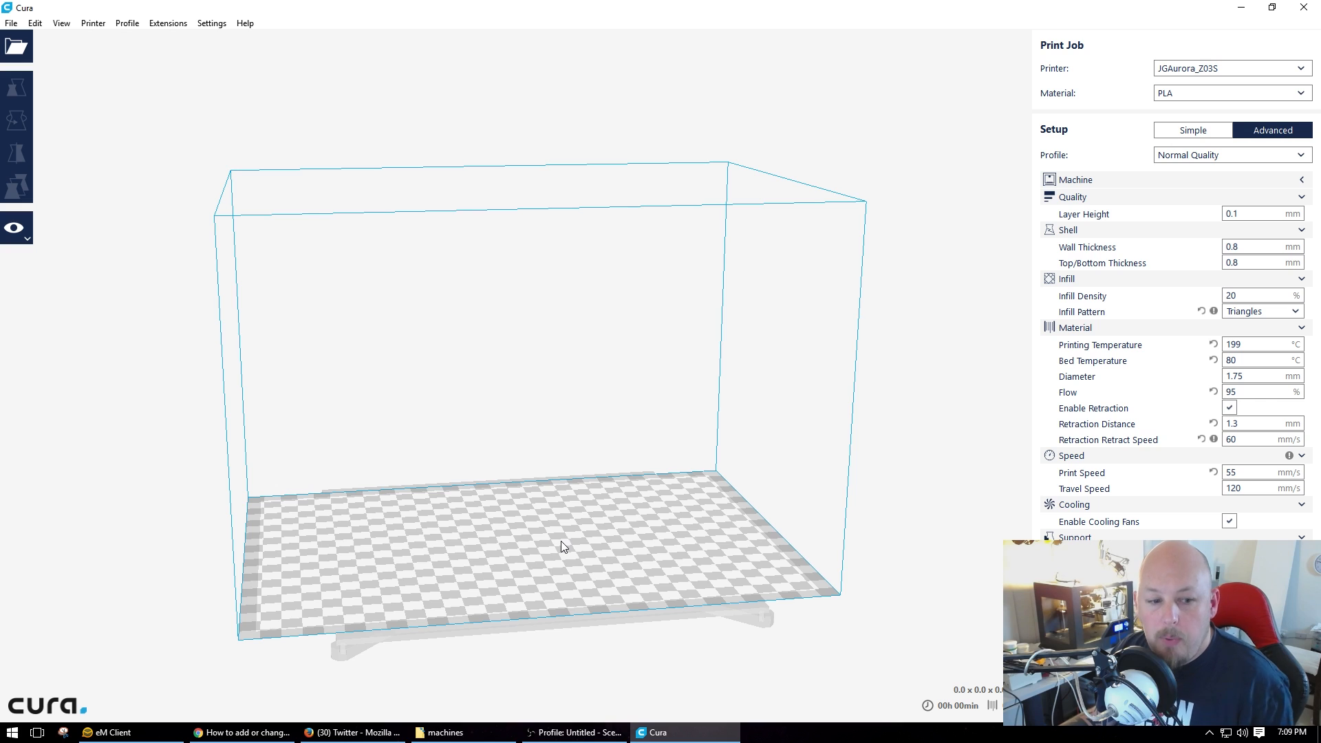
mouse_move(184, 427)
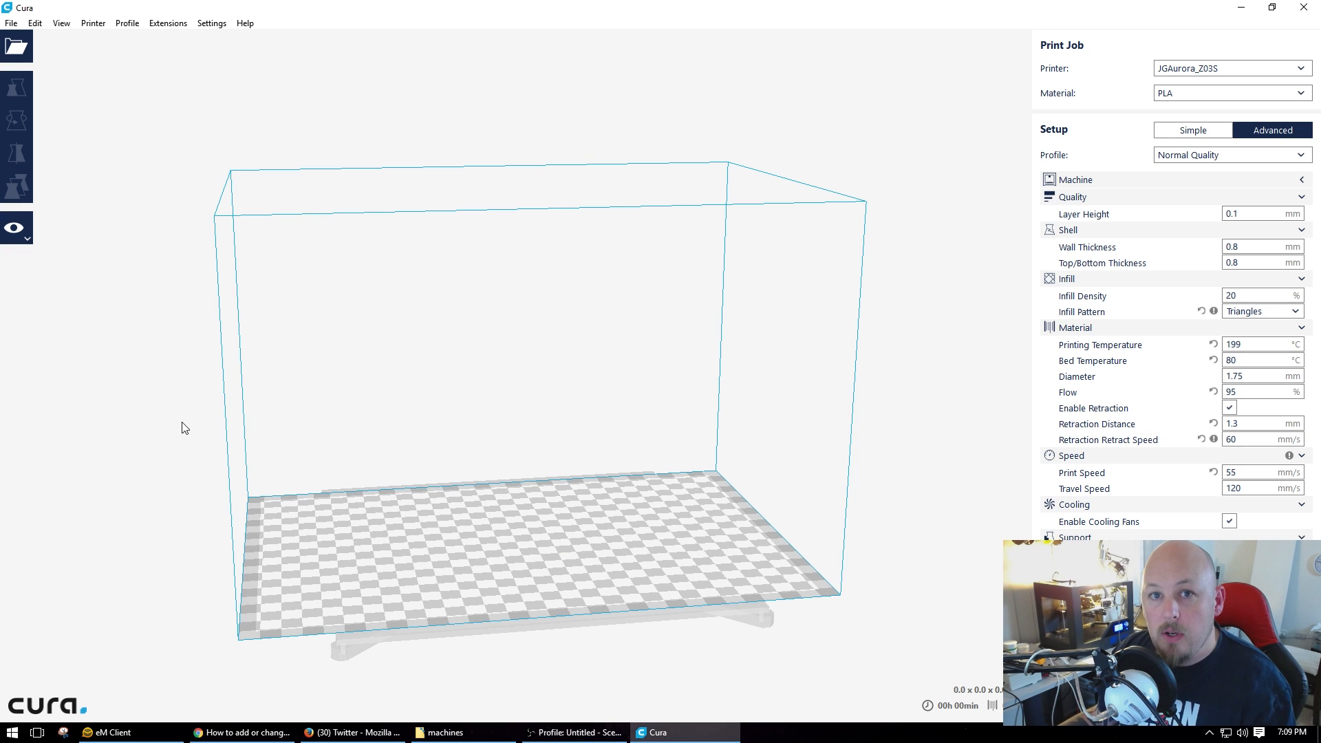
mouse_move(128, 37)
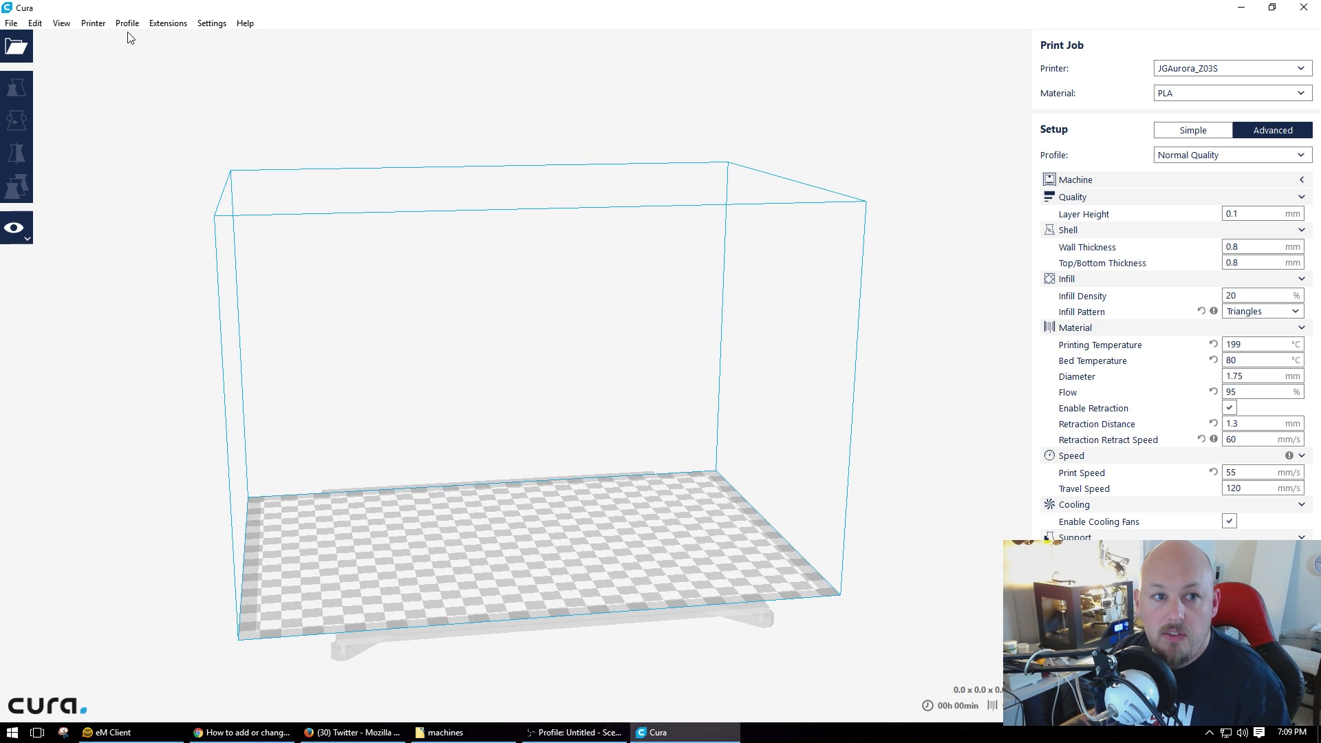
Browse the Other printer types in Add Printer, cancel without adding, and minimize Cura
click(93, 23)
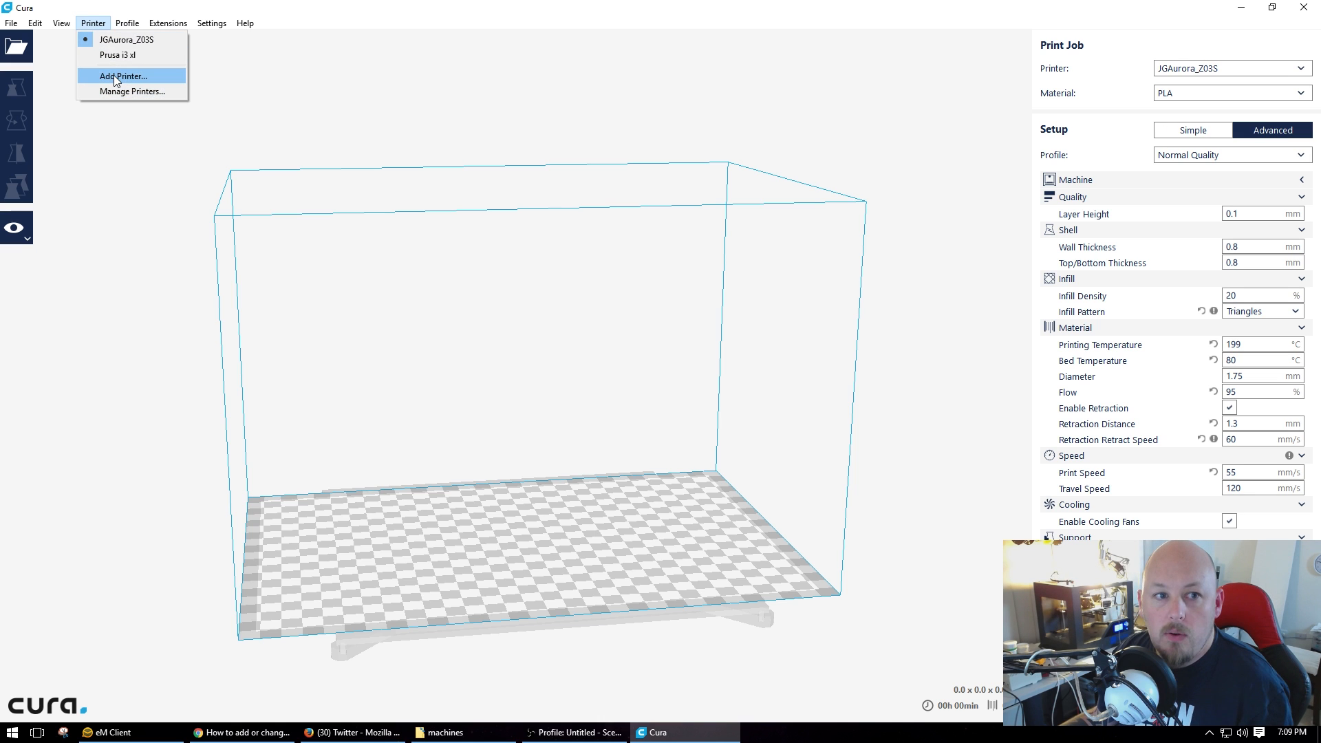
click(121, 75)
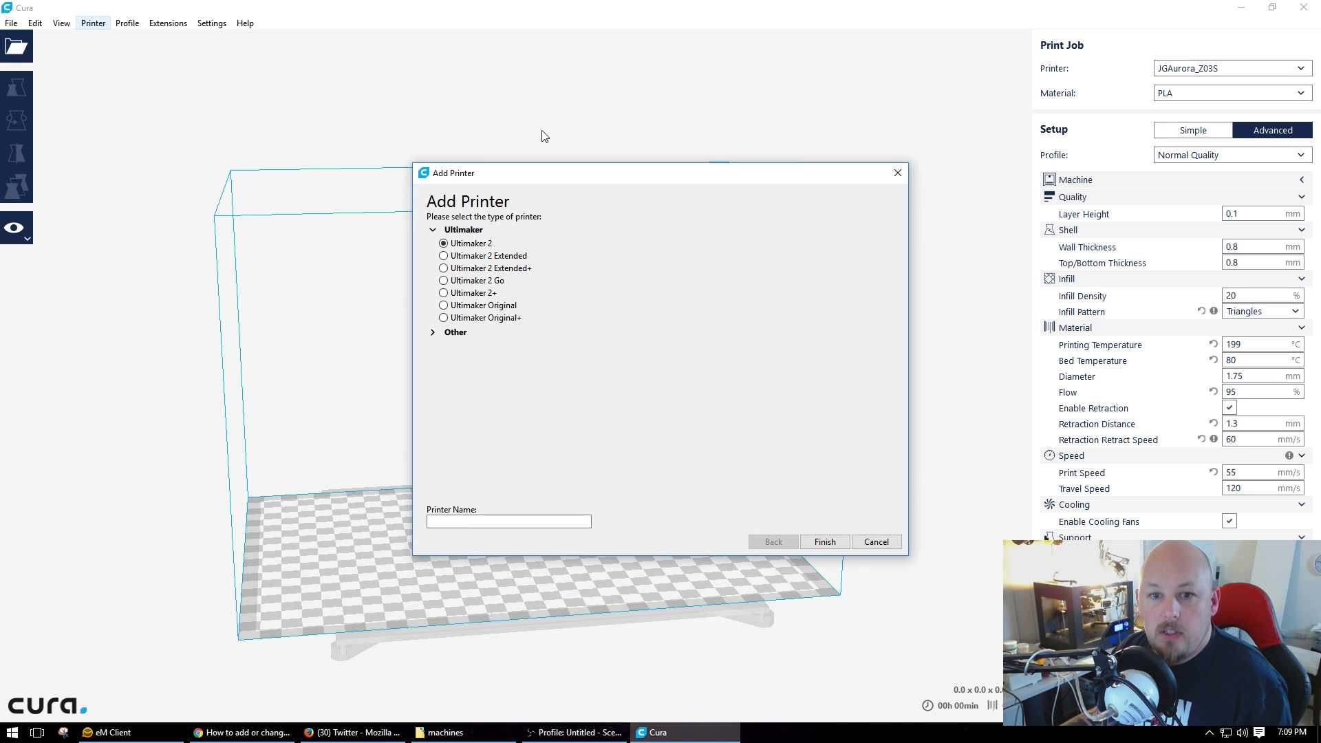
mouse_move(522, 236)
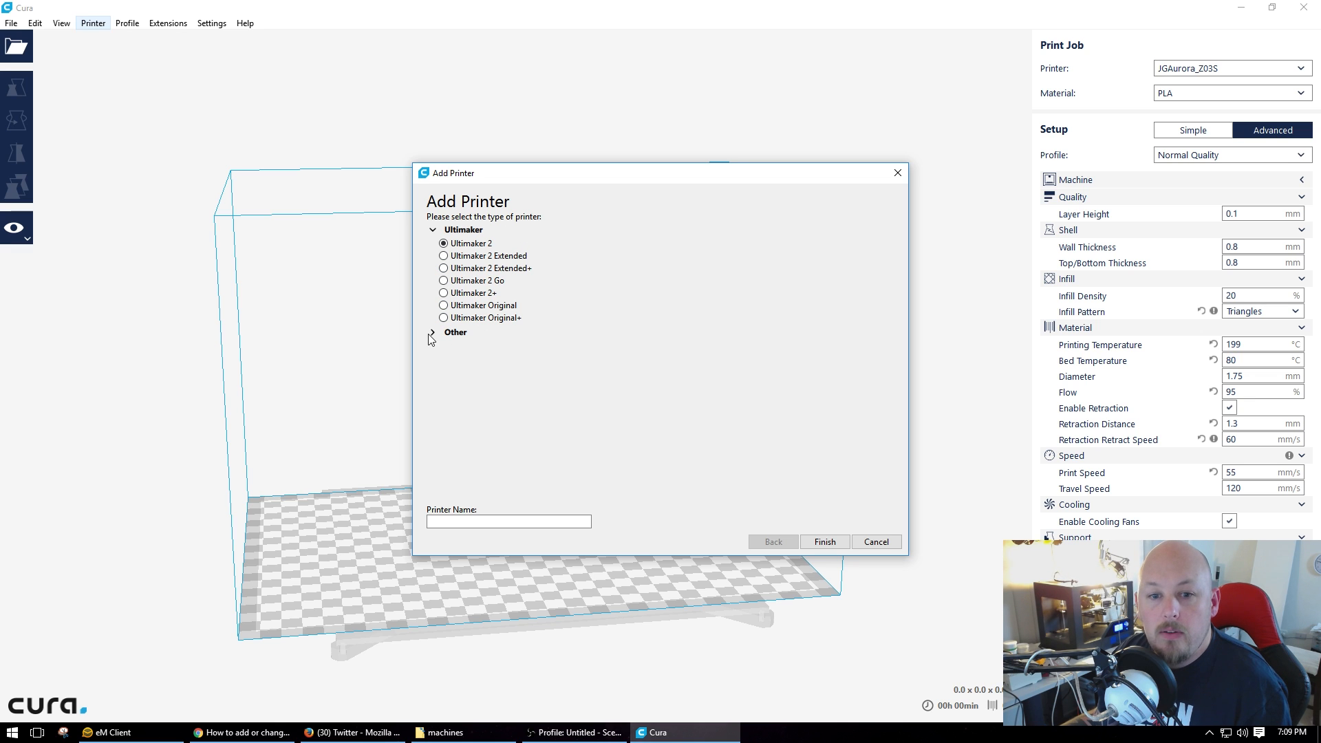
click(432, 331)
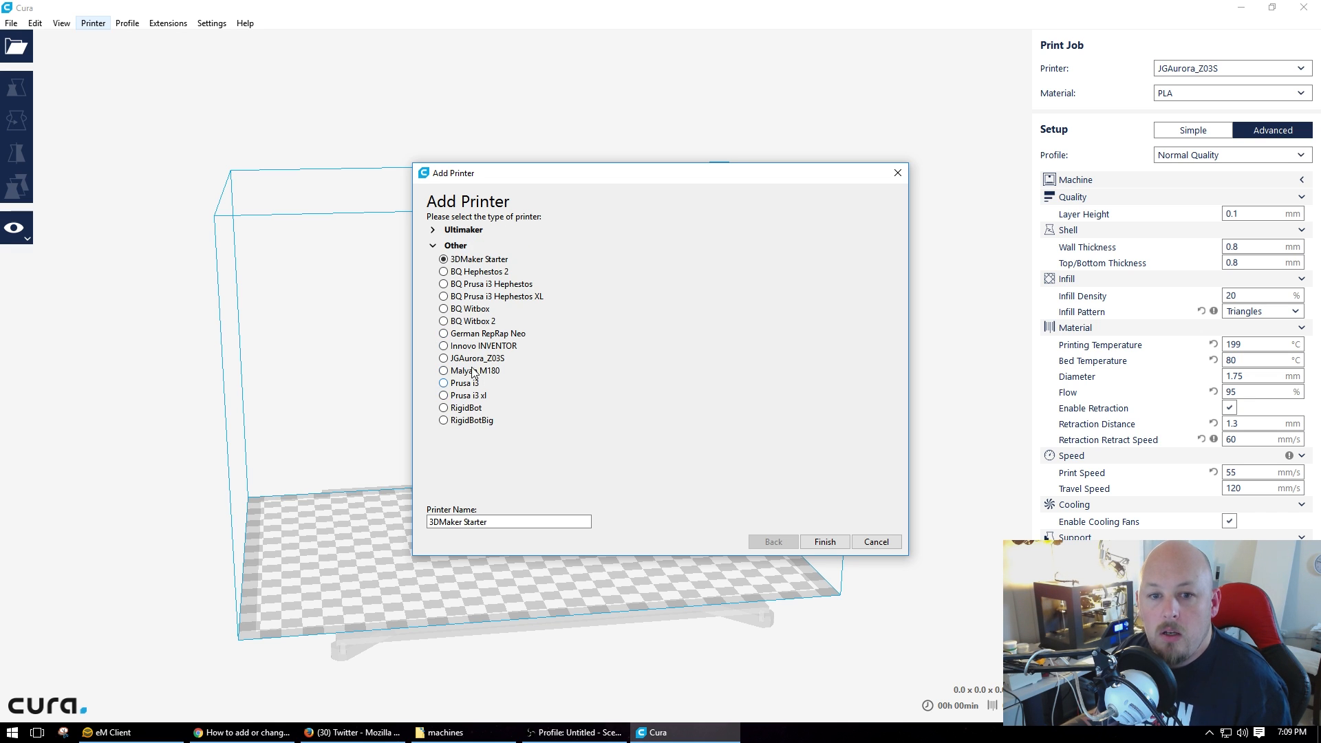
mouse_move(506, 278)
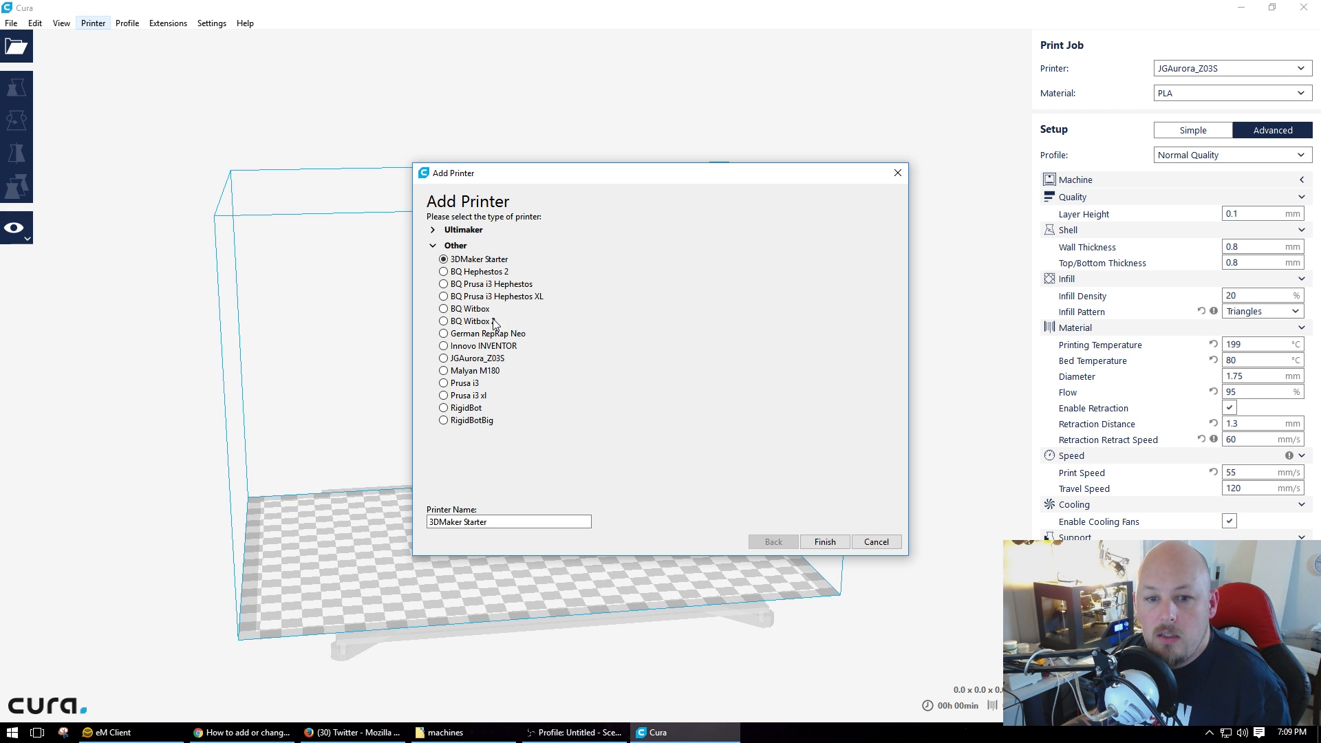
mouse_move(600, 338)
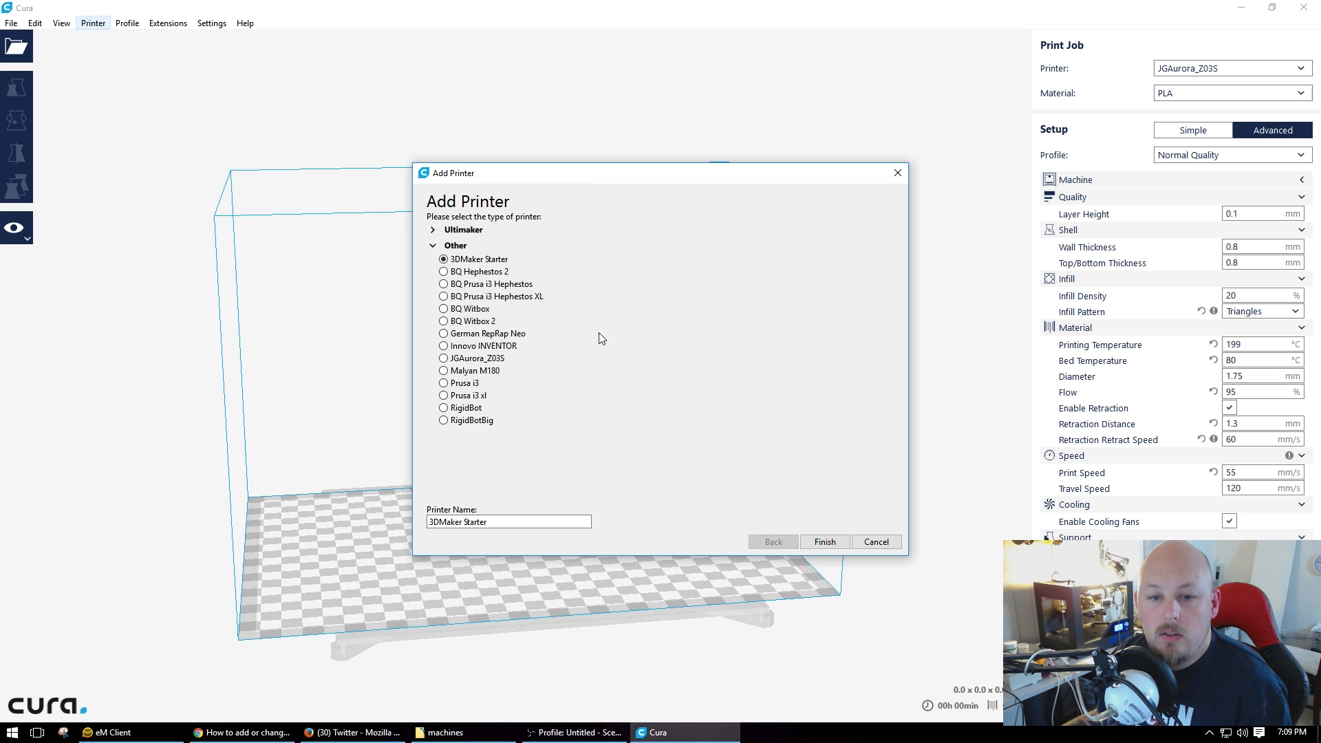
mouse_move(500, 445)
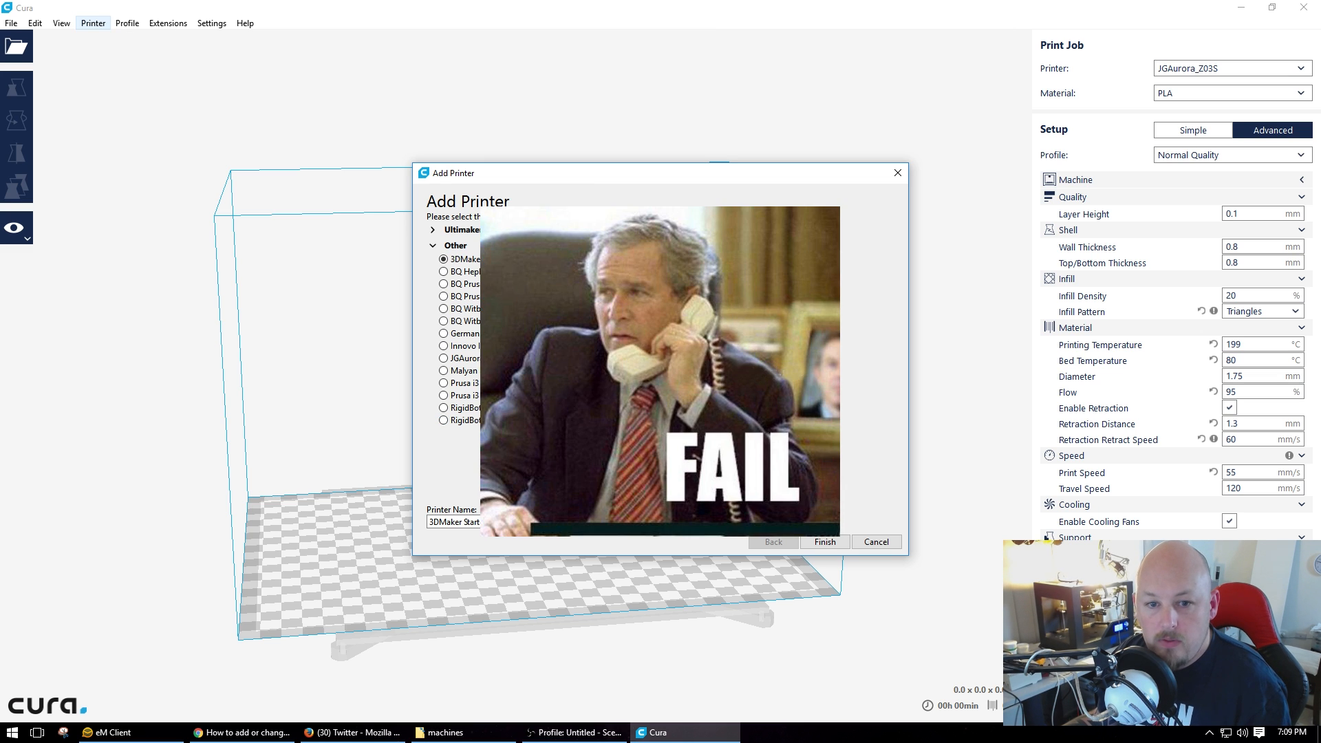
mouse_move(876, 541)
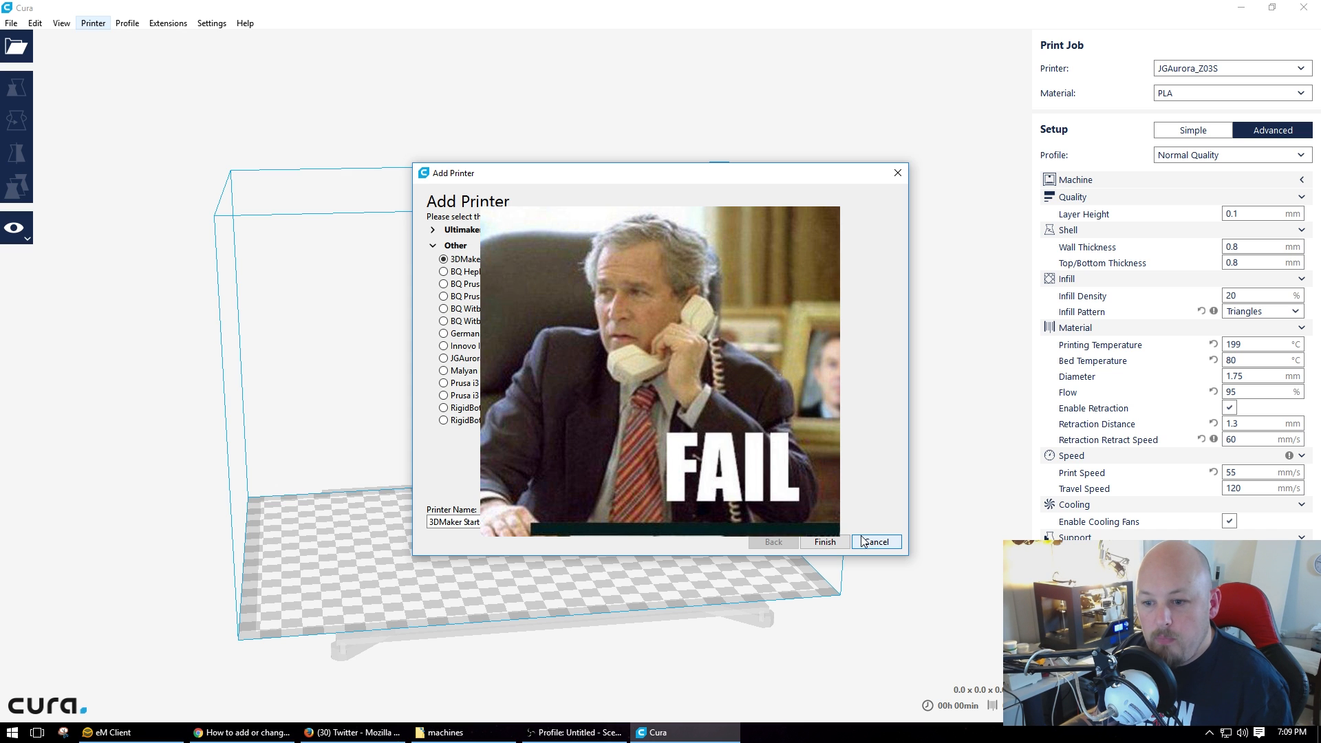
click(876, 541)
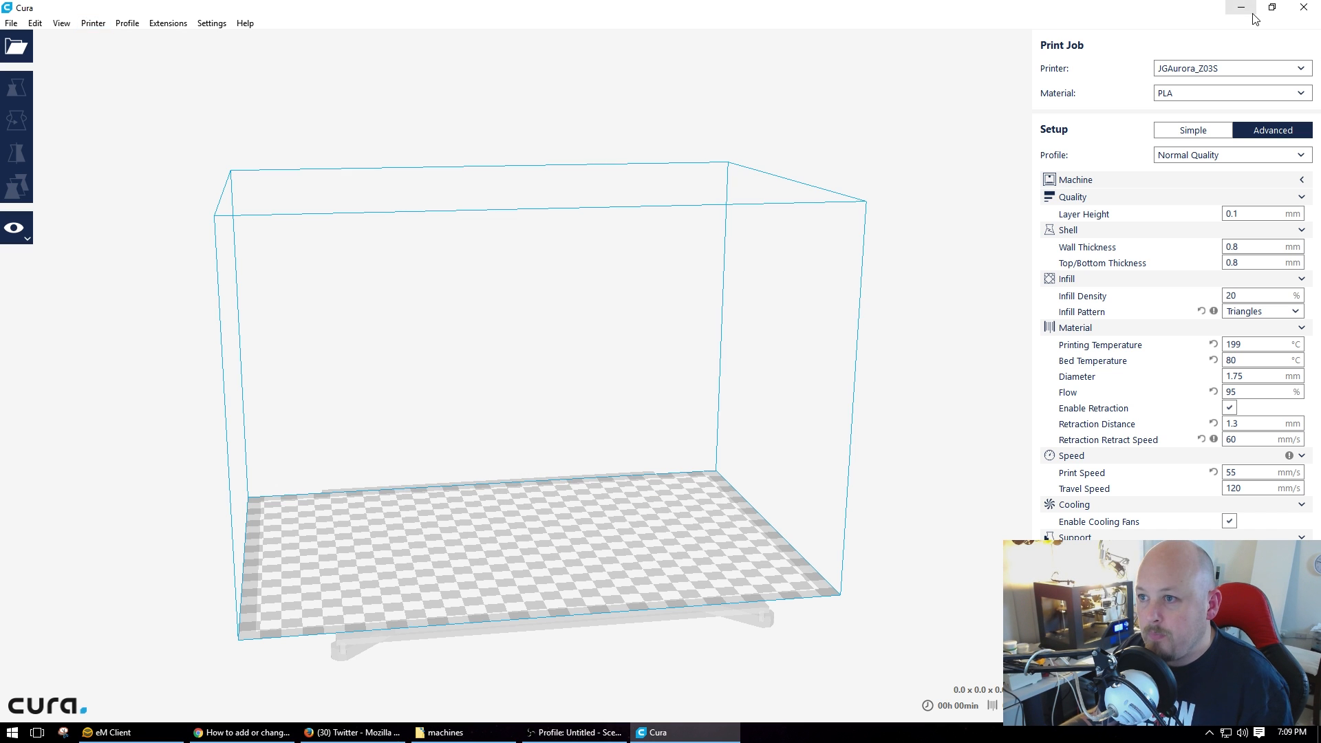
click(1239, 7)
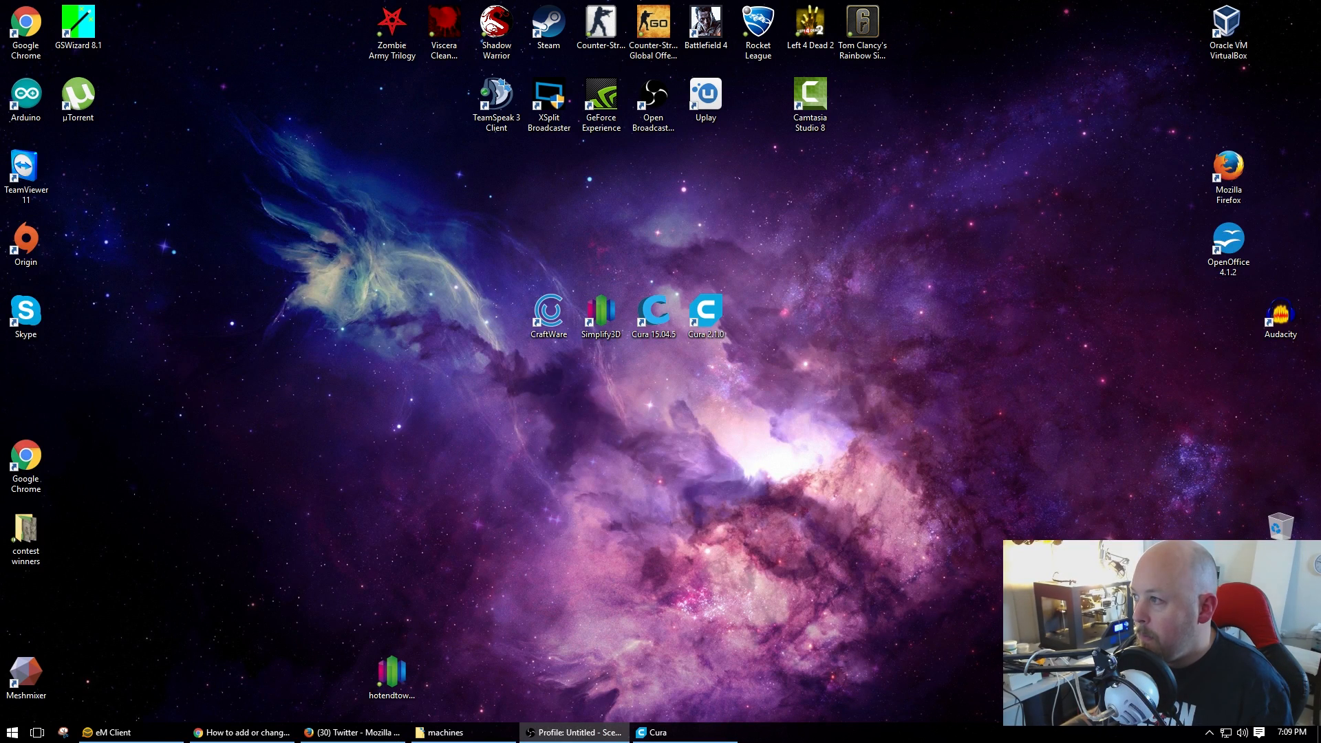
Bring up Ultimaker's guide on adding machine settings to Cura 2.1 and scroll through it
click(240, 732)
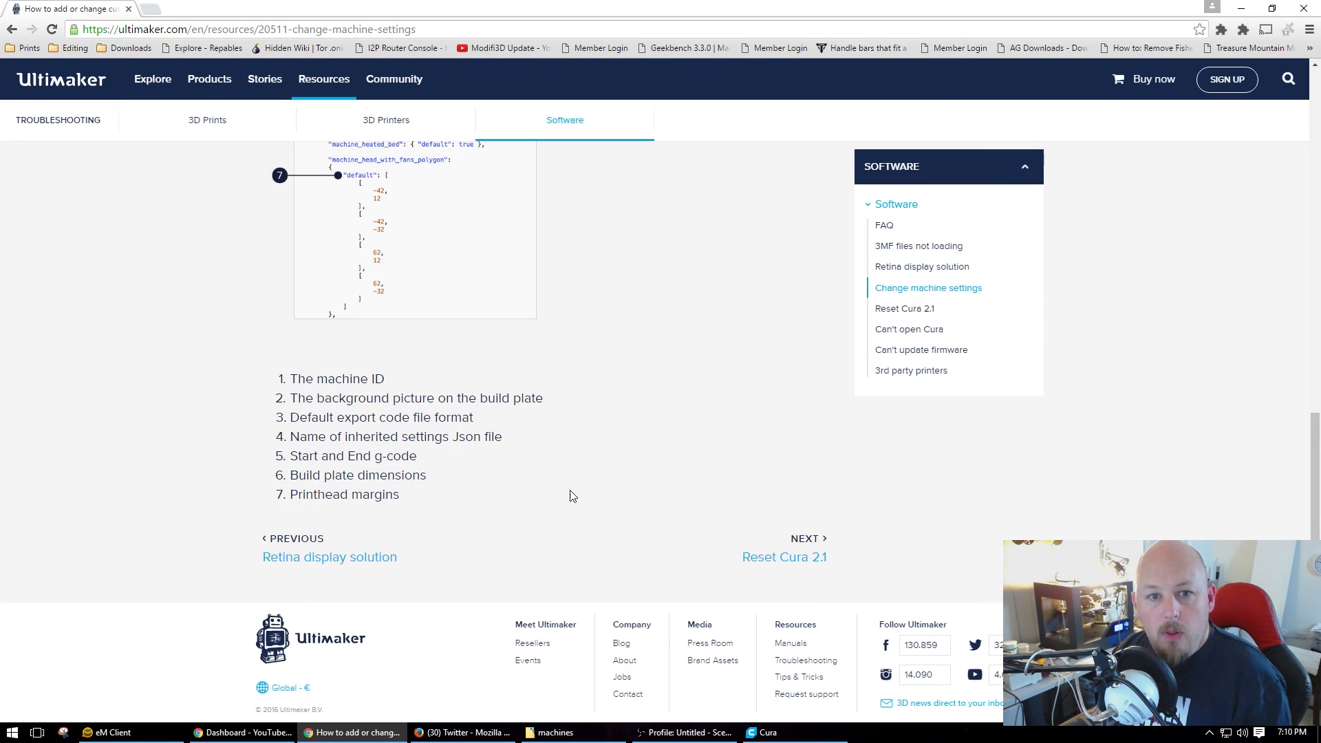
scroll(up, 3)
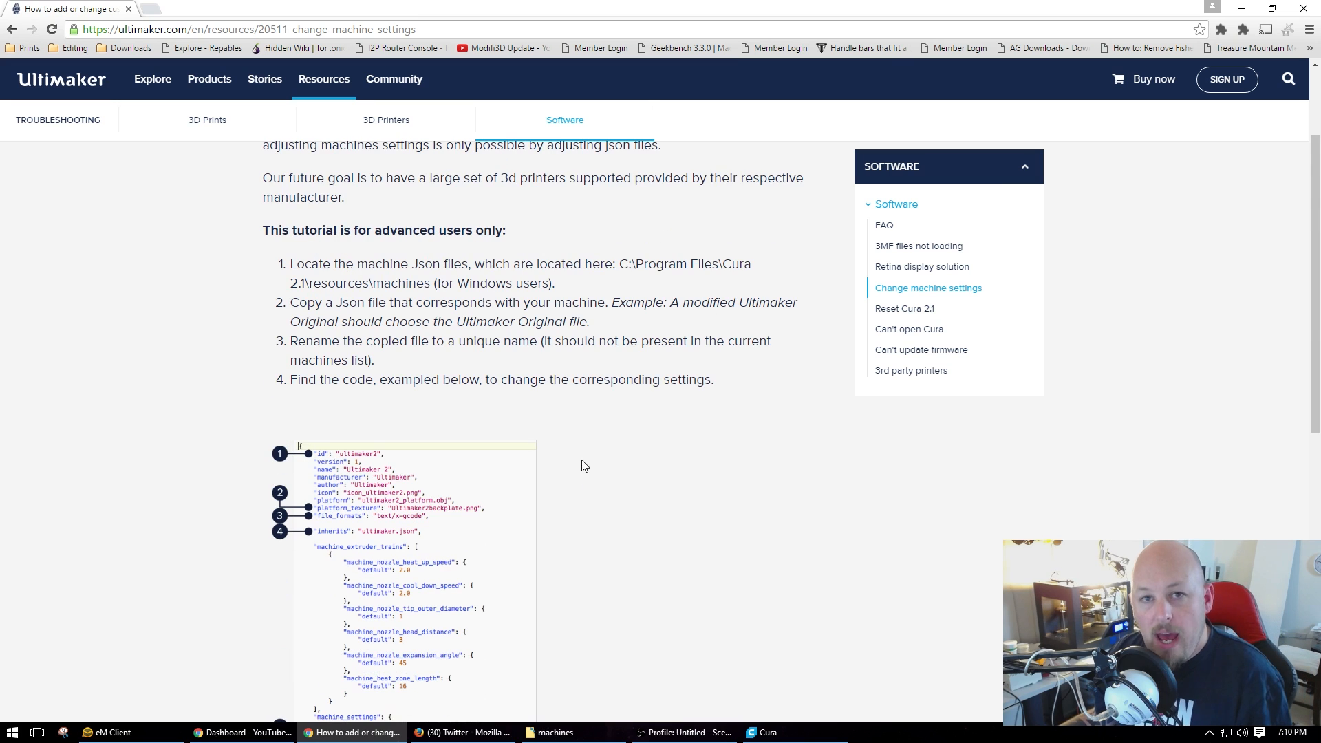
mouse_move(661, 483)
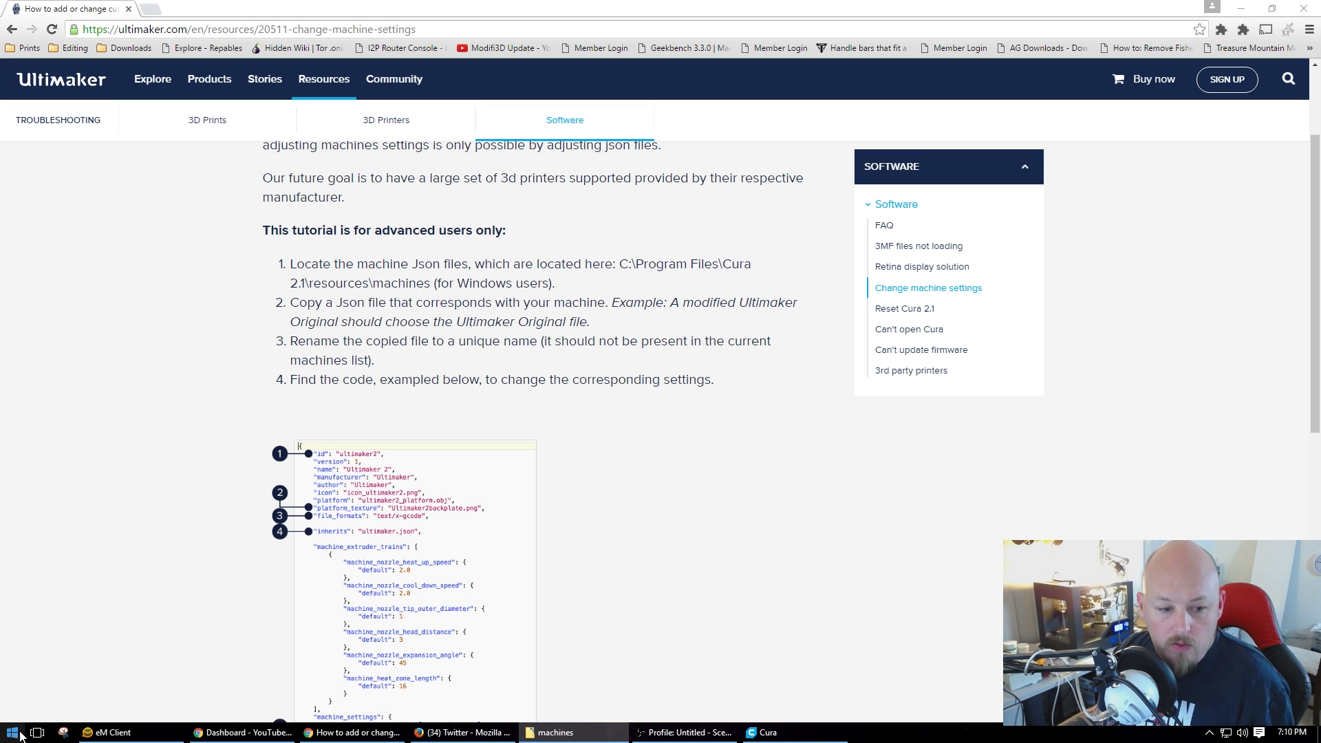
scroll(up, 3)
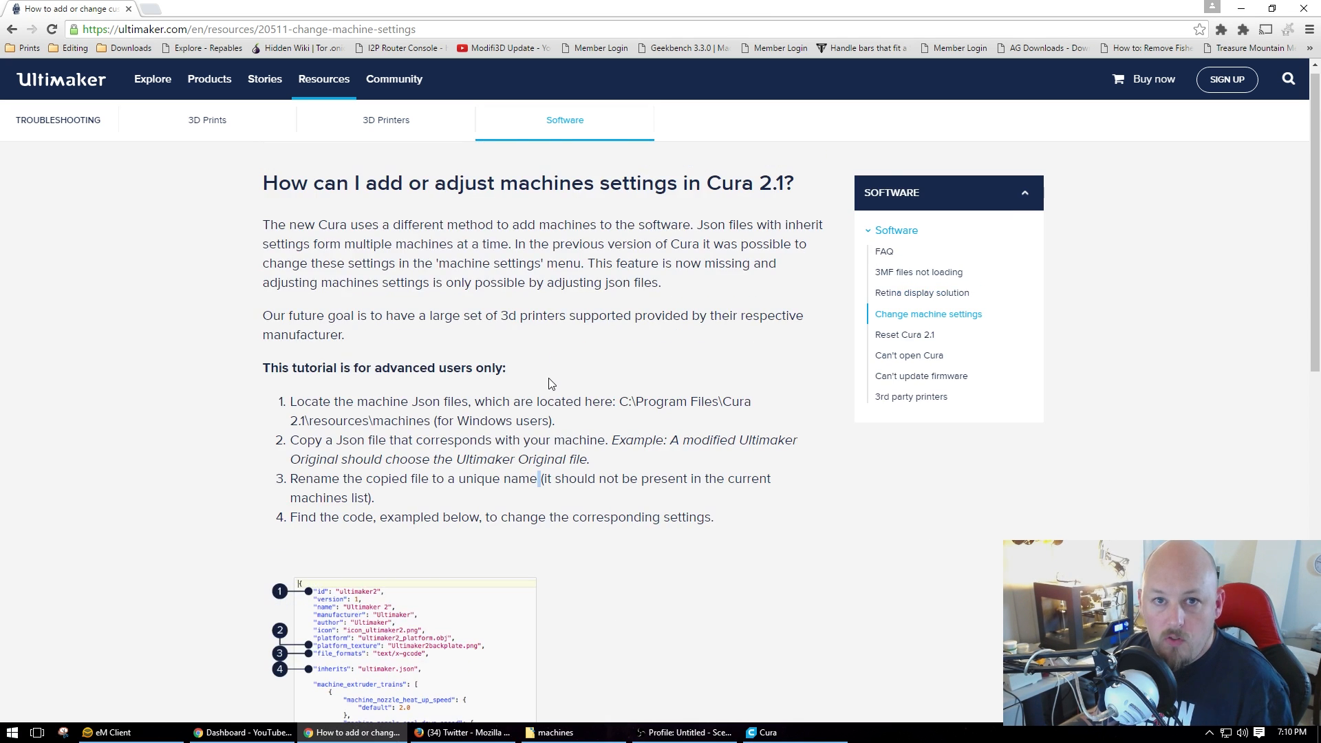
scroll(down, 3)
text(c:\Program Files\Cura)
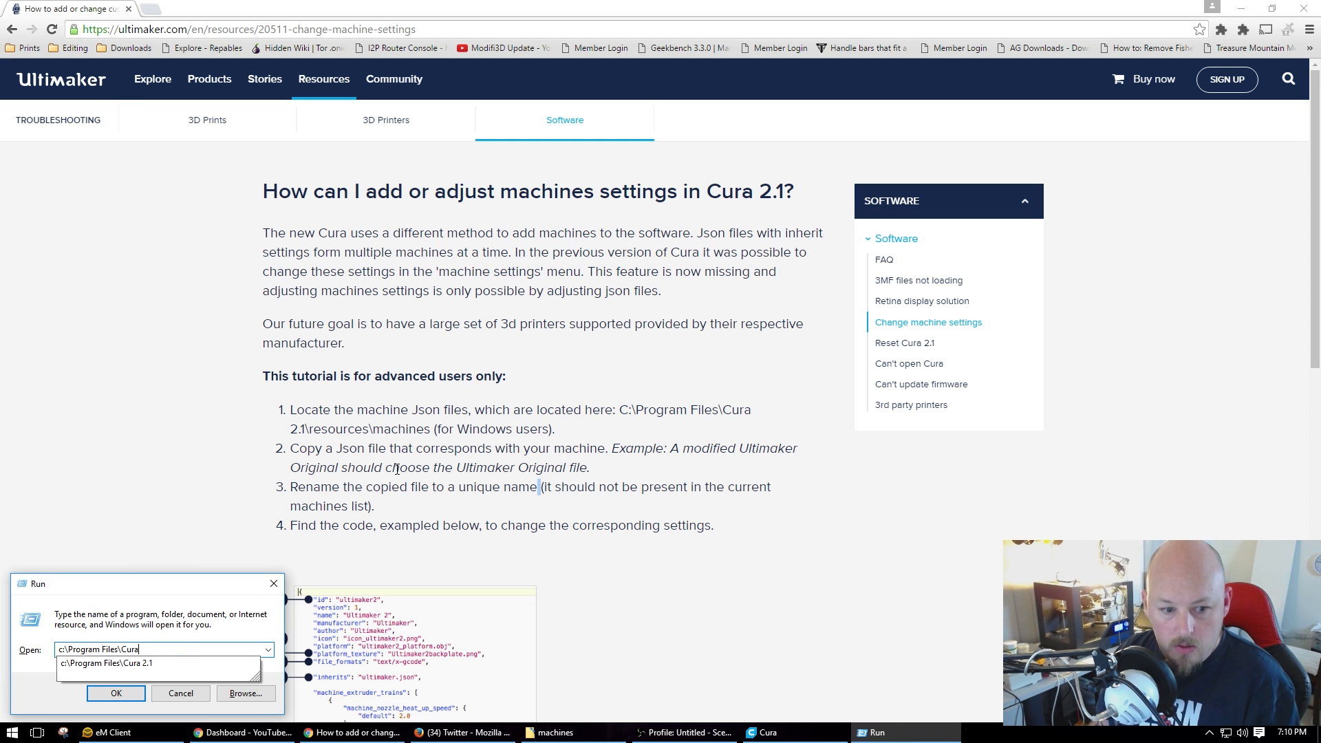
Complete the Run path C:\Program Files\Cura 2.1\resources\machines and open the folder
text(\)
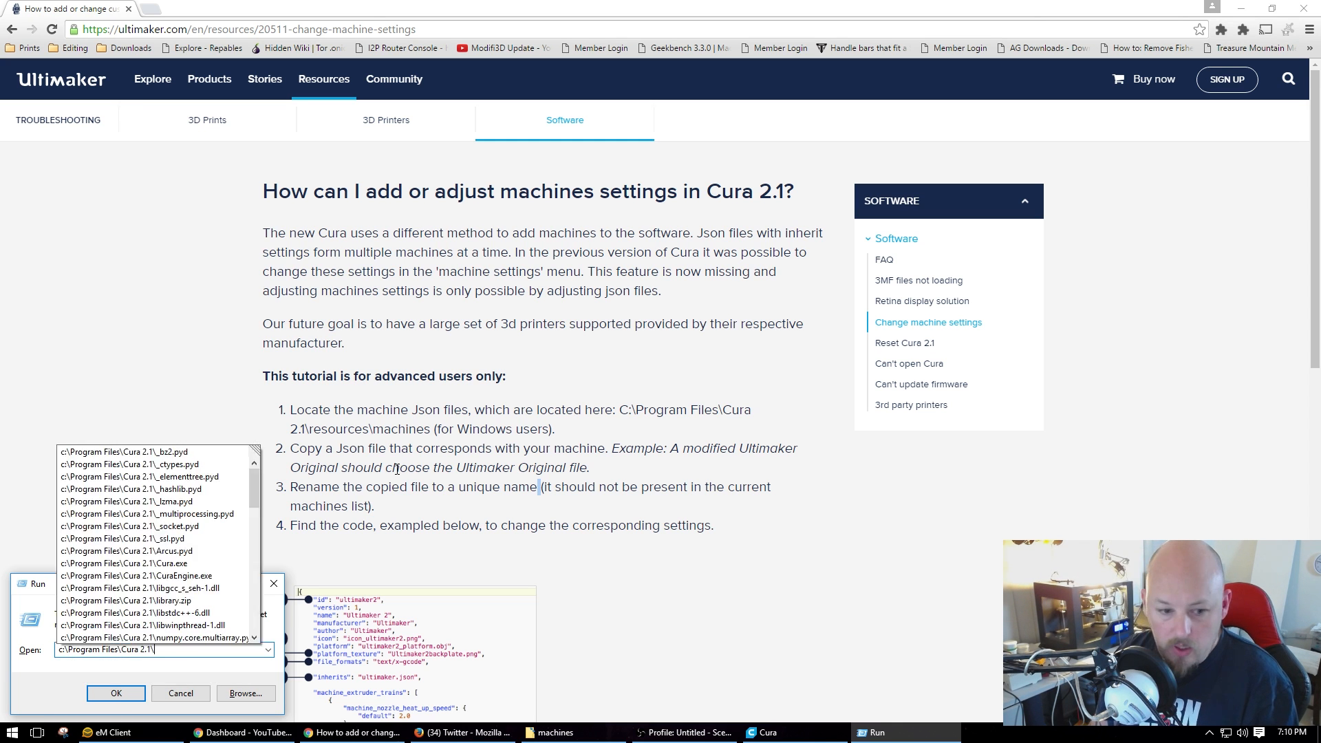
text(resources\)
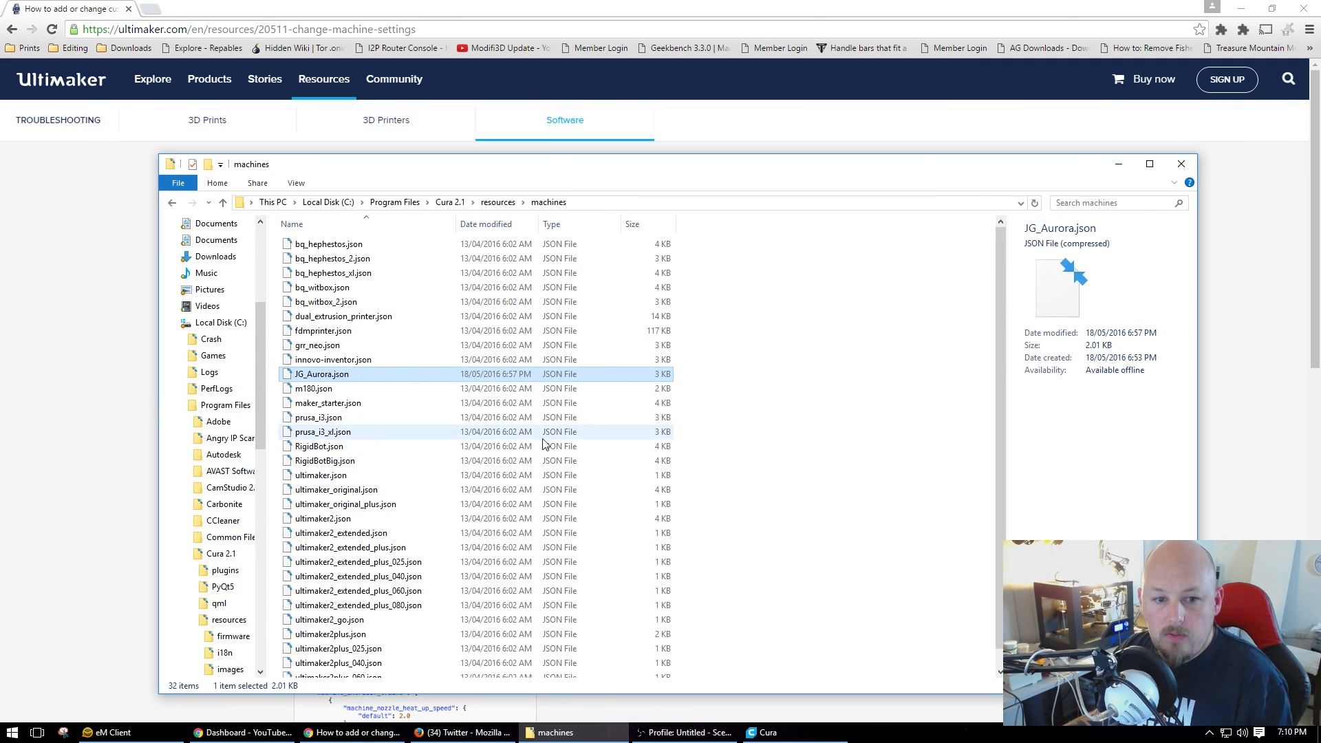
Browse the machines folder, selecting ultimaker.json and then prusa_i3_xl.json
scroll(down, 3)
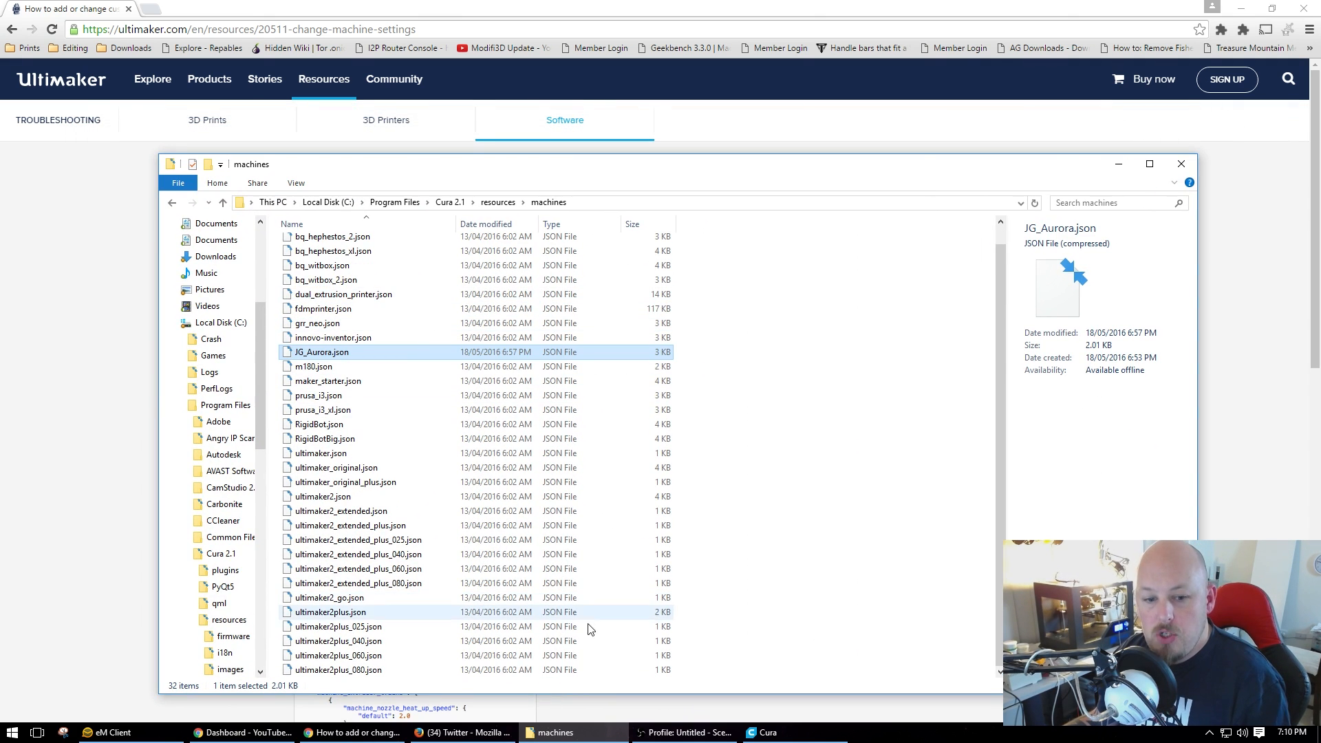
scroll(up, 3)
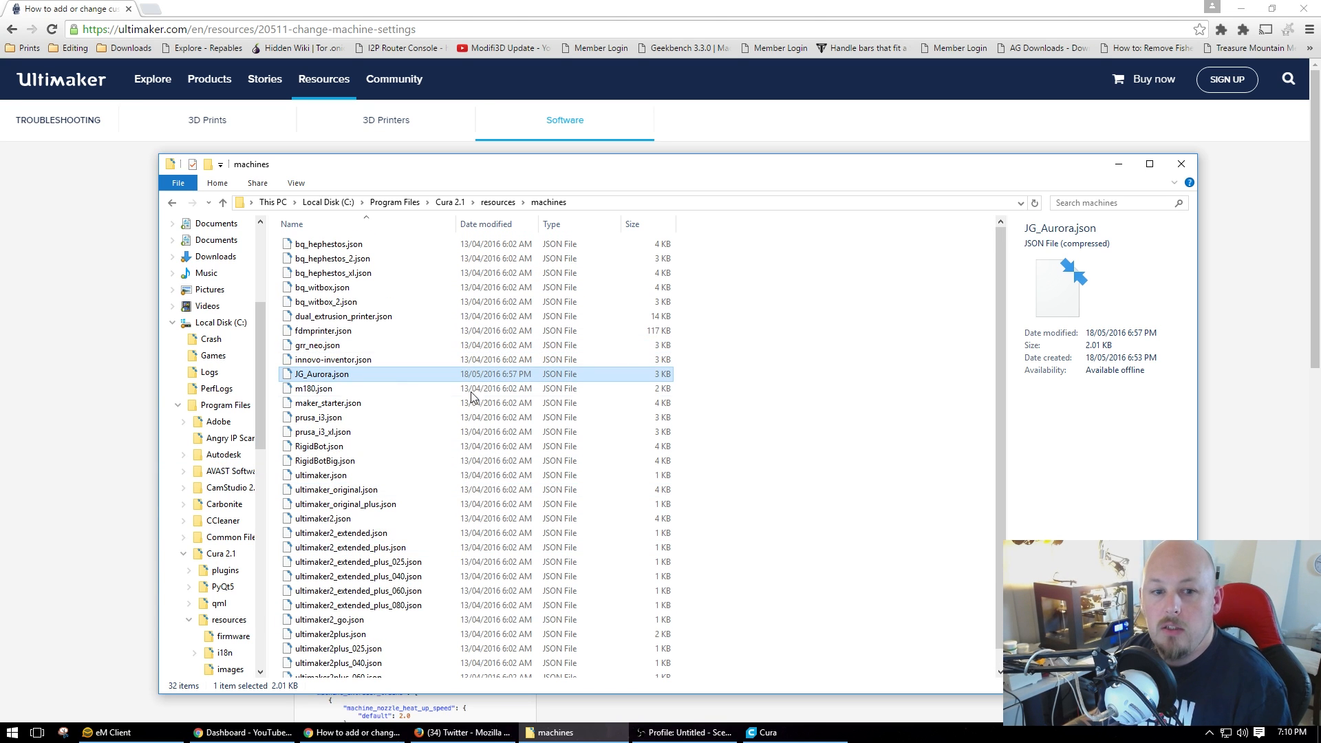
click(320, 474)
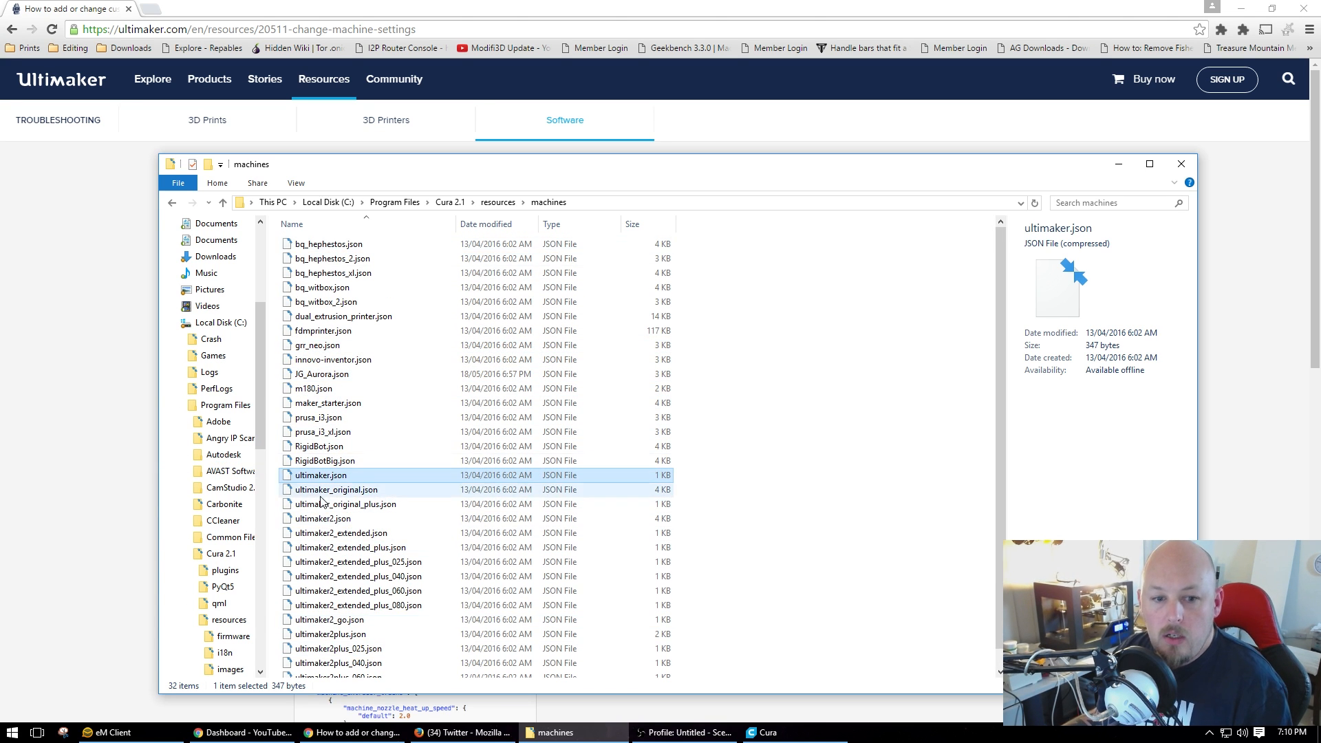
mouse_move(320, 432)
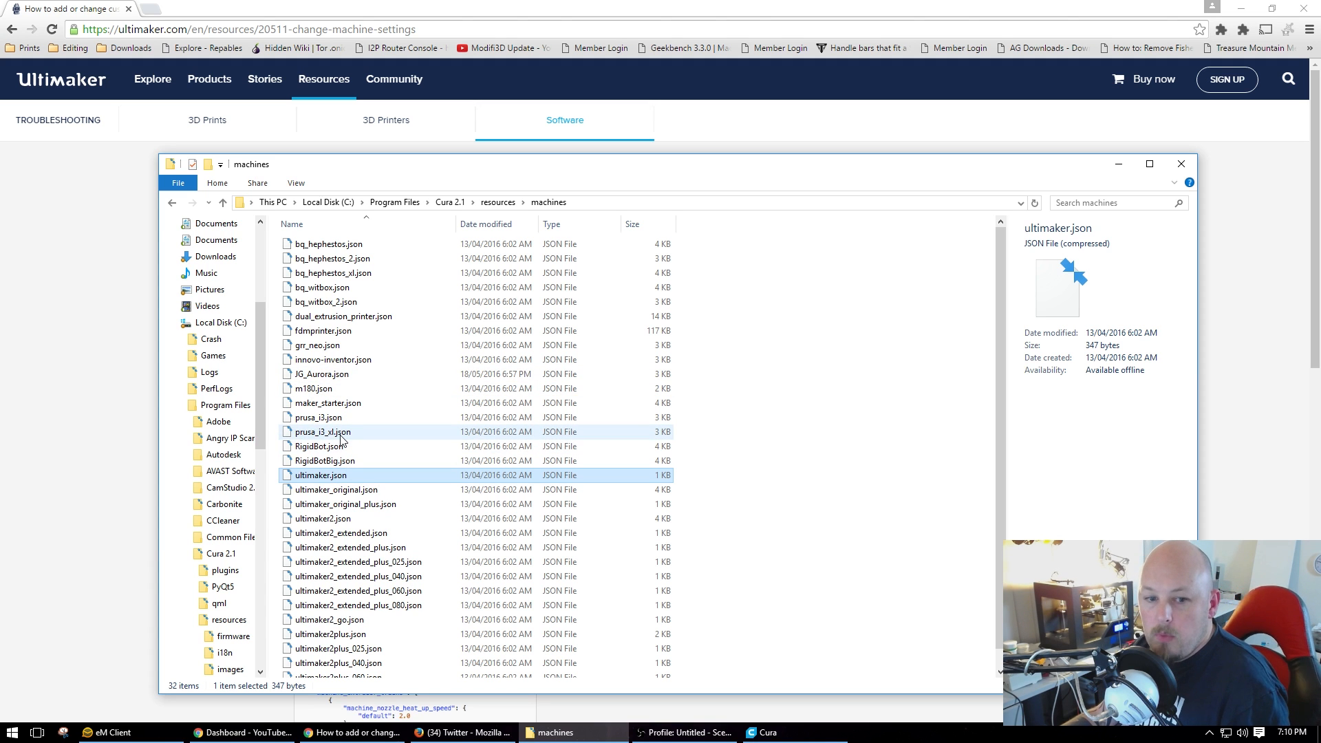
mouse_move(312, 388)
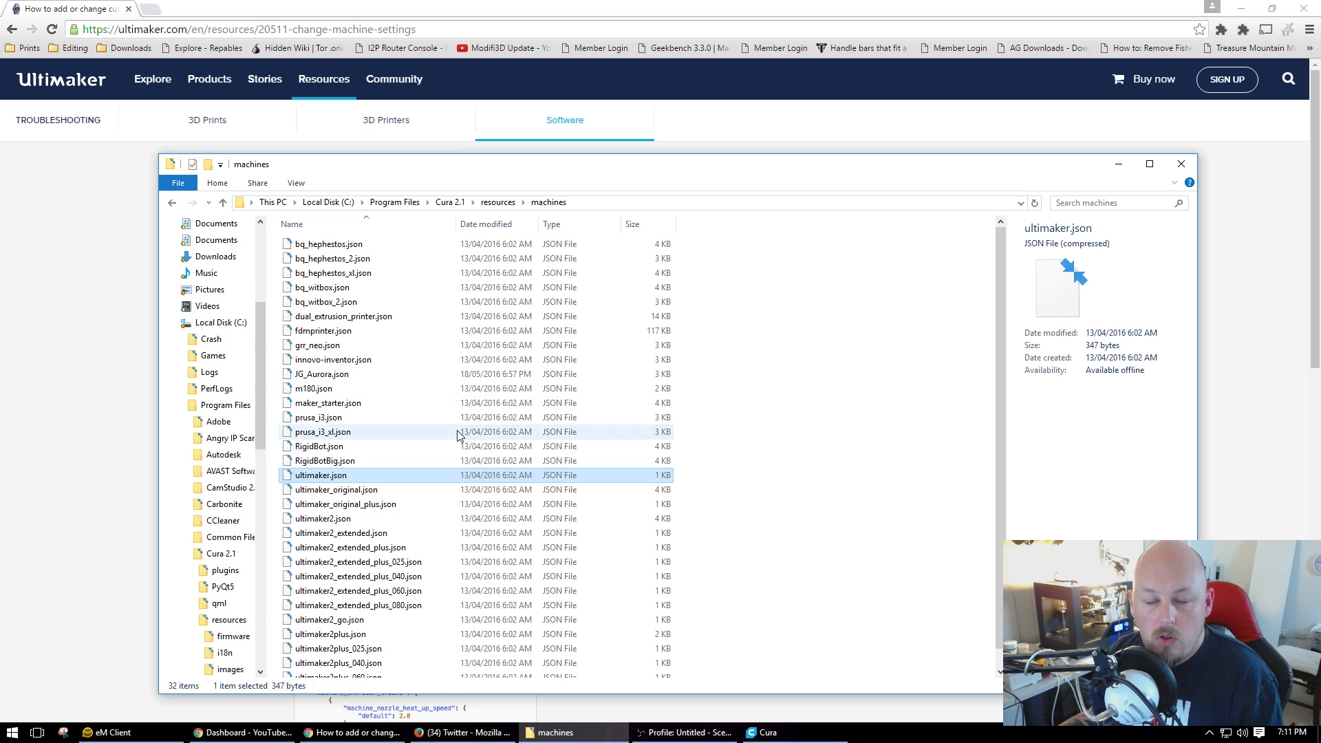
mouse_move(321, 518)
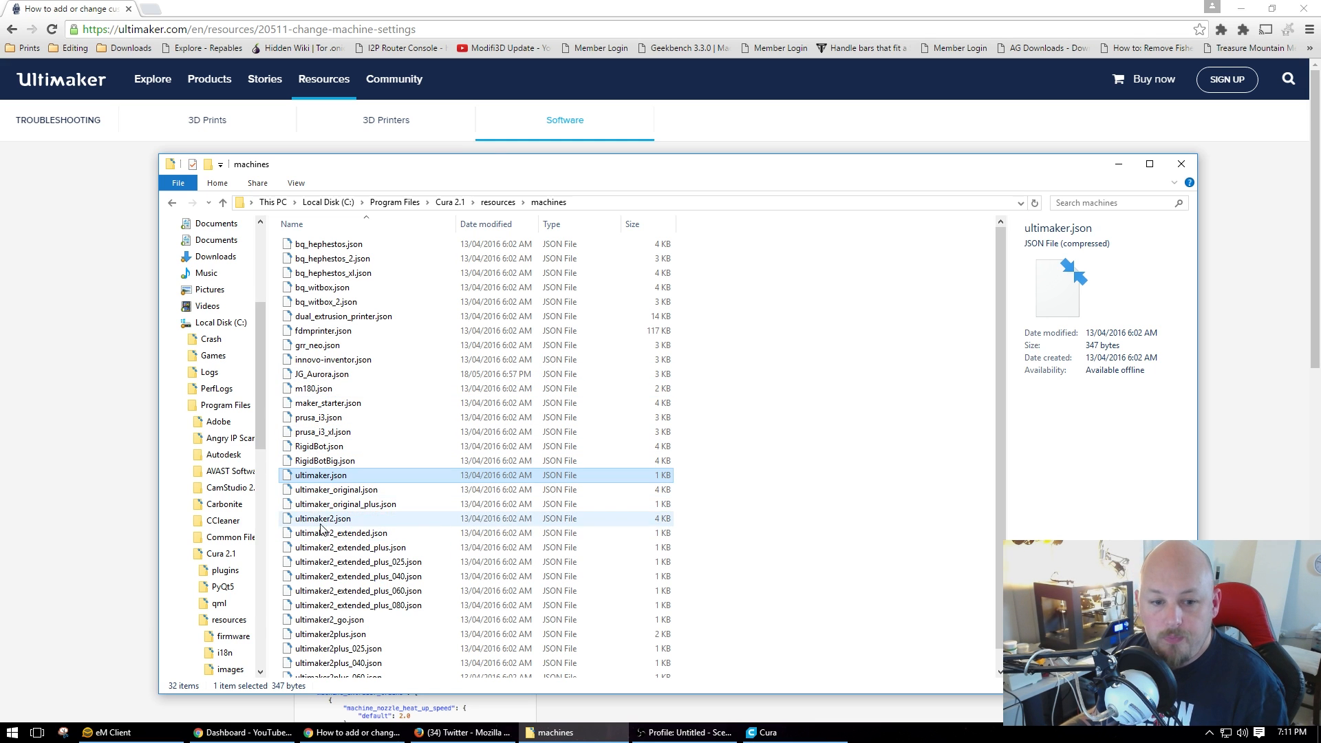
mouse_move(413, 450)
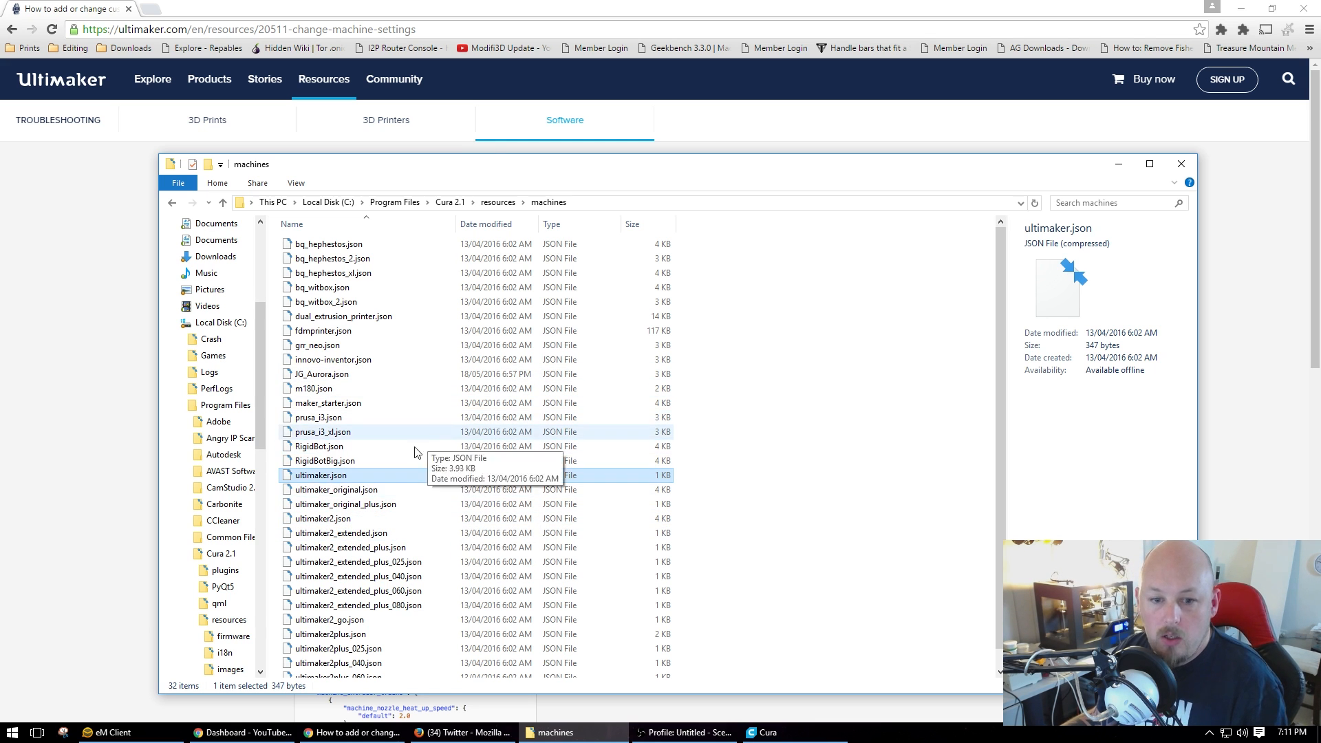
click(322, 432)
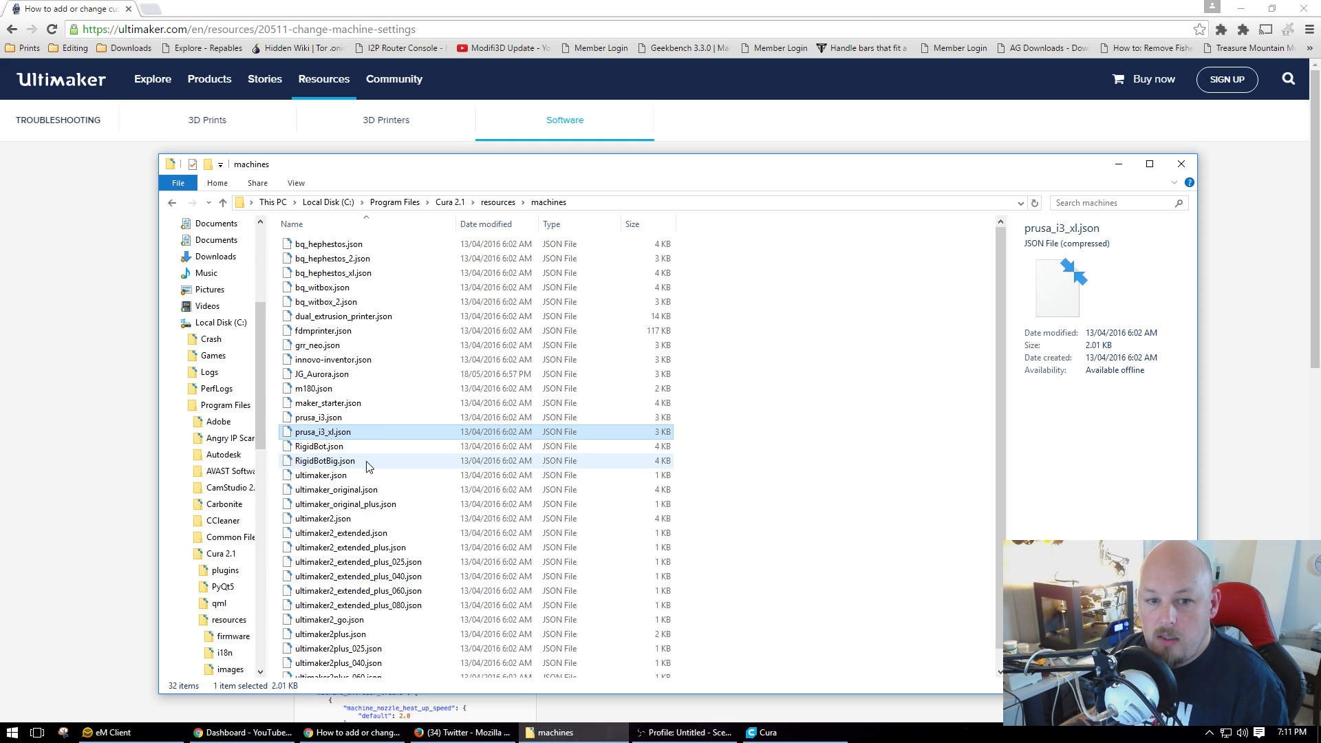
mouse_move(335, 480)
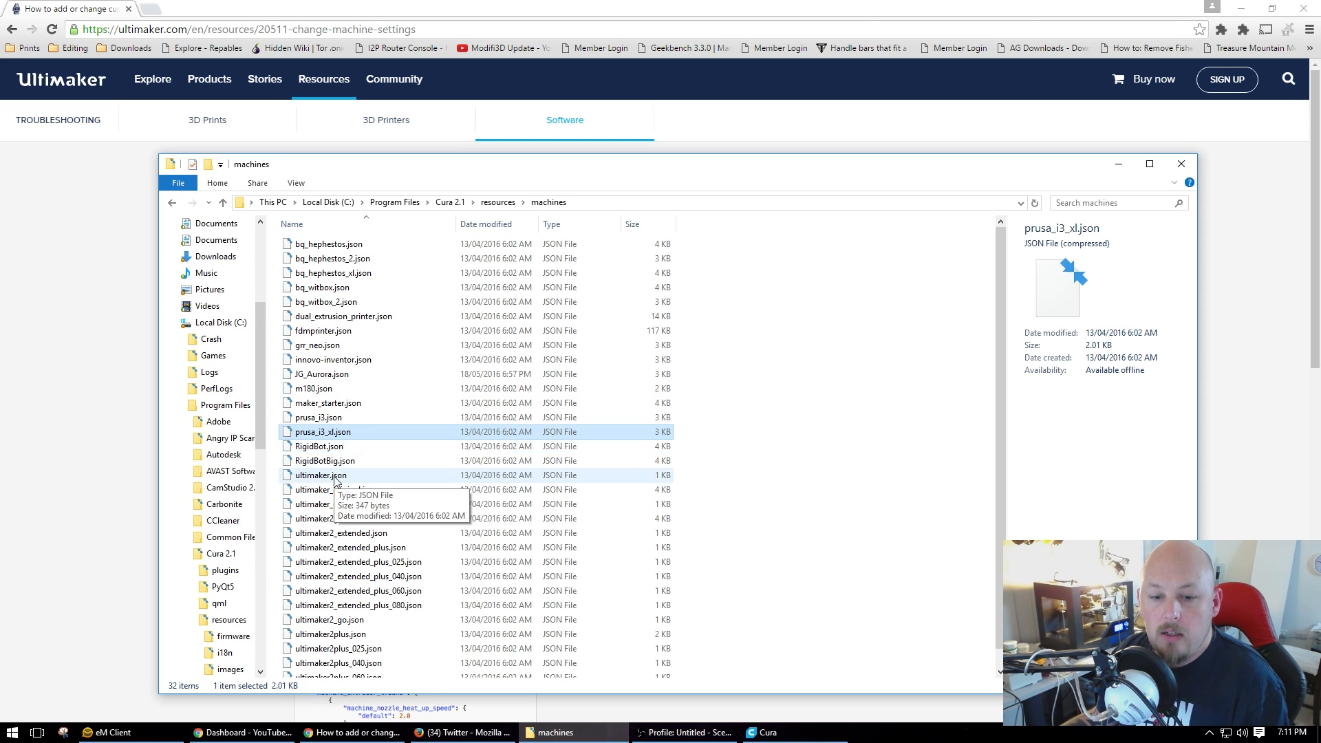
mouse_move(388, 414)
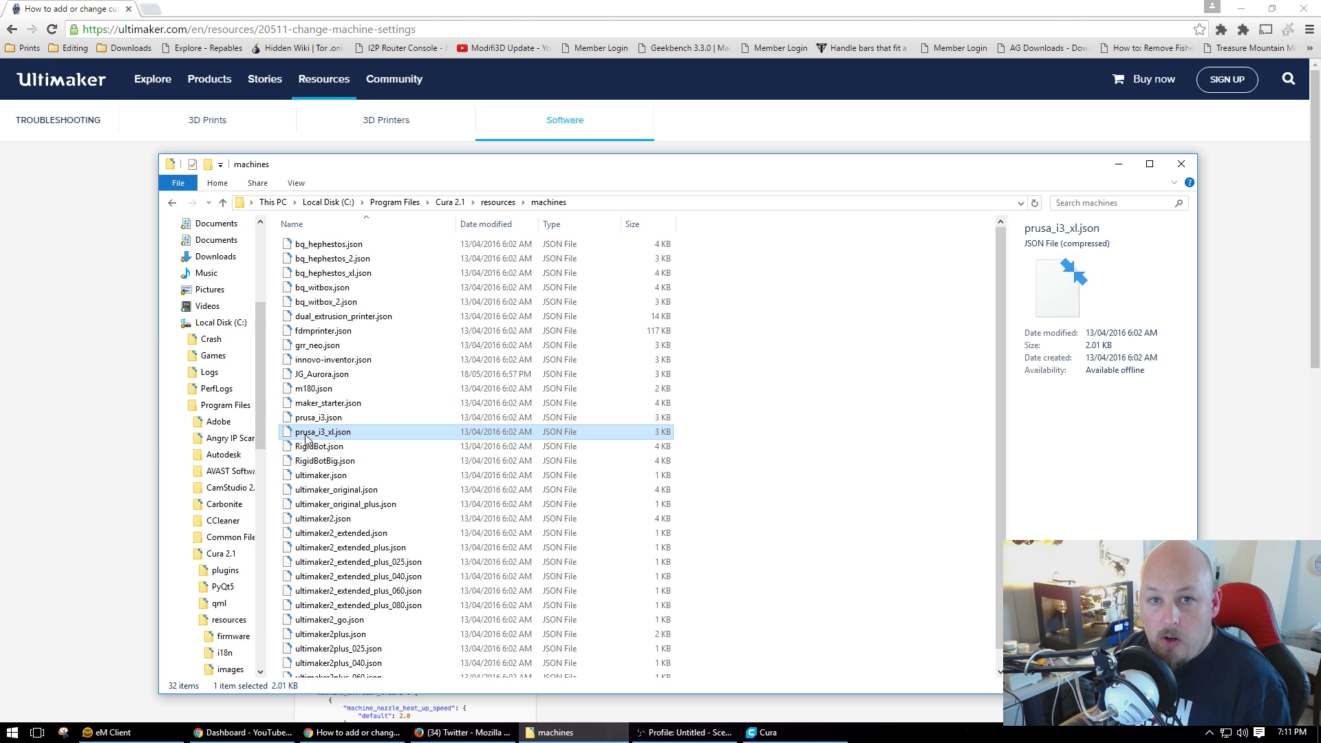
Copy prusa_i3_xl.json in place and rename the copy JG_Aurora_2.json, granting administrator permission
right_click(321, 431)
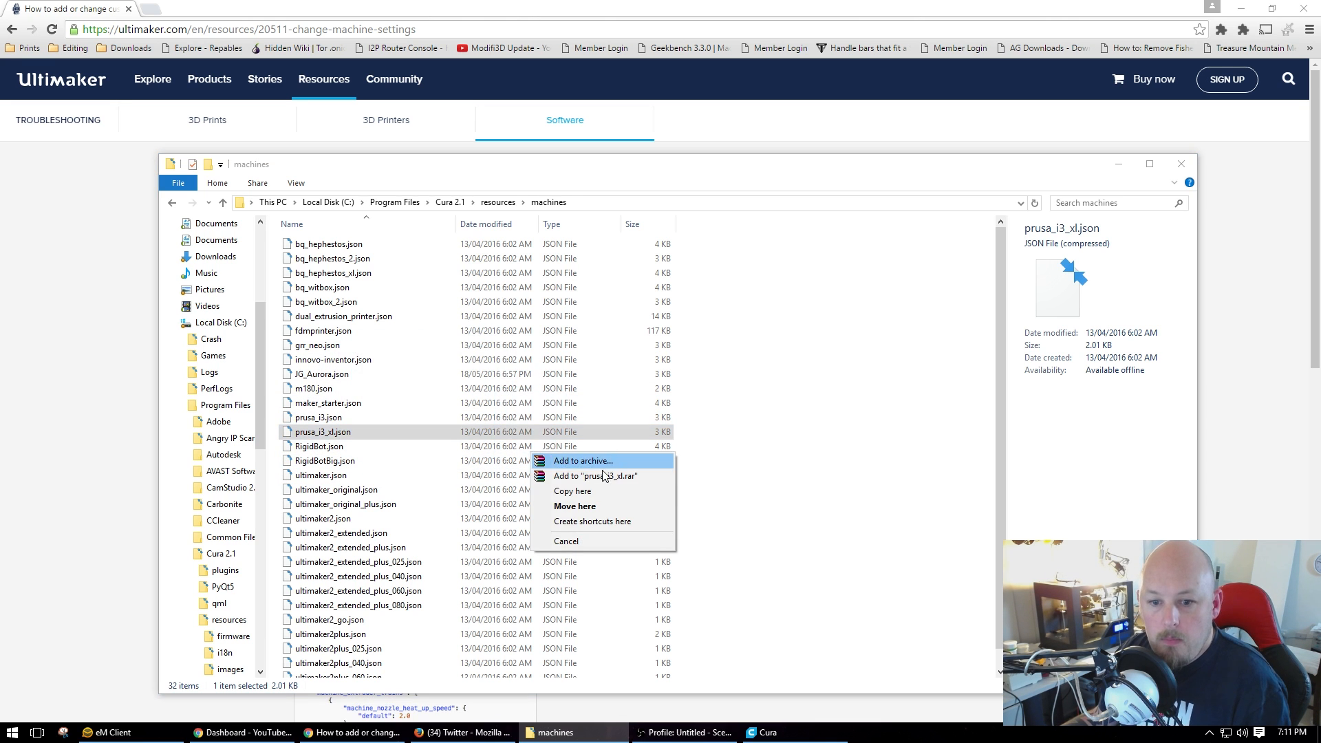
click(572, 490)
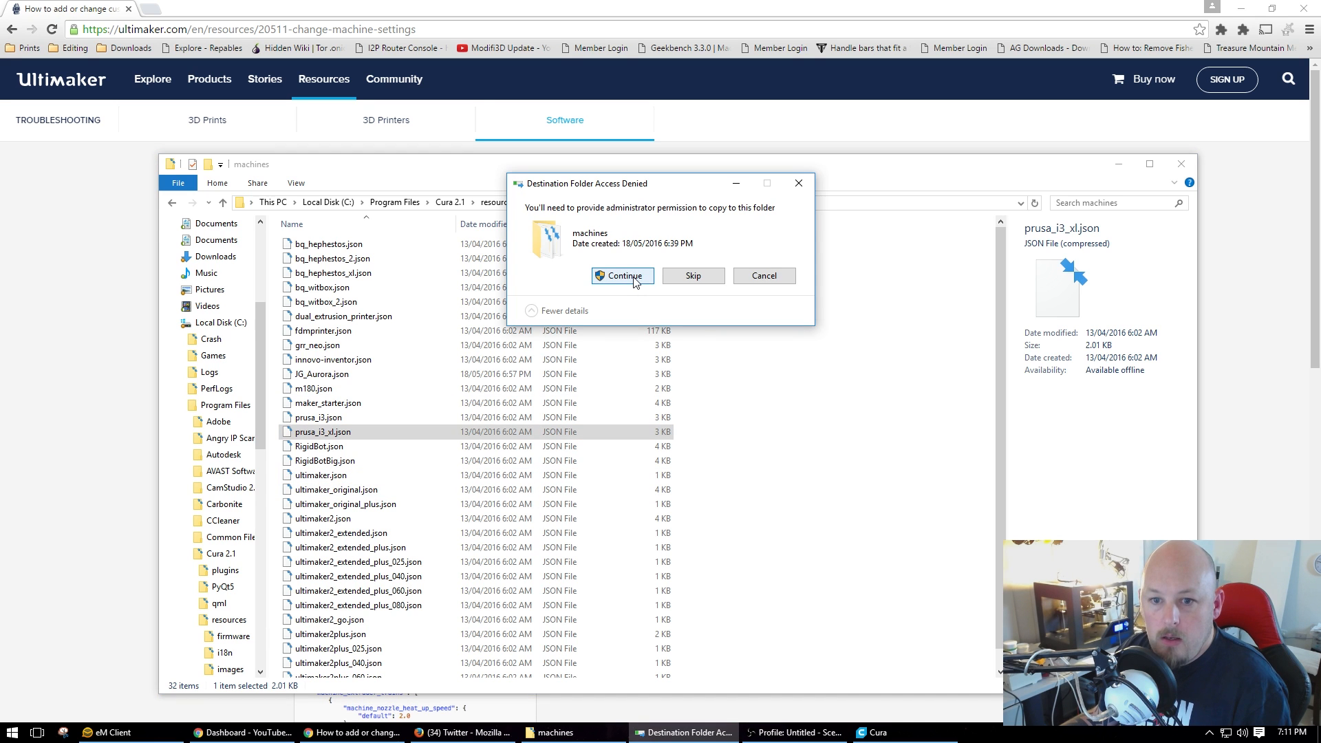
click(622, 275)
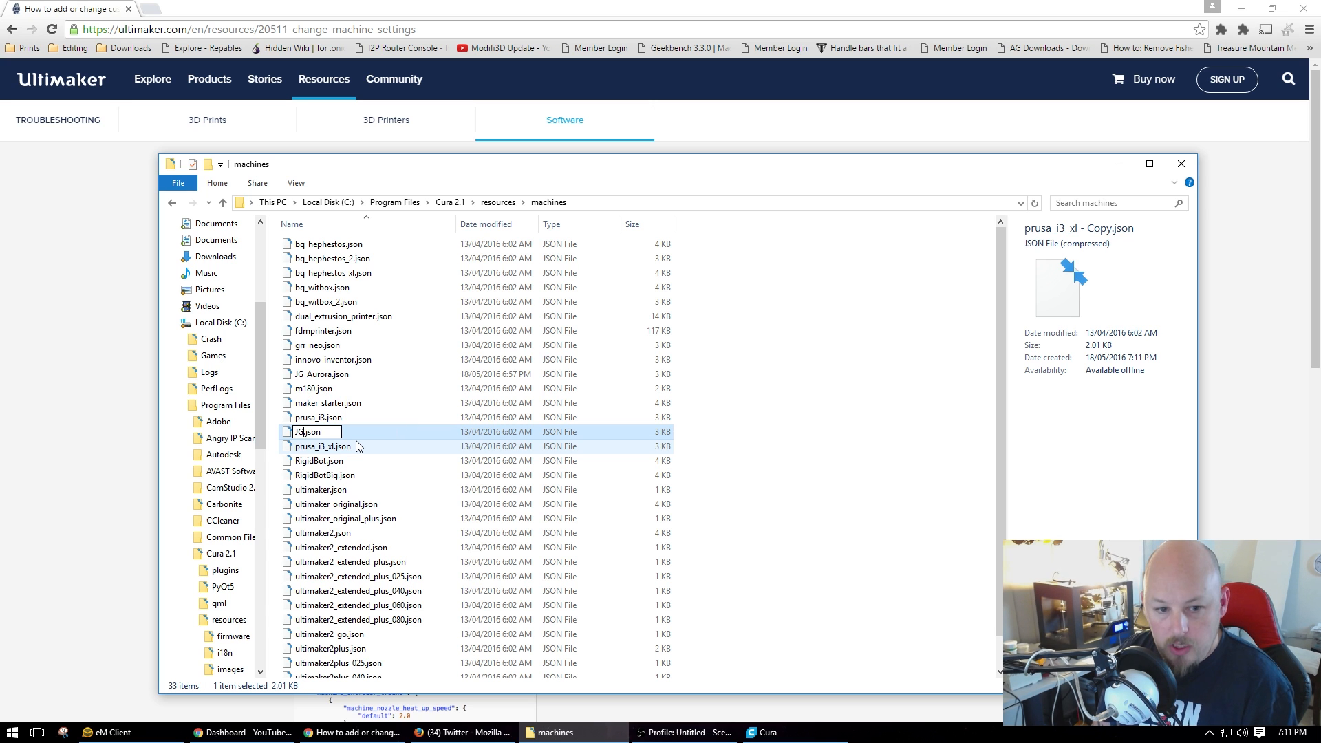
text(AURORA)
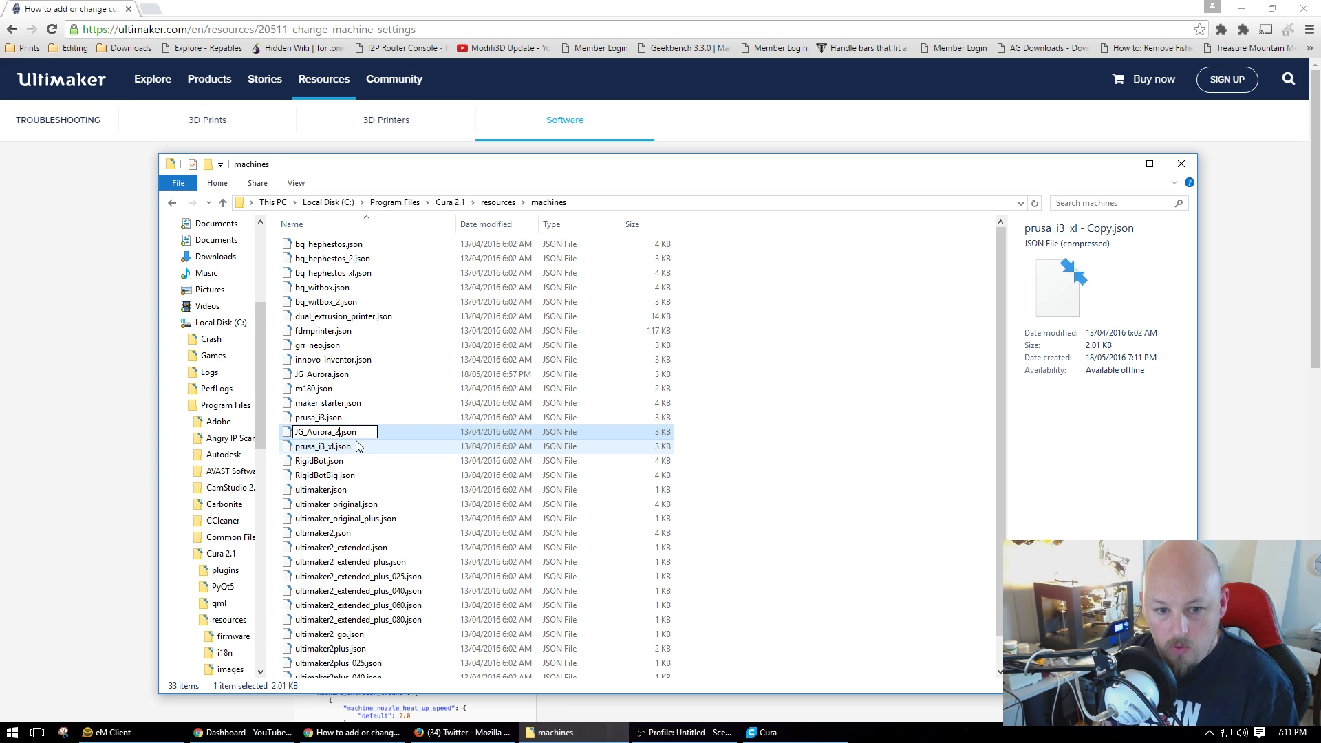
key(Return)
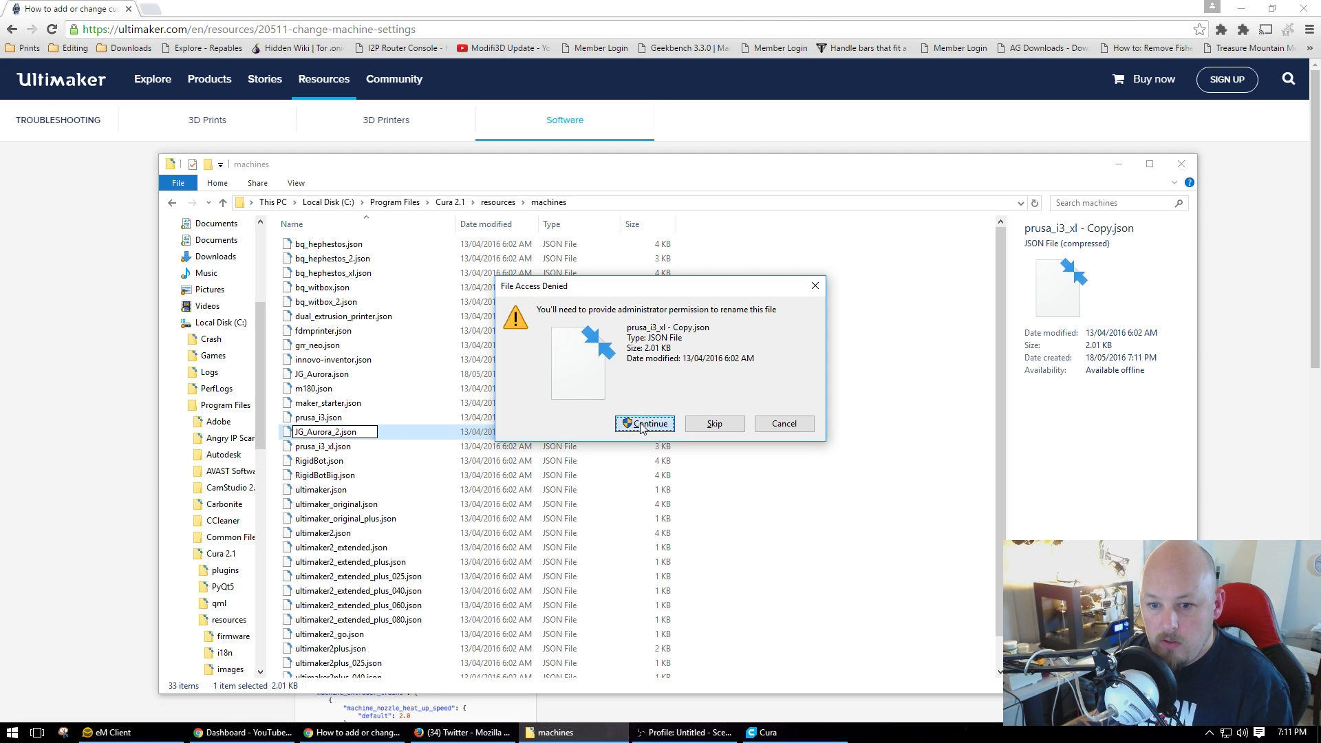
click(644, 423)
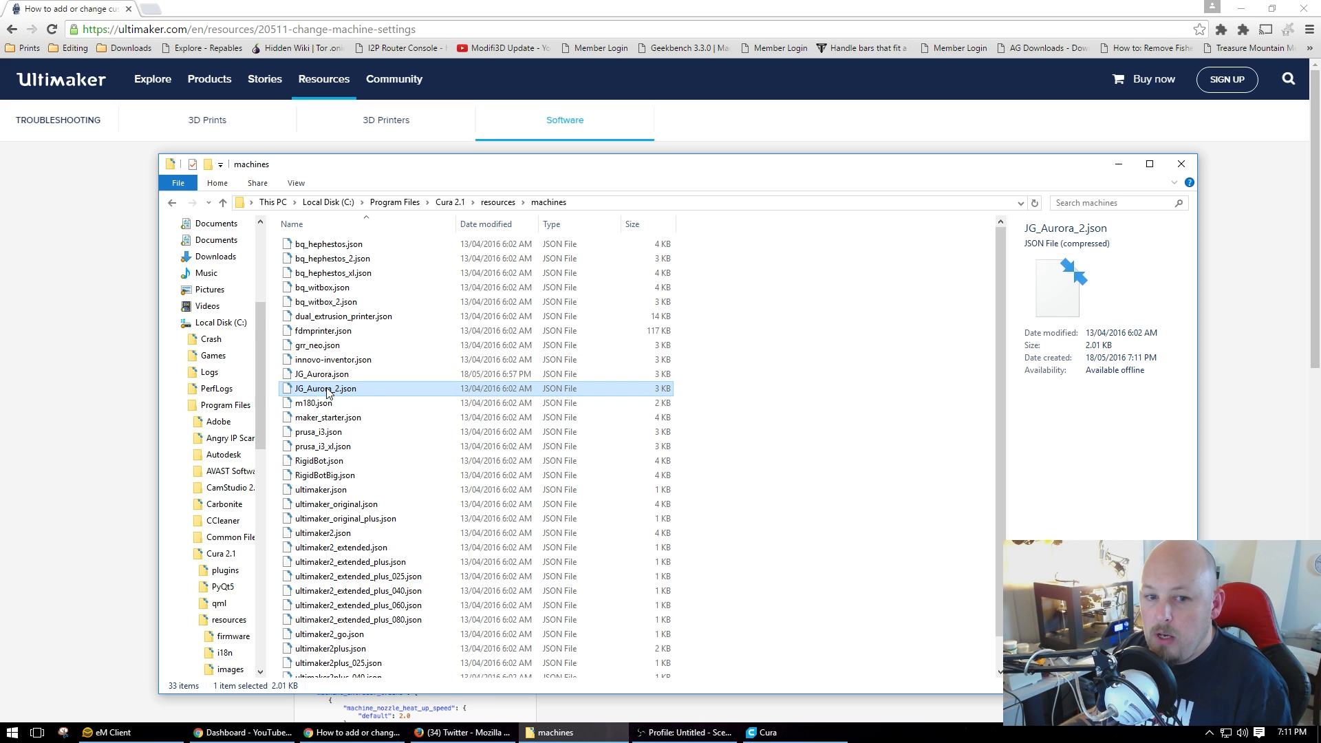
mouse_move(417, 360)
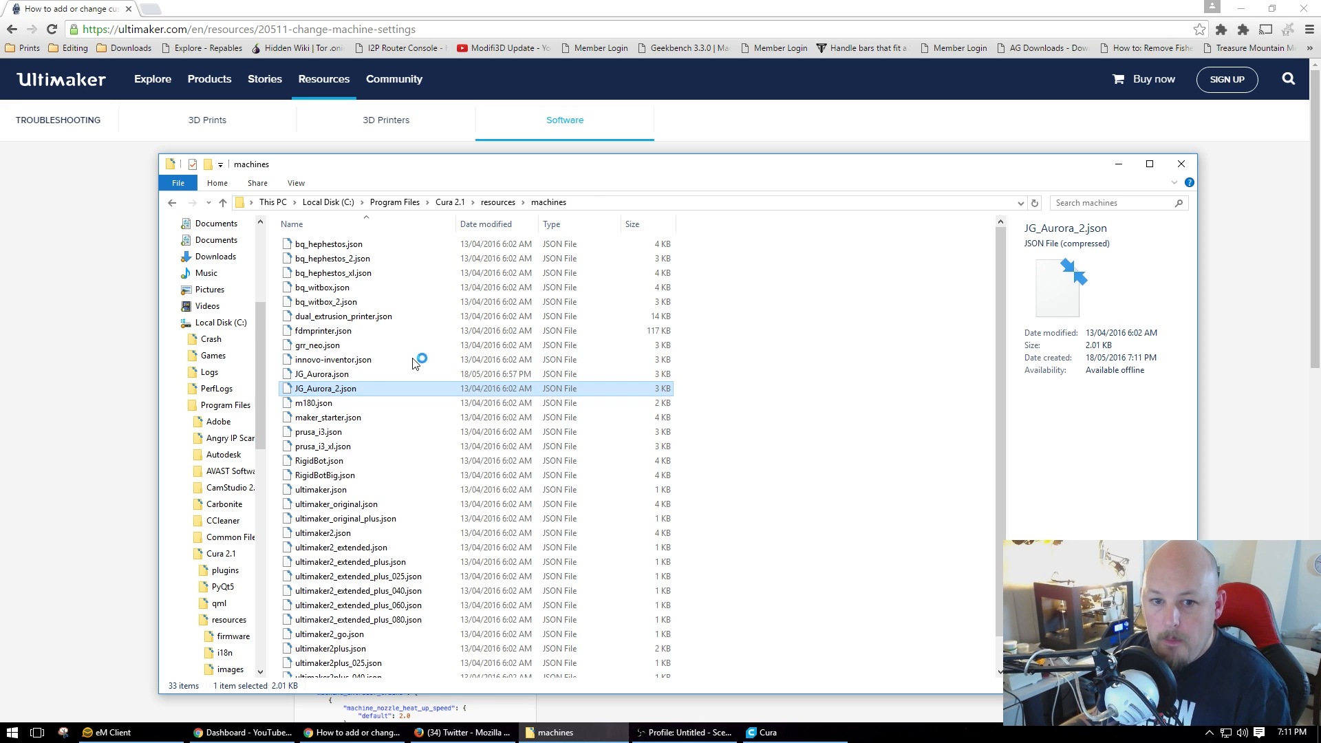
Open JG_Aurora_2.json in Notepad++ and change its id to JGAURORA2
double_click(325, 388)
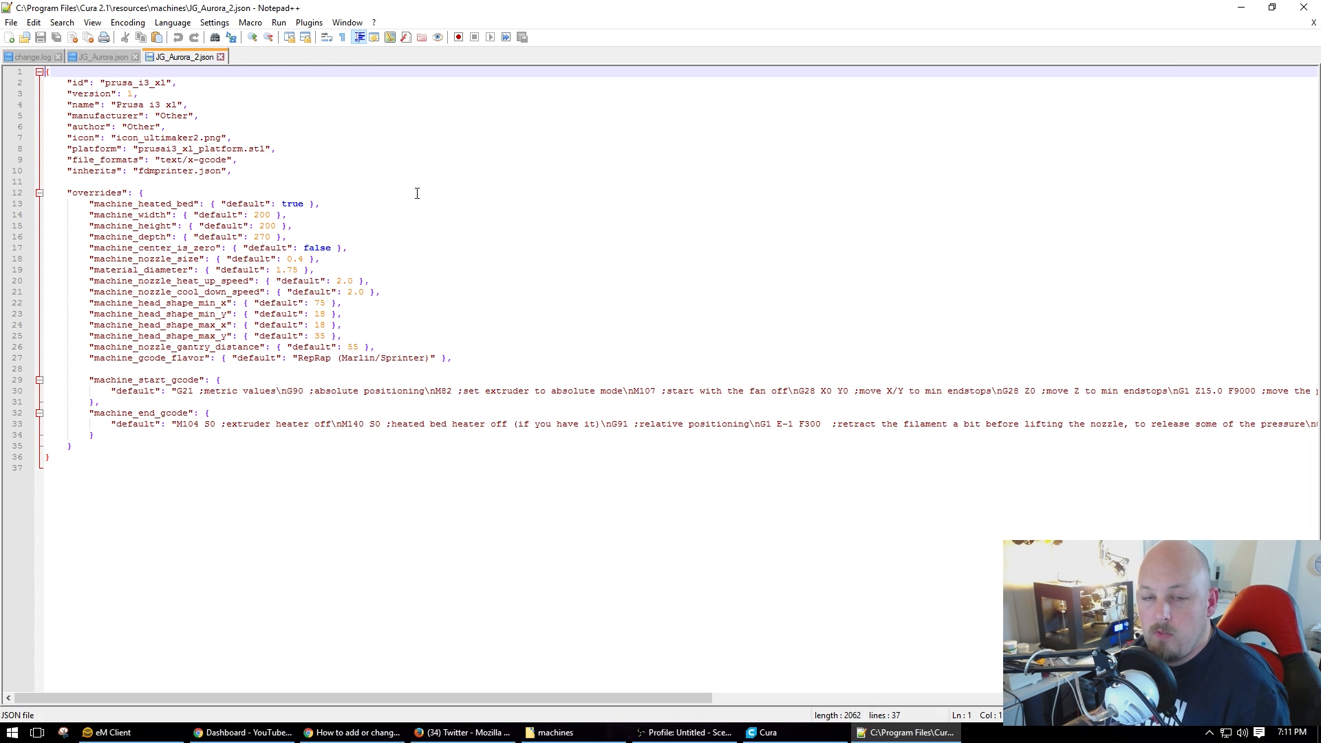
click(181, 247)
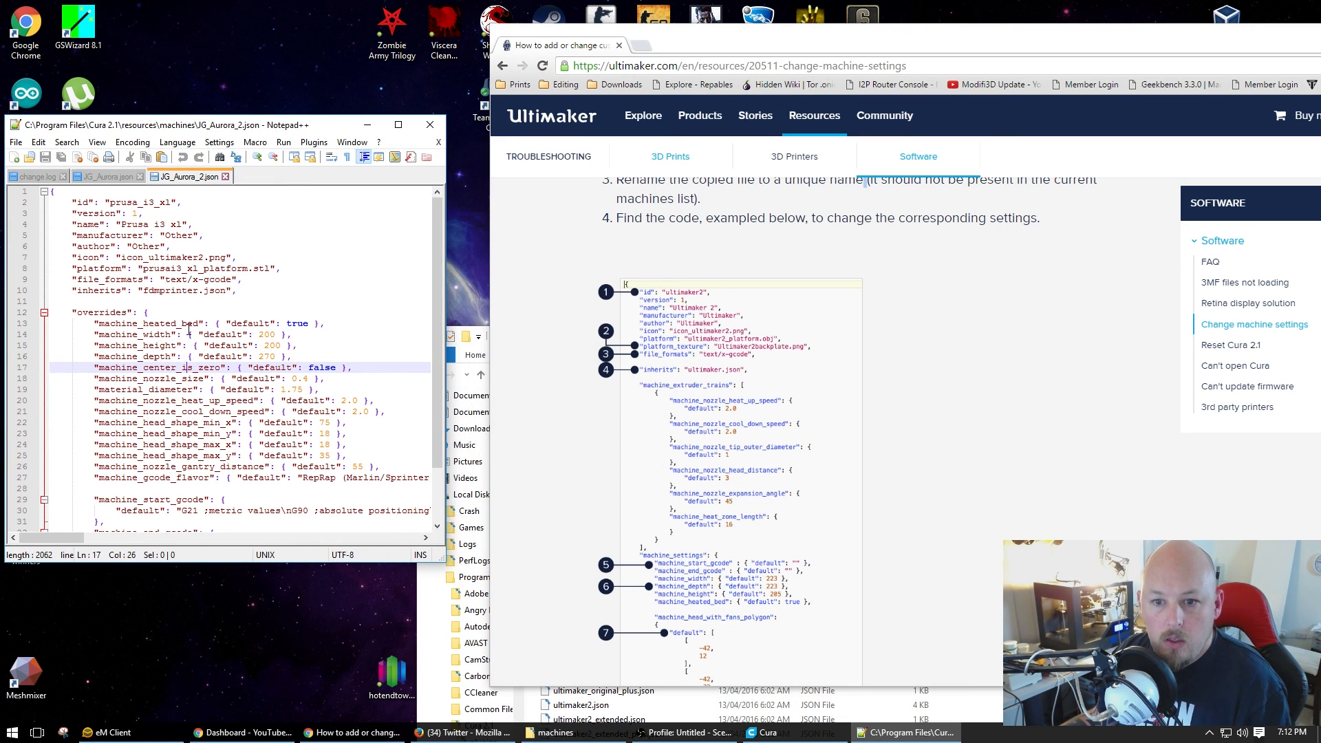
click(109, 202)
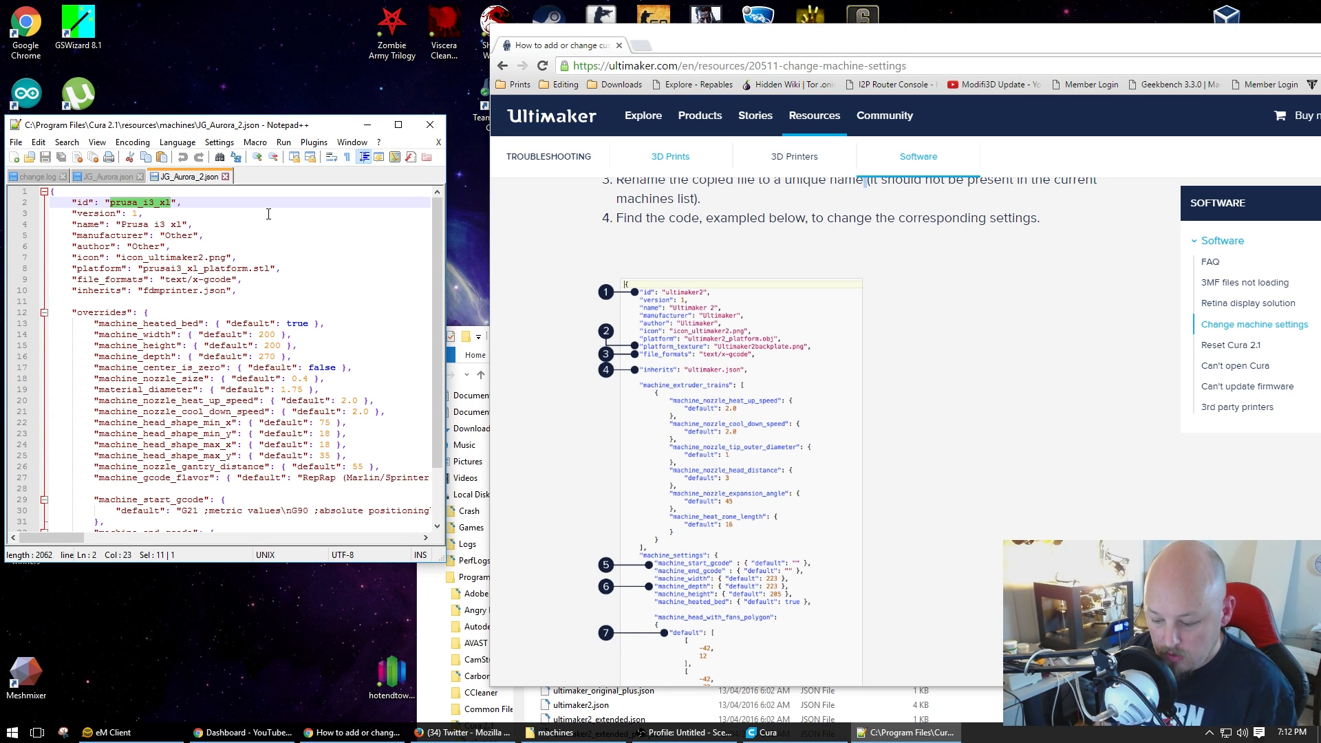
text(JGAURORA2",)
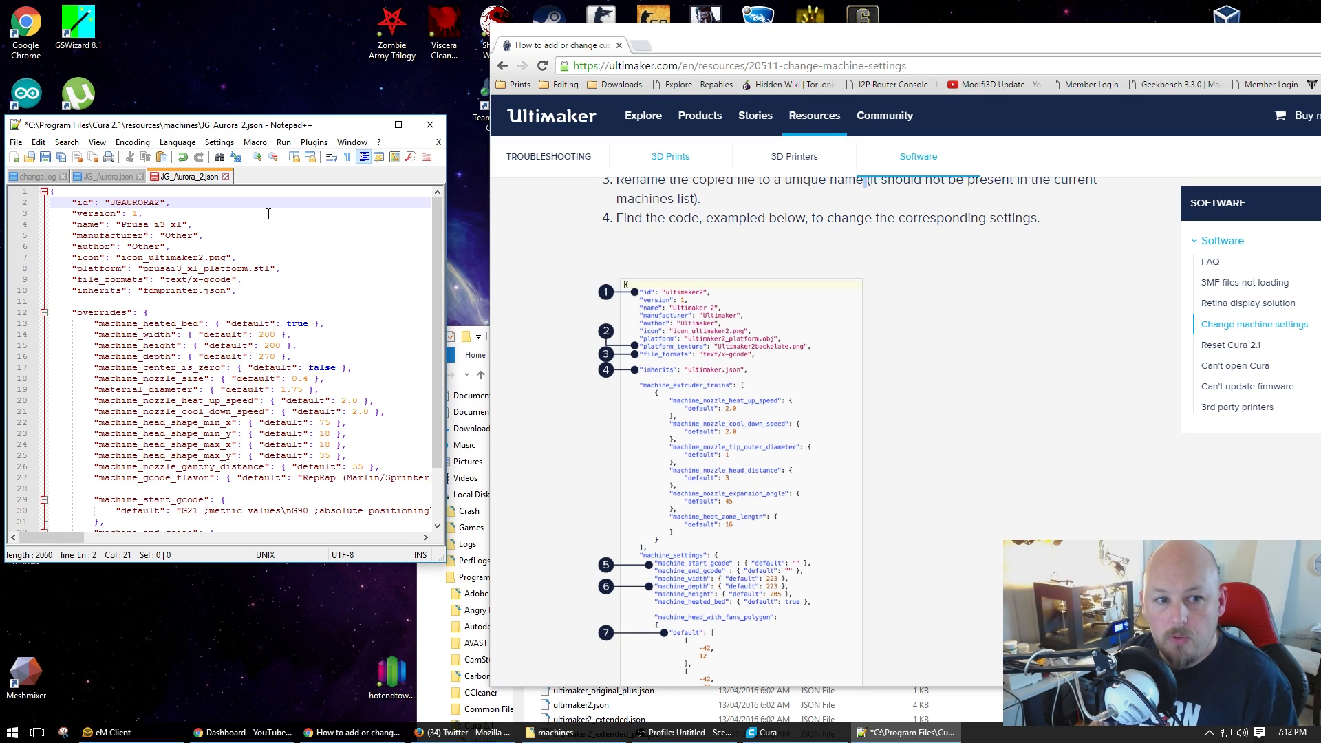
mouse_move(288, 314)
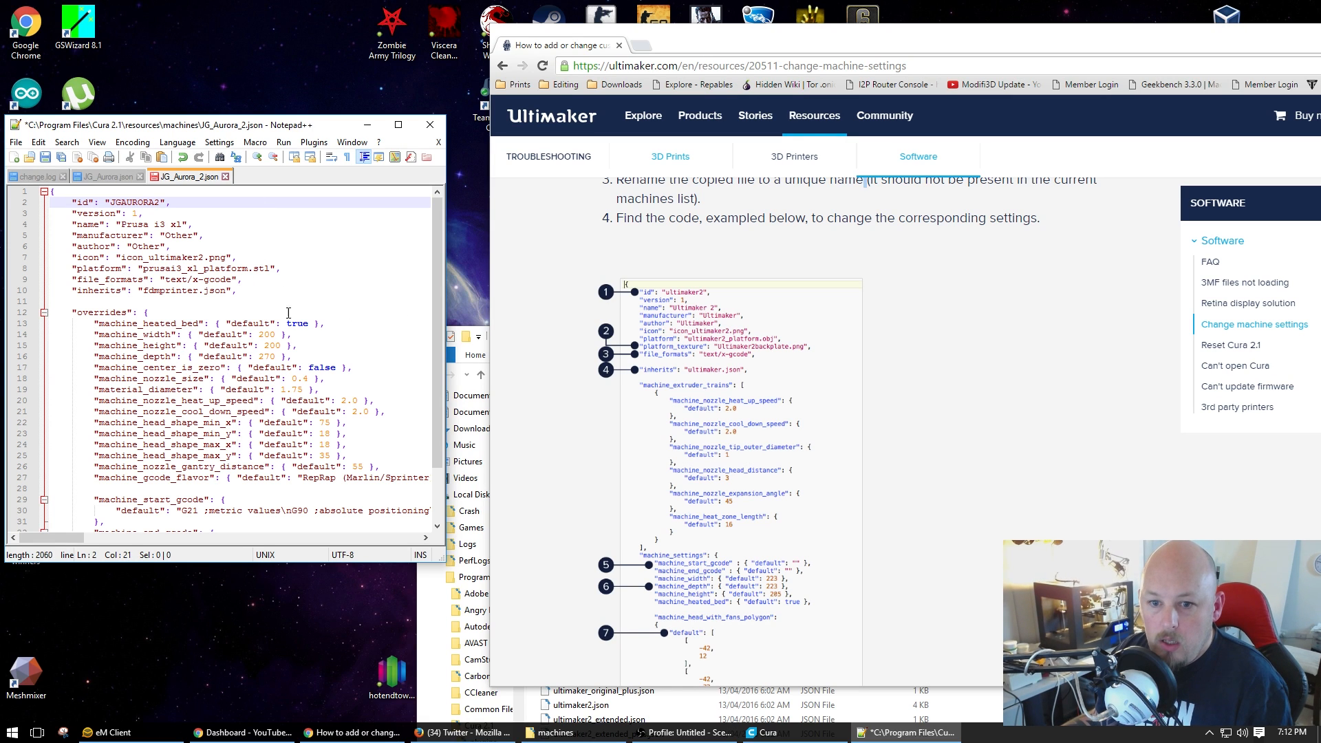
mouse_move(661, 353)
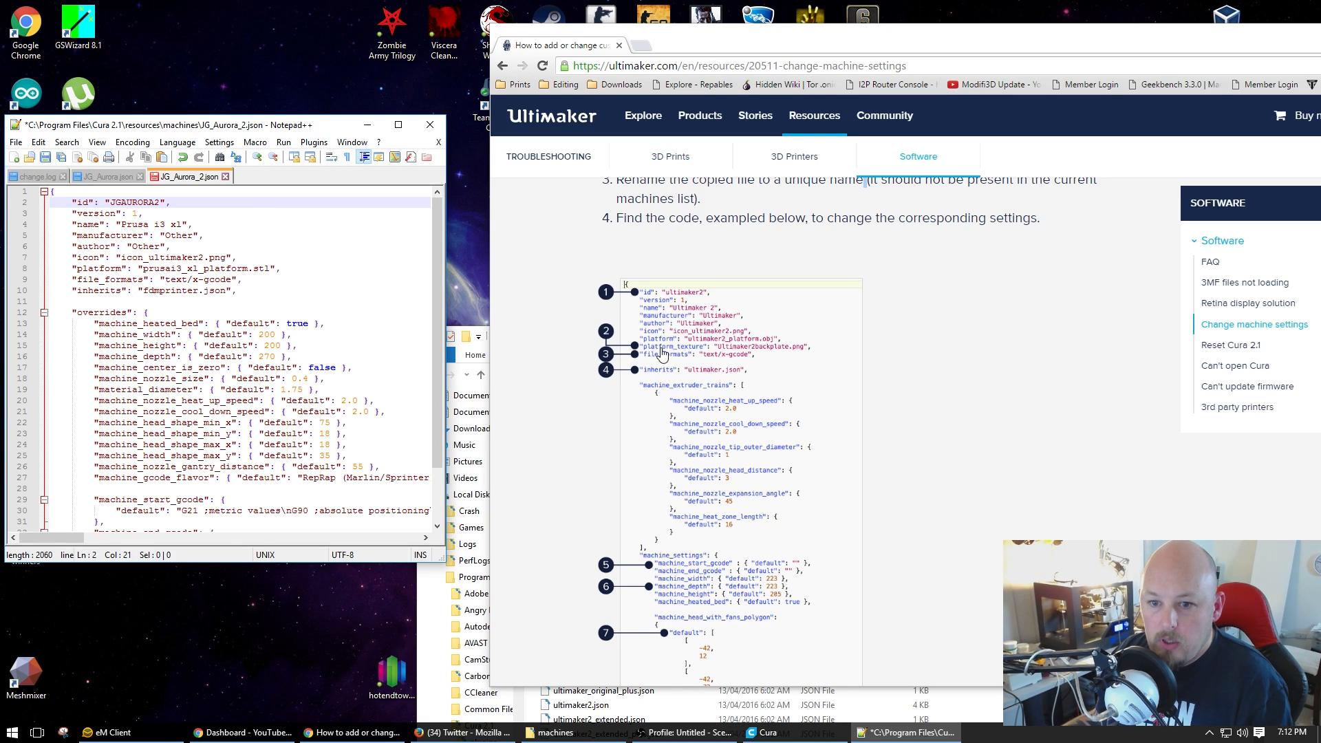
mouse_move(665, 348)
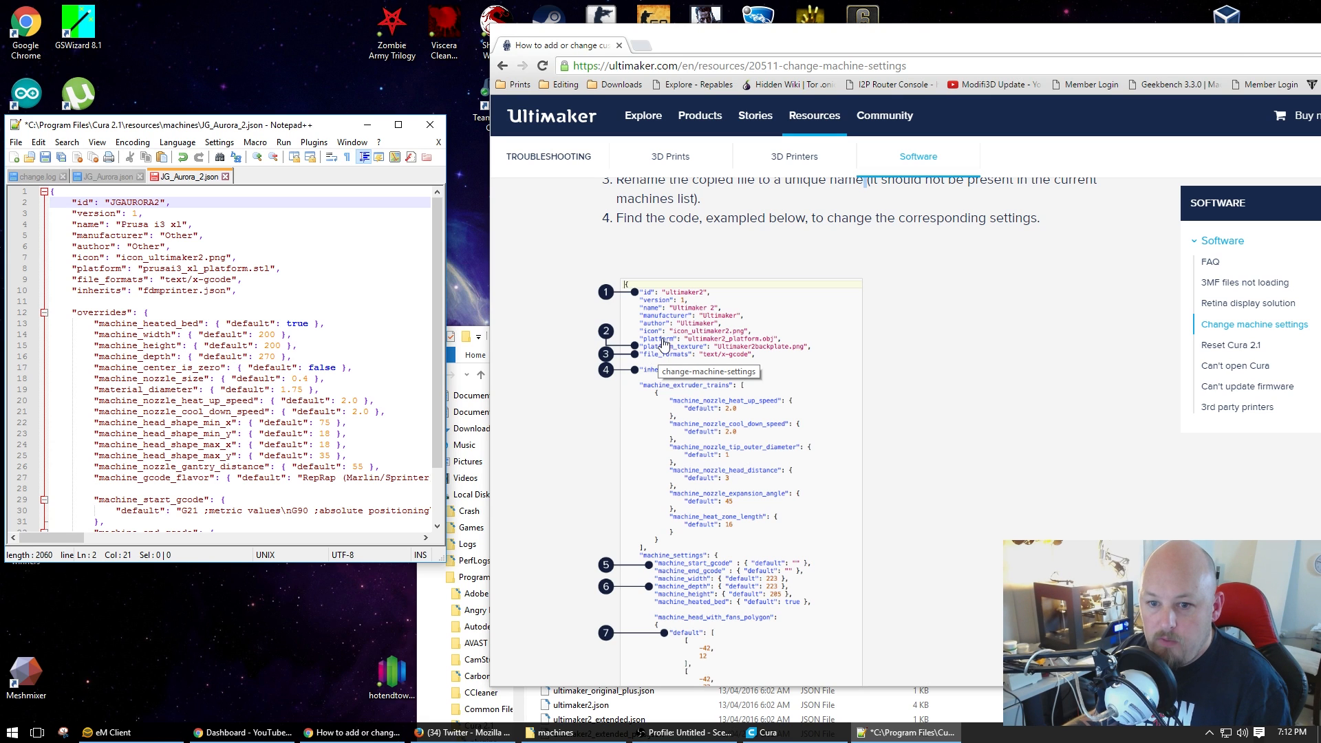
mouse_move(659, 348)
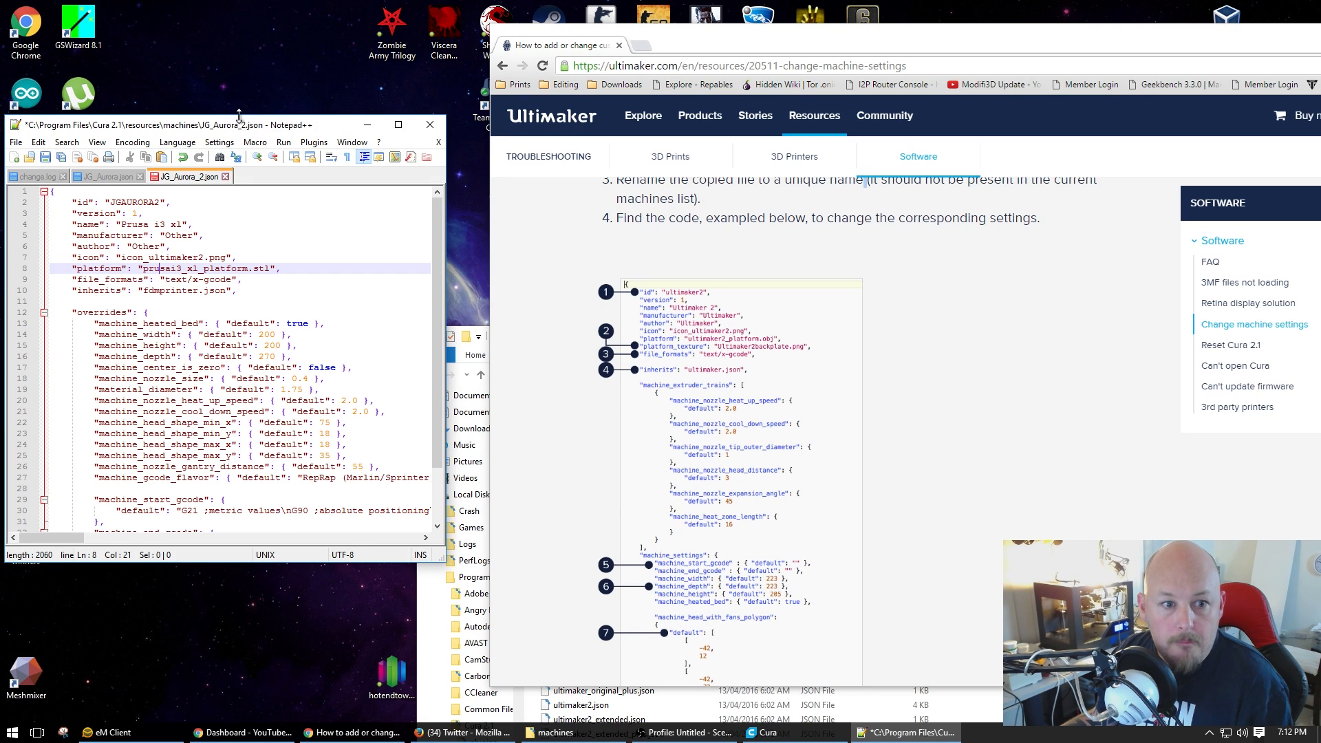
Widen the editor and rename the printer from Prusa i3 xl to 603_S
click(397, 124)
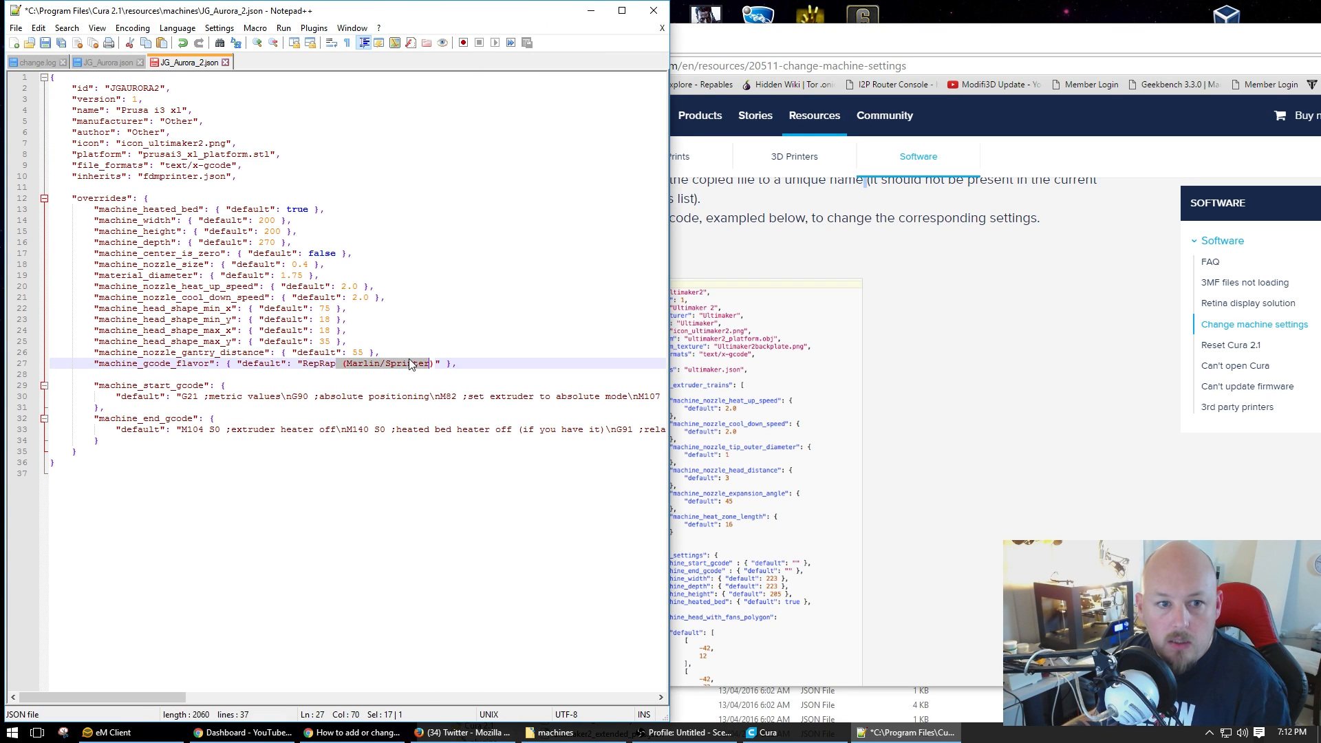
click(190, 164)
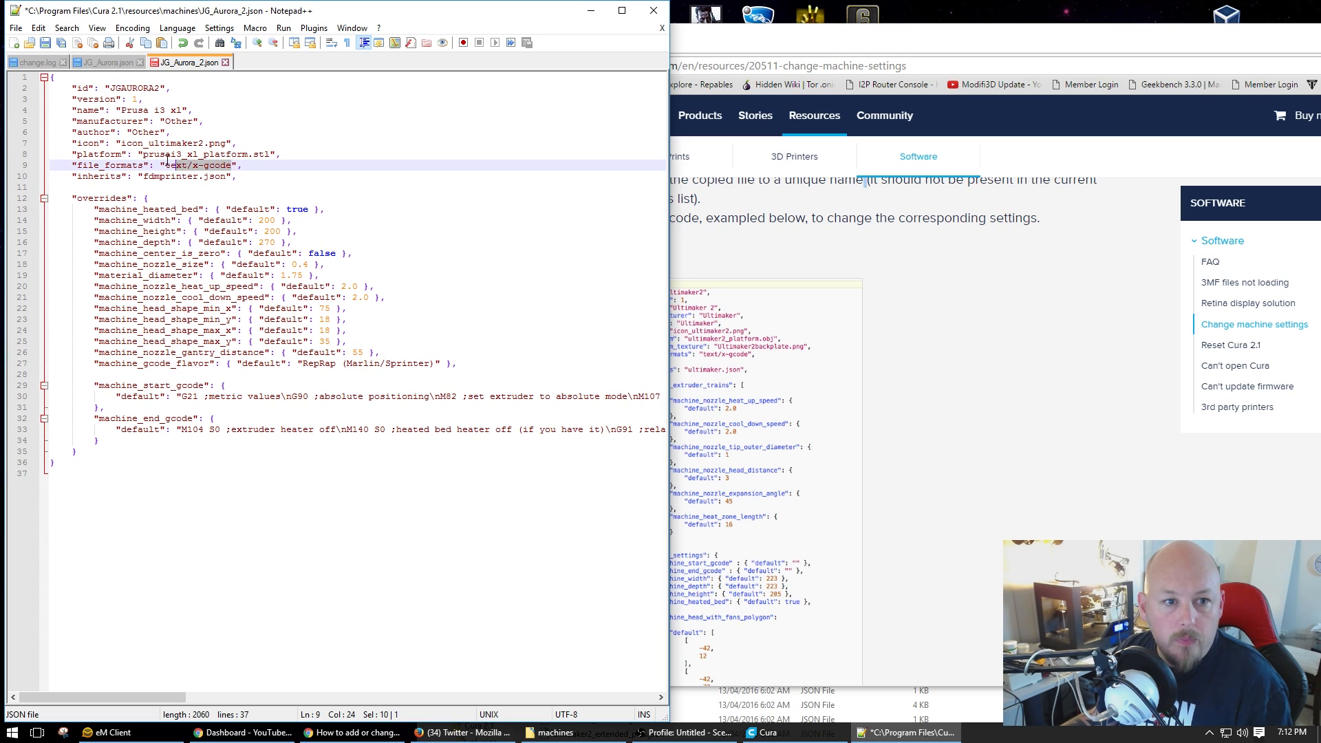
click(123, 110)
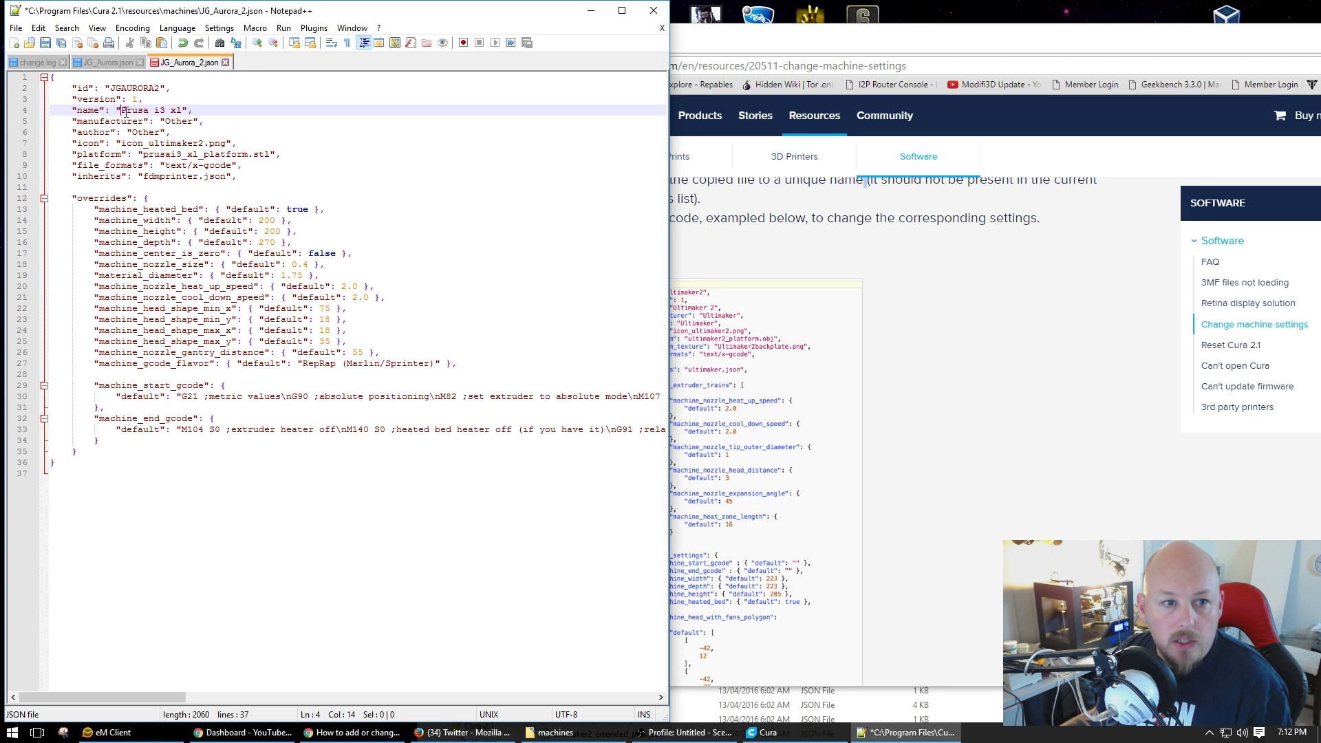
double_click(151, 110)
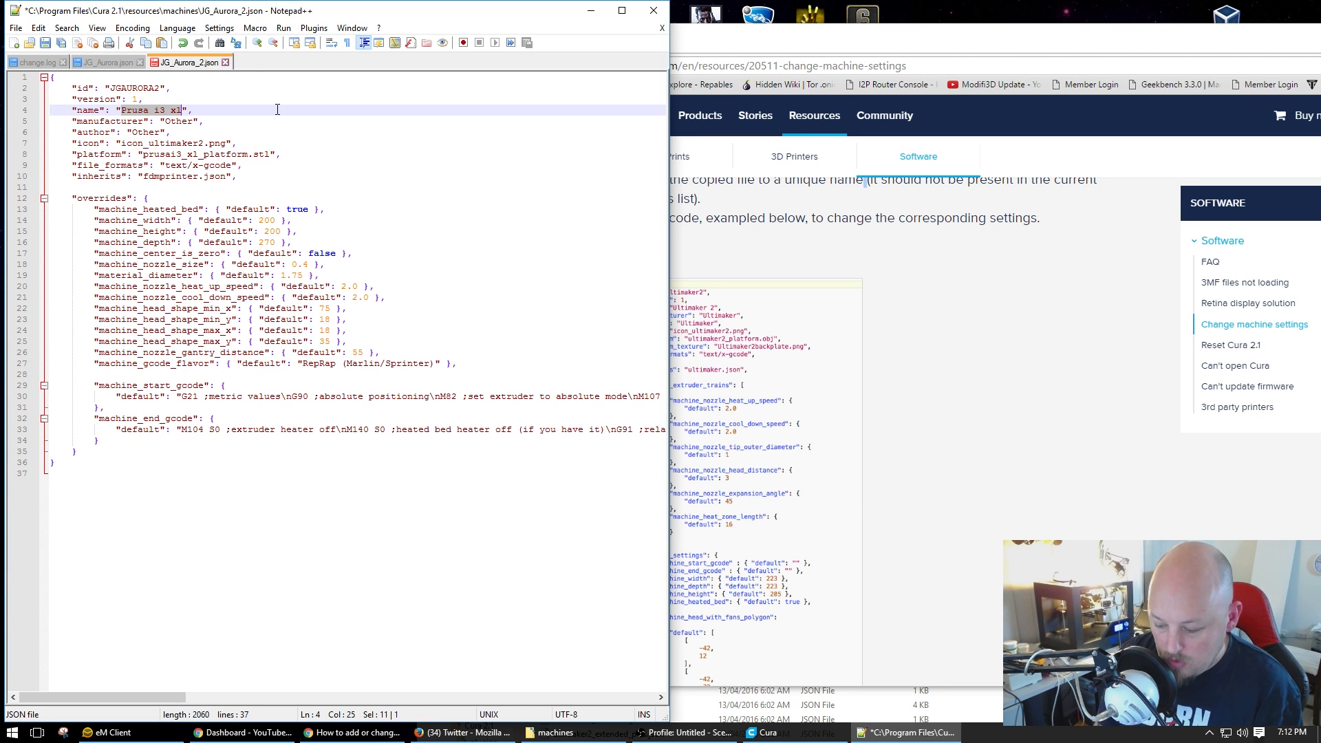
text(6)
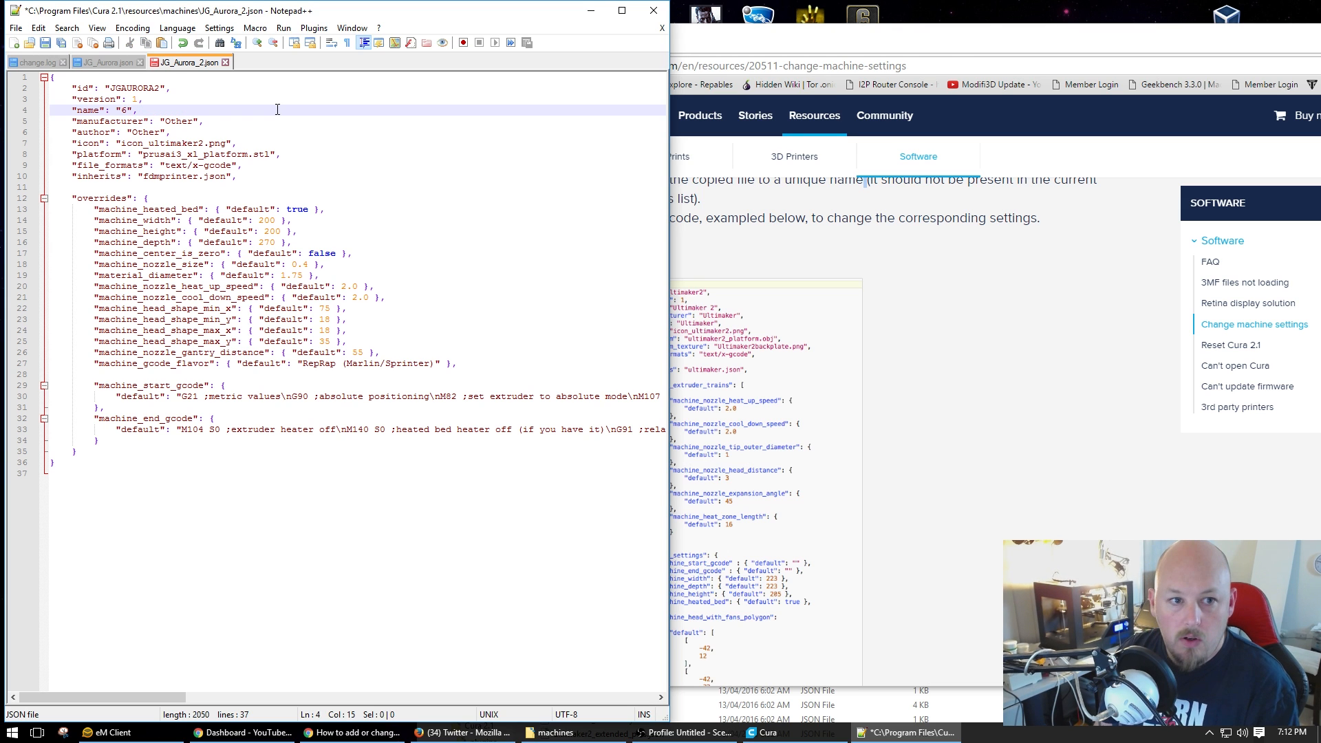
text(03)
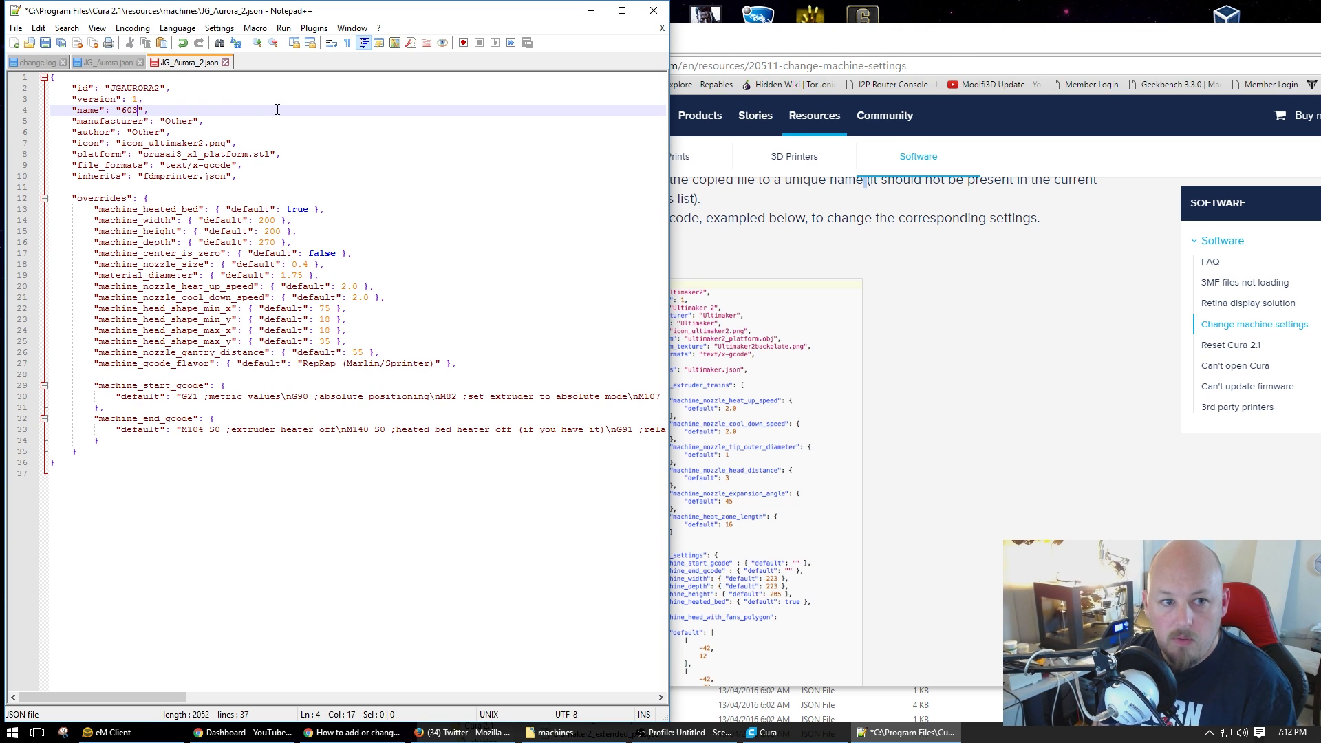
text(_S)
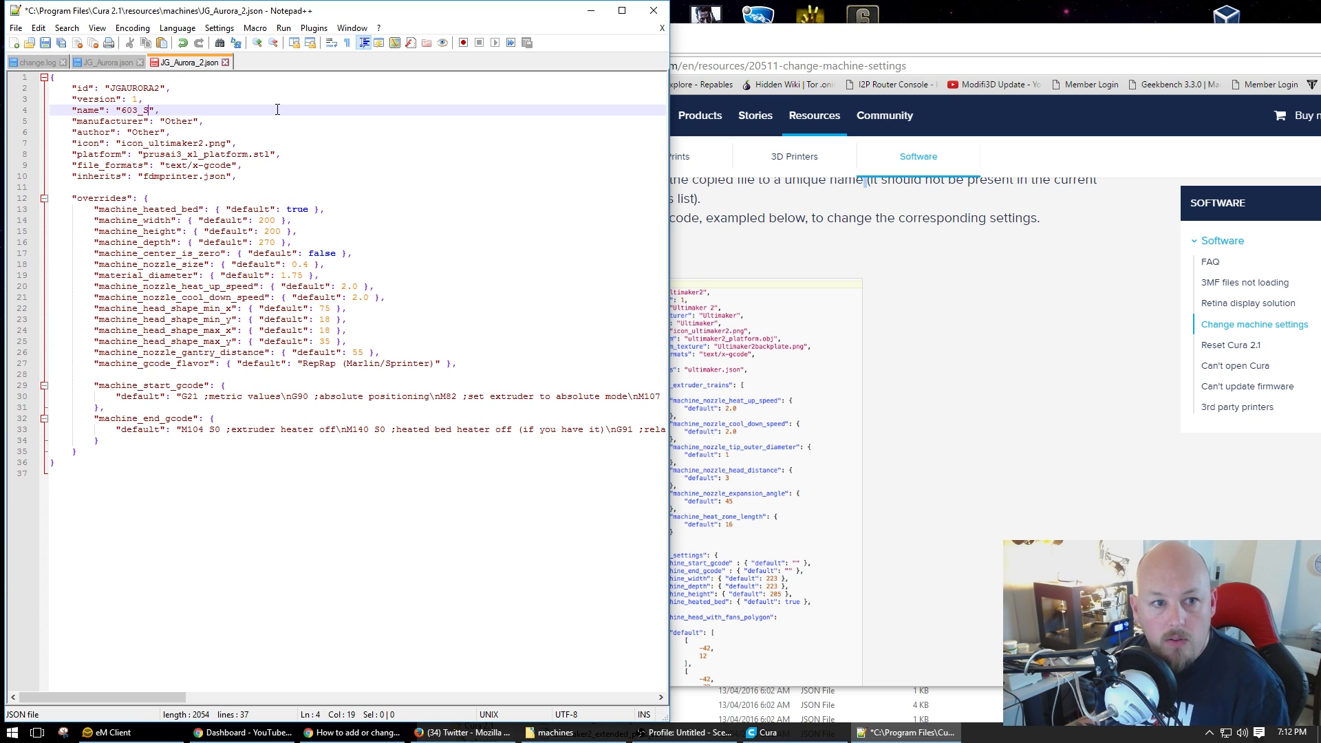
click(157, 121)
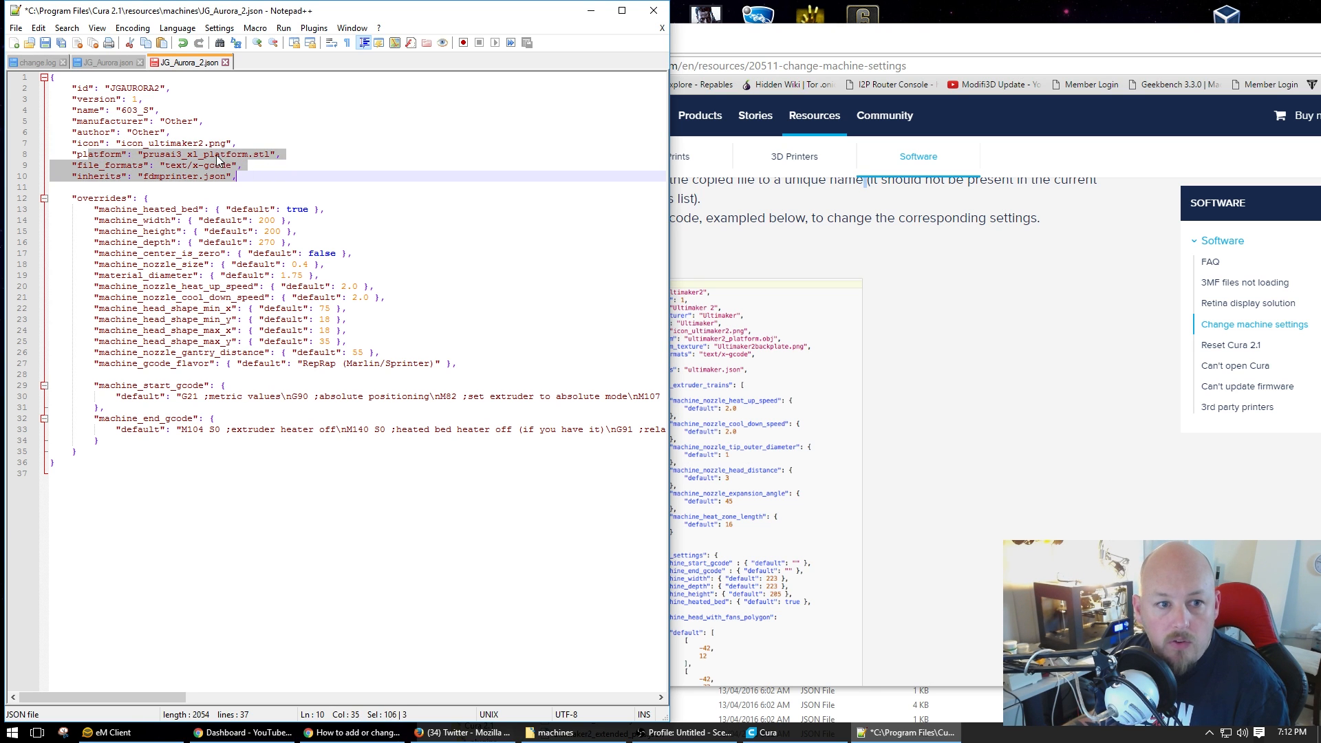
Set the machine width to 300 and select the heated bed value true
click(206, 154)
text(33)
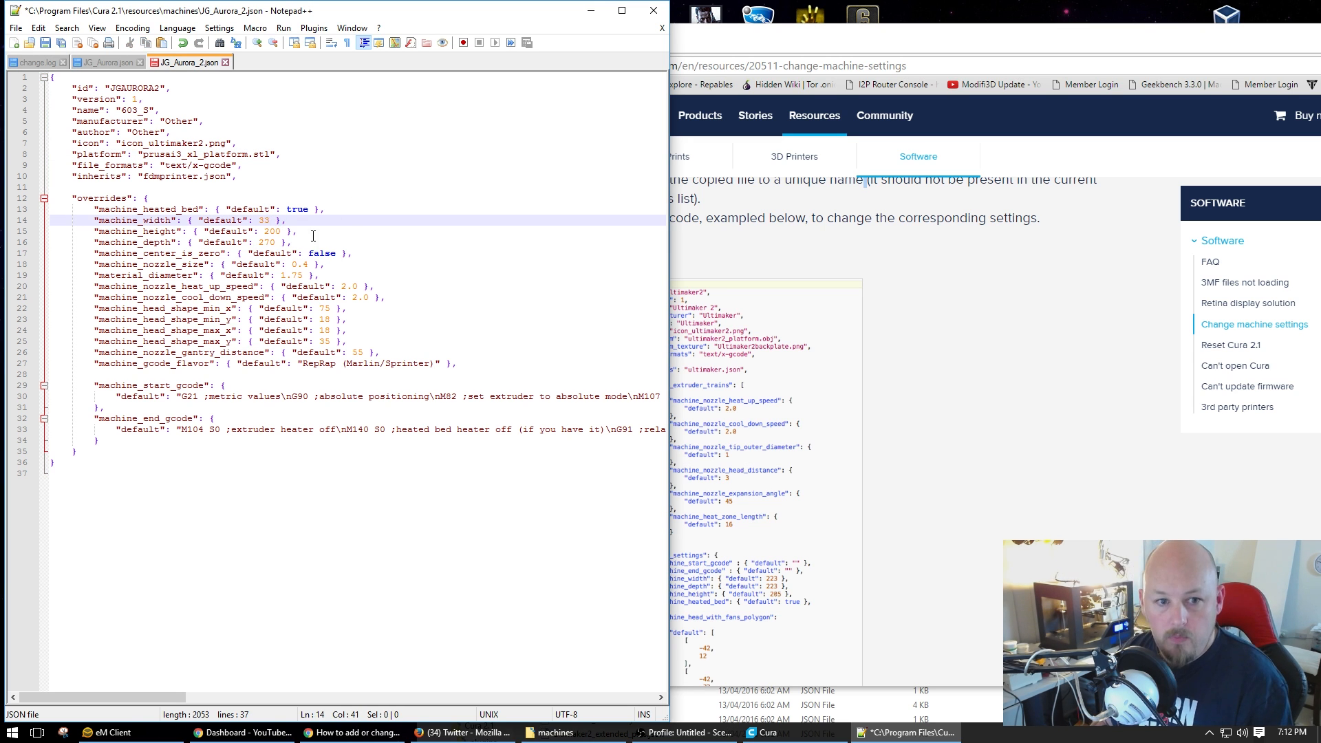
text(00)
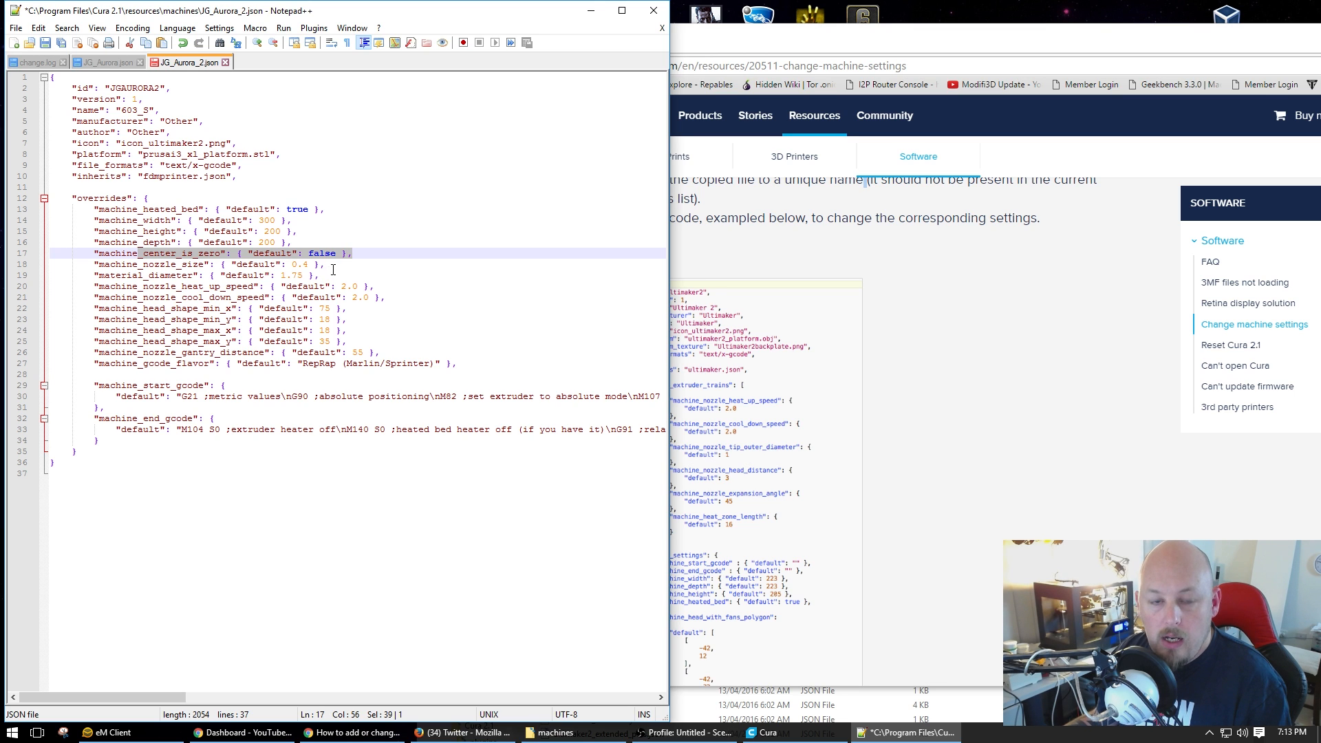
mouse_move(270, 231)
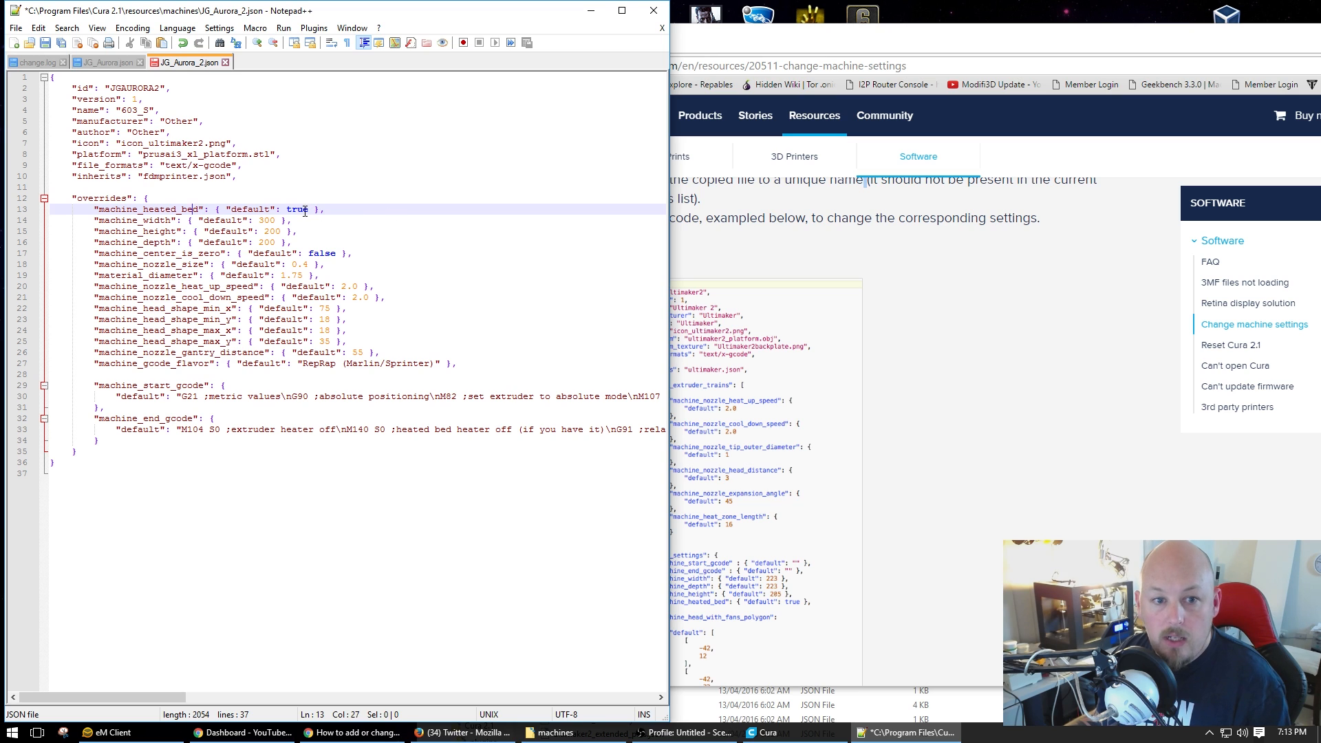
double_click(297, 209)
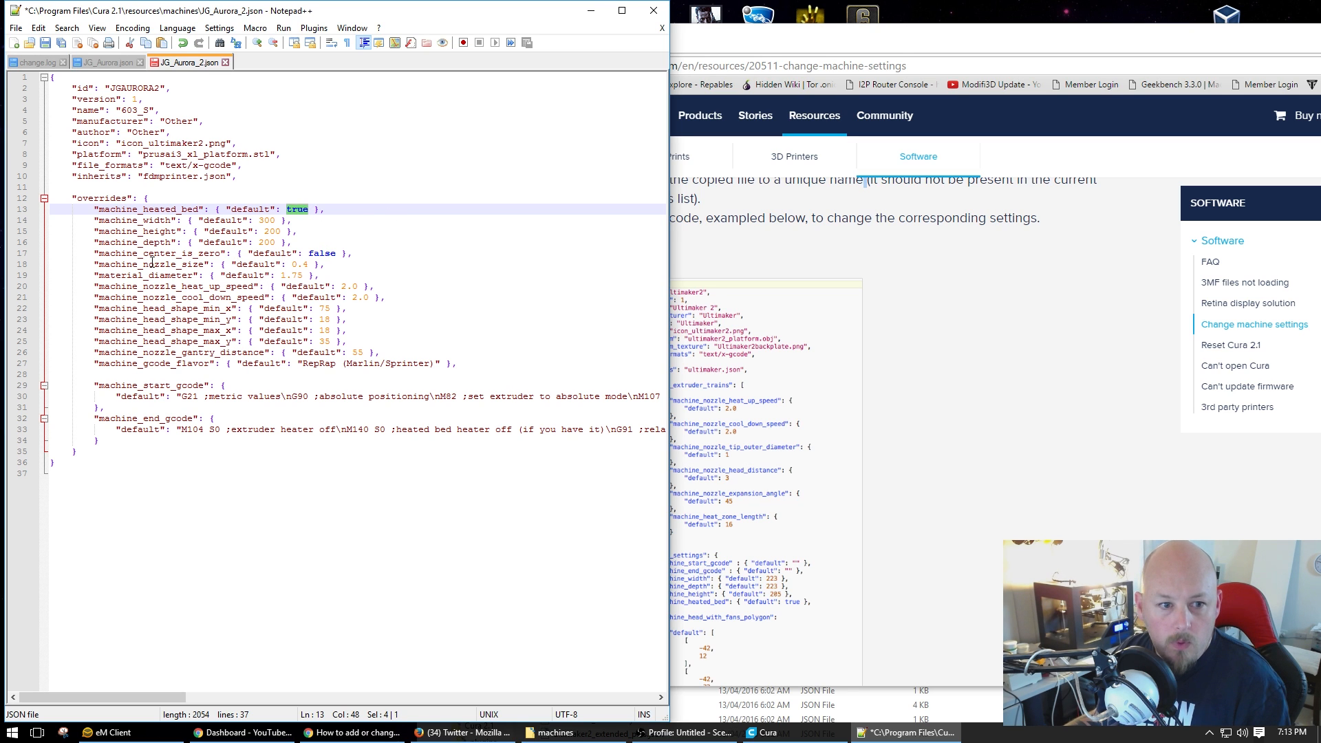
click(319, 263)
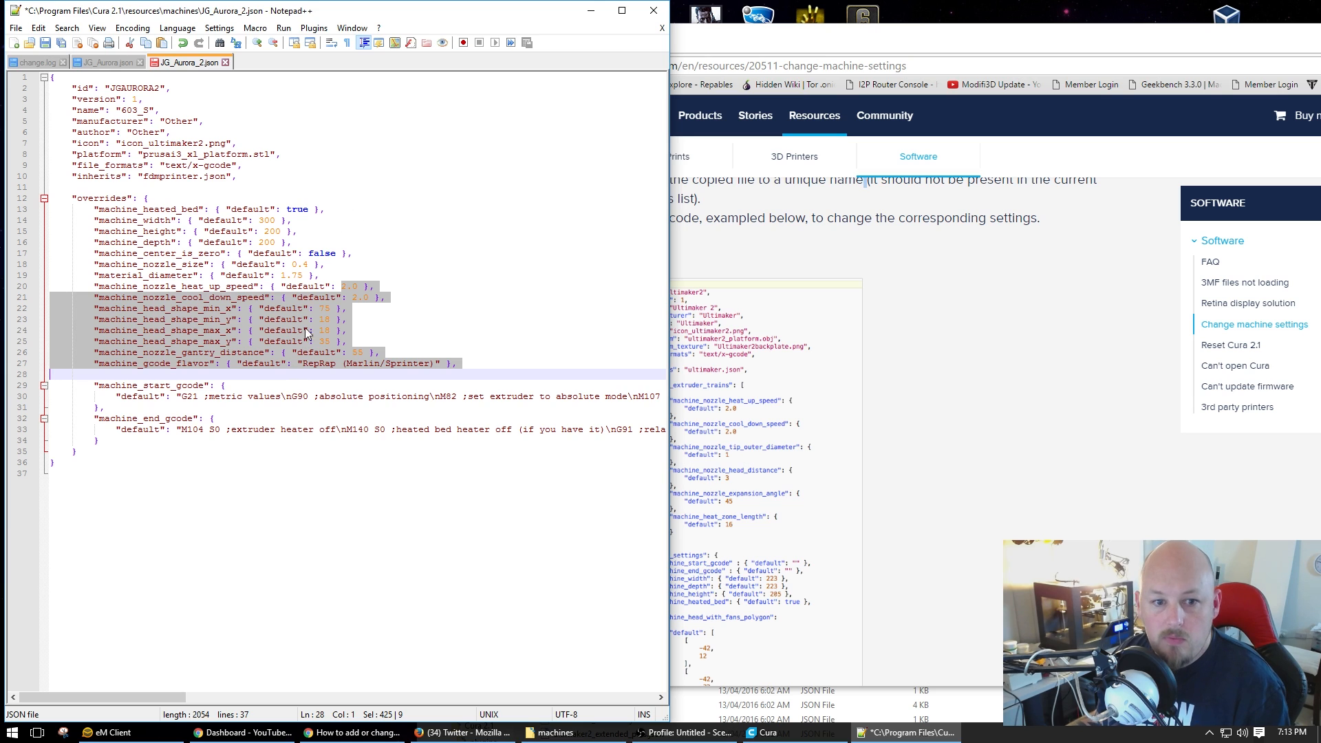
mouse_move(278, 283)
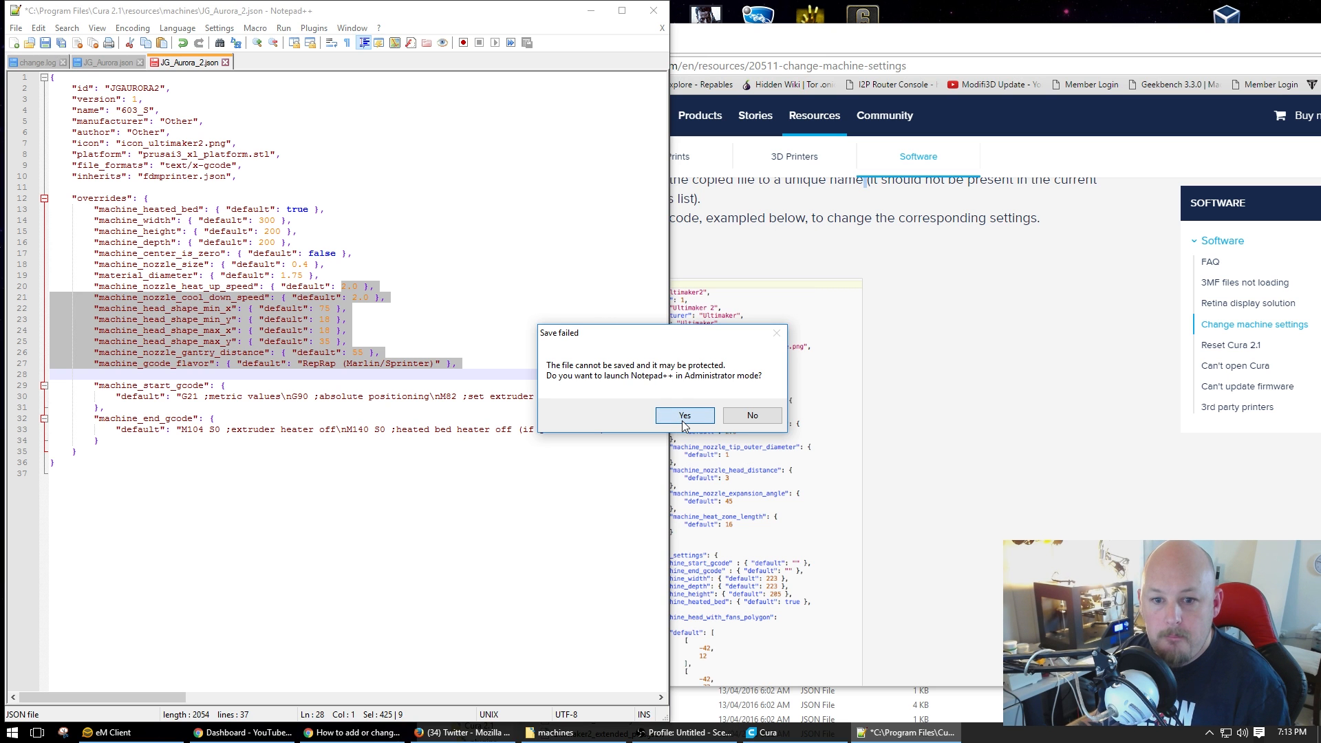
Accept relaunching Notepad++ as administrator, then minimize all windows to the desktop
click(750, 414)
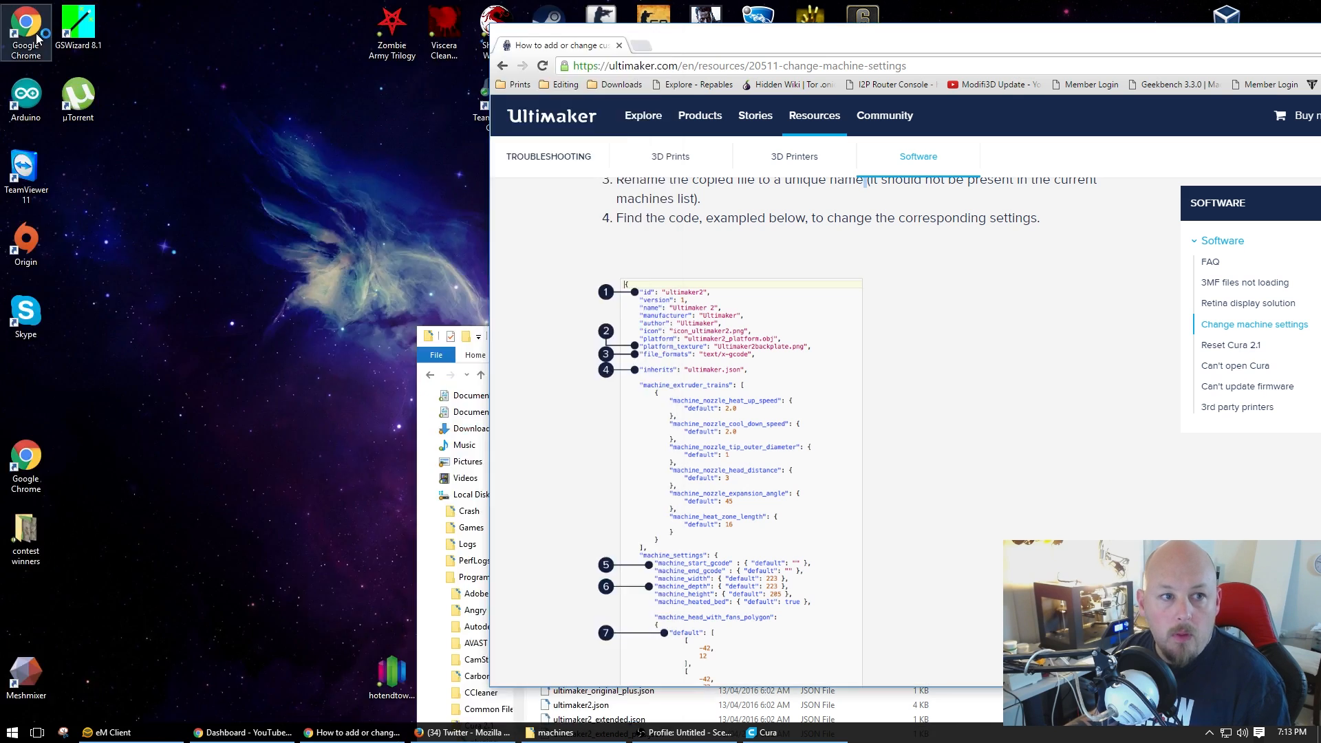
click(904, 731)
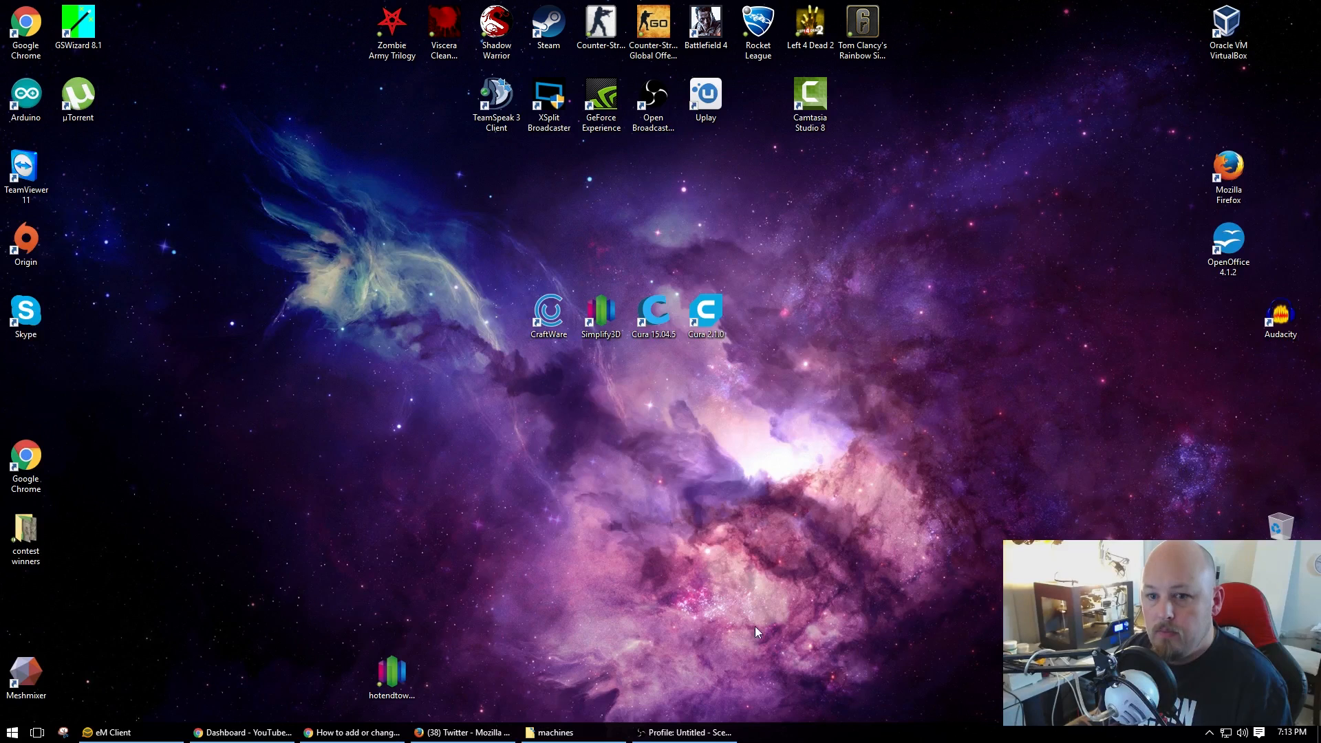
Relaunch Cura 2.1 from its desktop shortcut
double_click(706, 310)
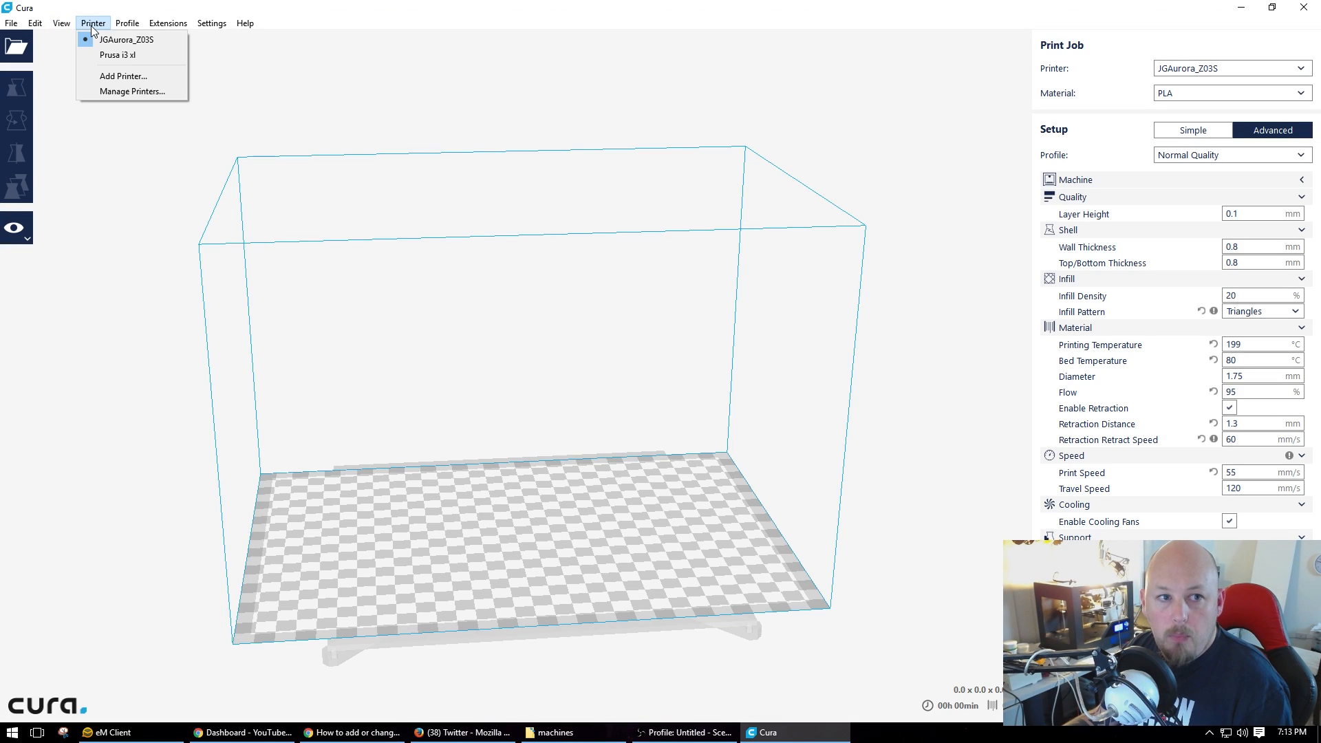
mouse_move(98, 74)
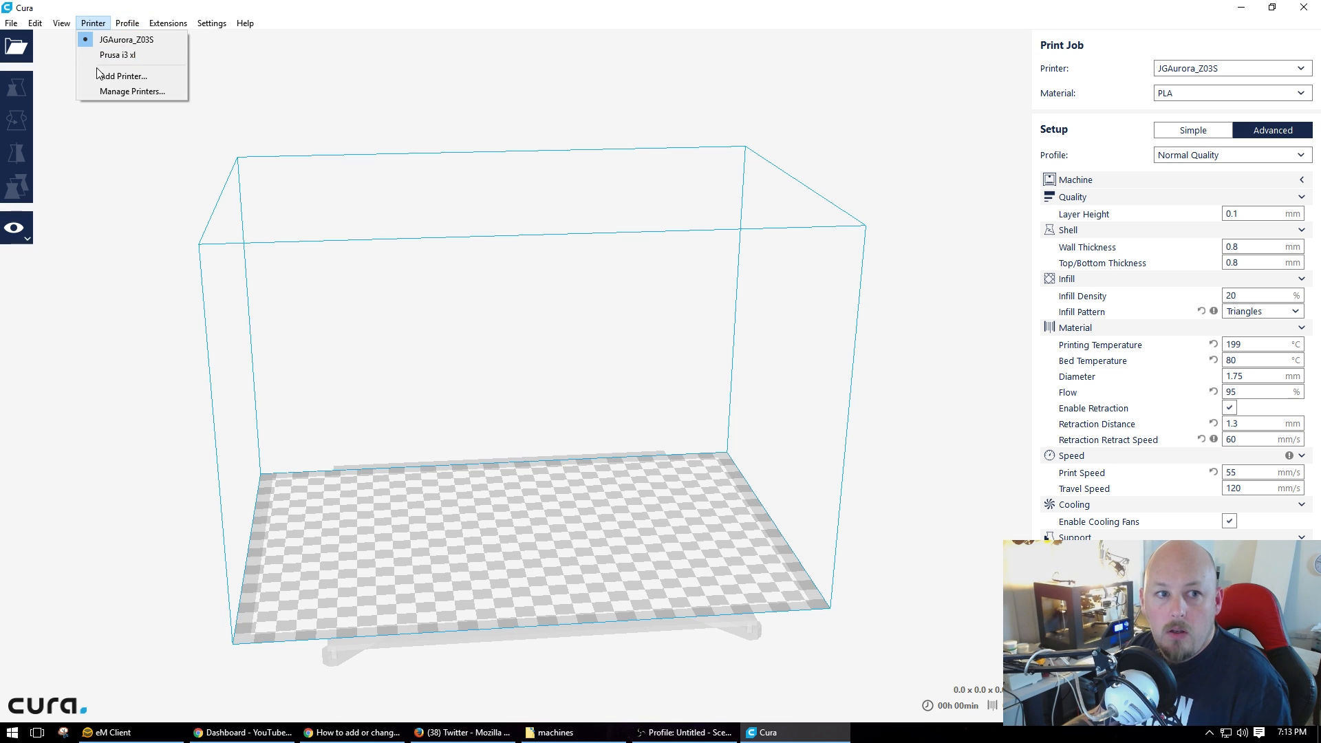
Add a JGAurora_Z03S printer from the Other printer types list
click(122, 75)
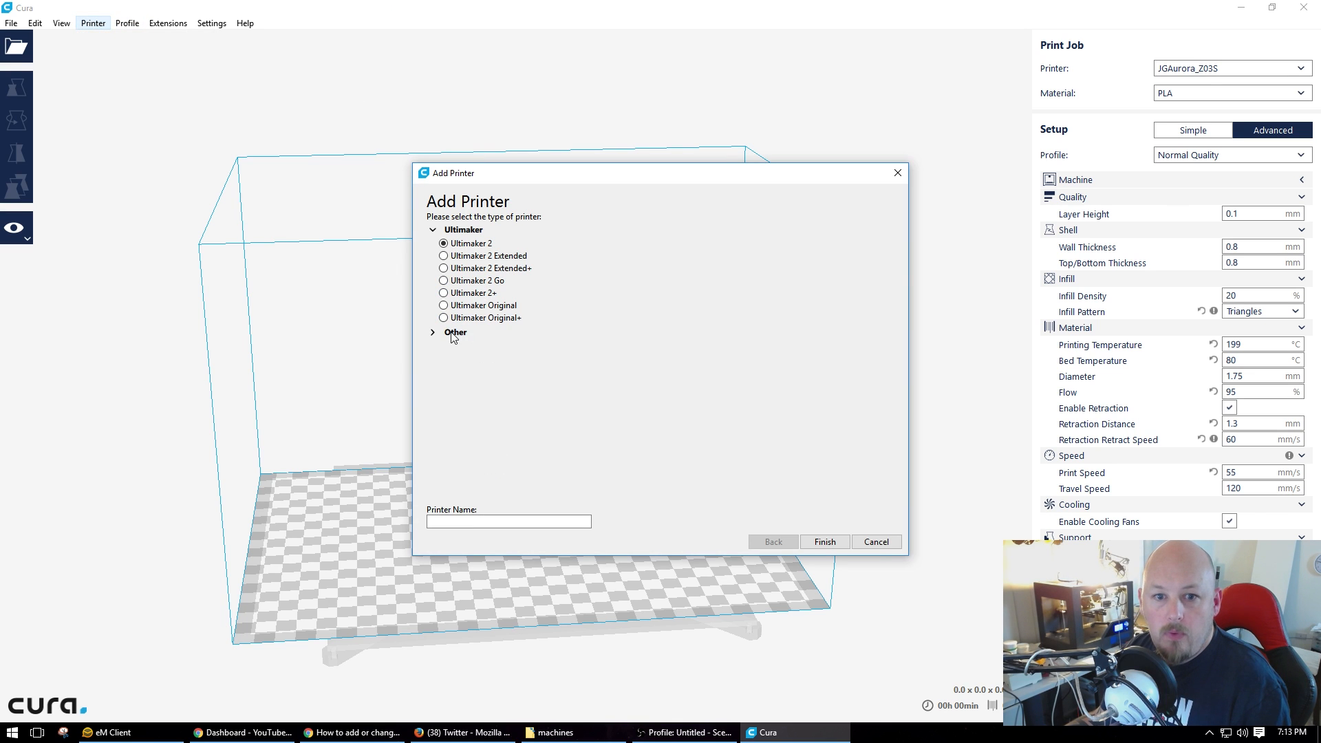
click(454, 332)
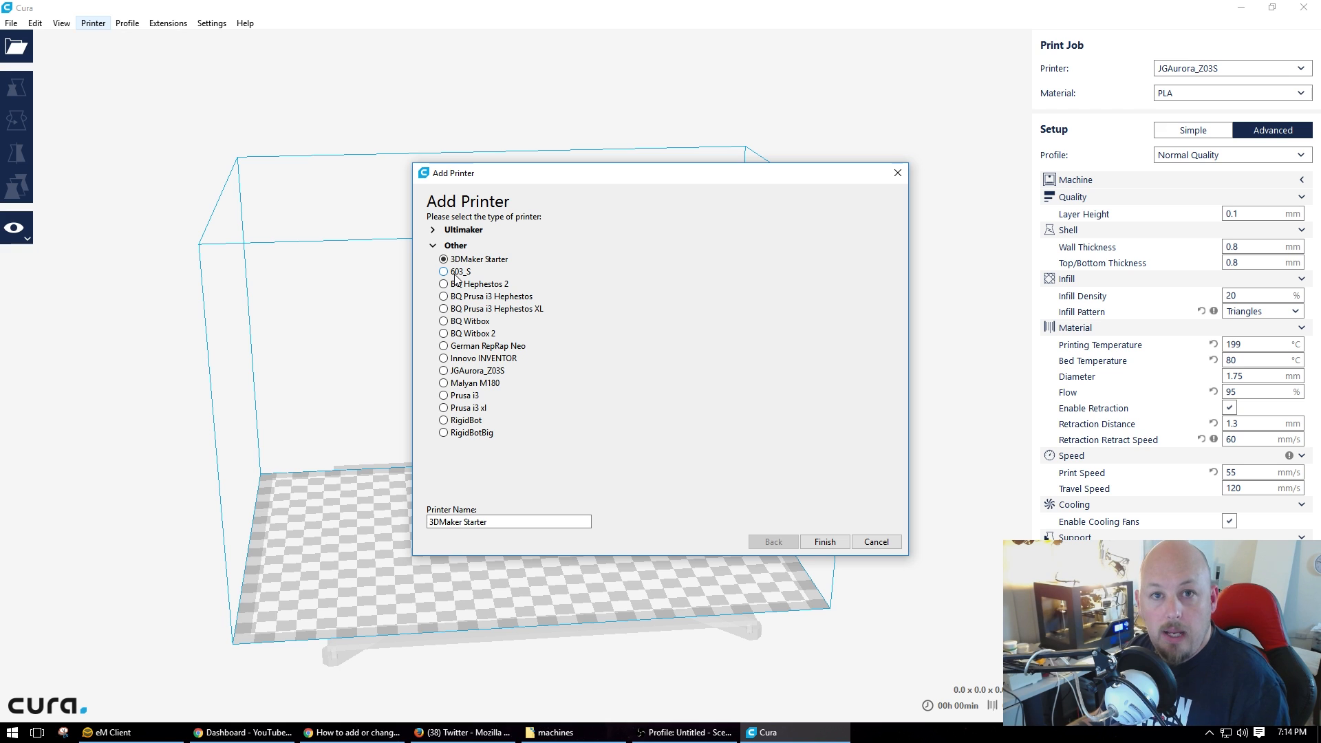
click(443, 271)
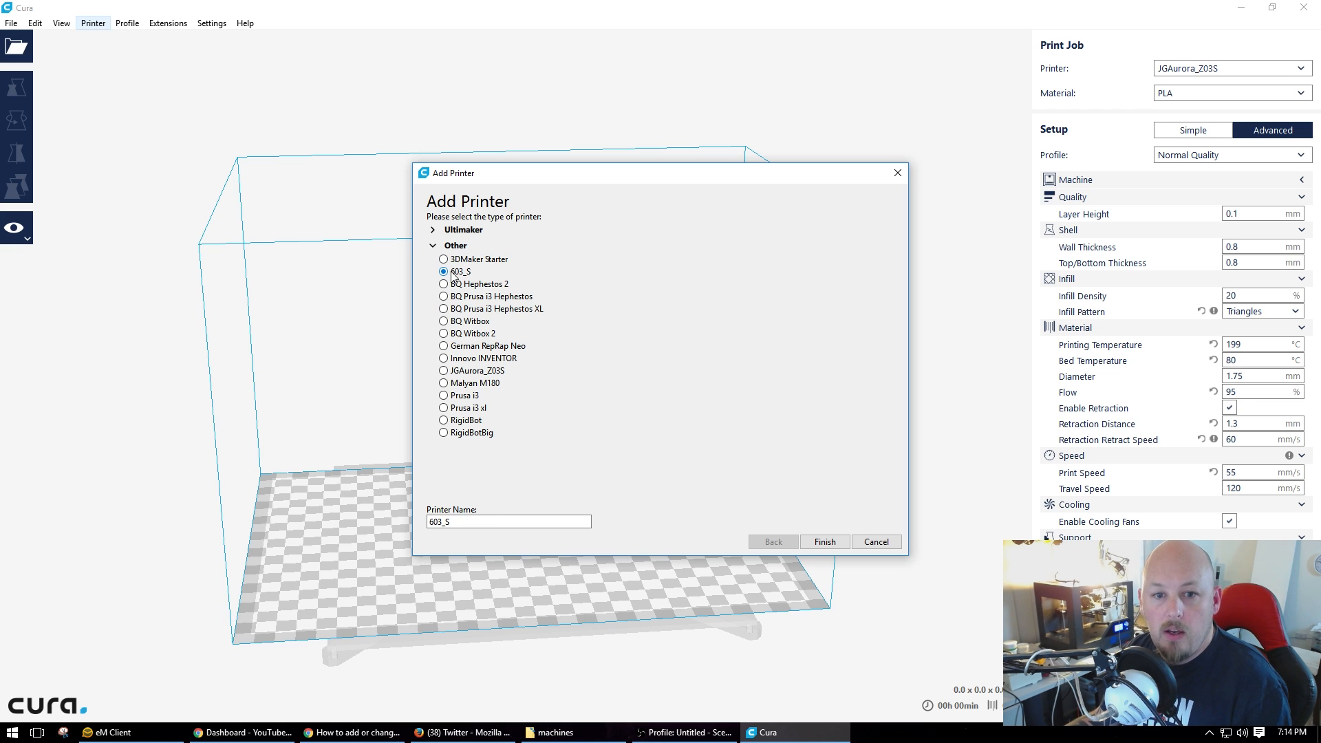
click(443, 371)
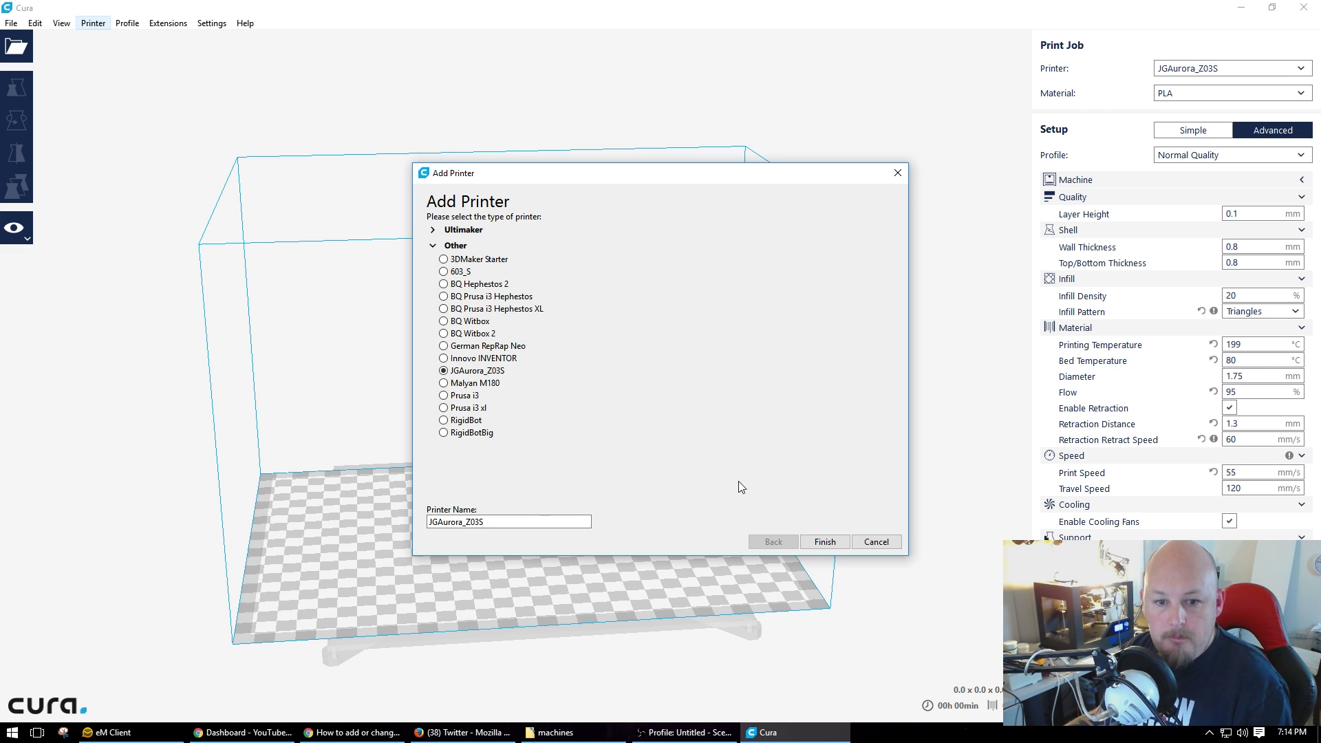
click(823, 542)
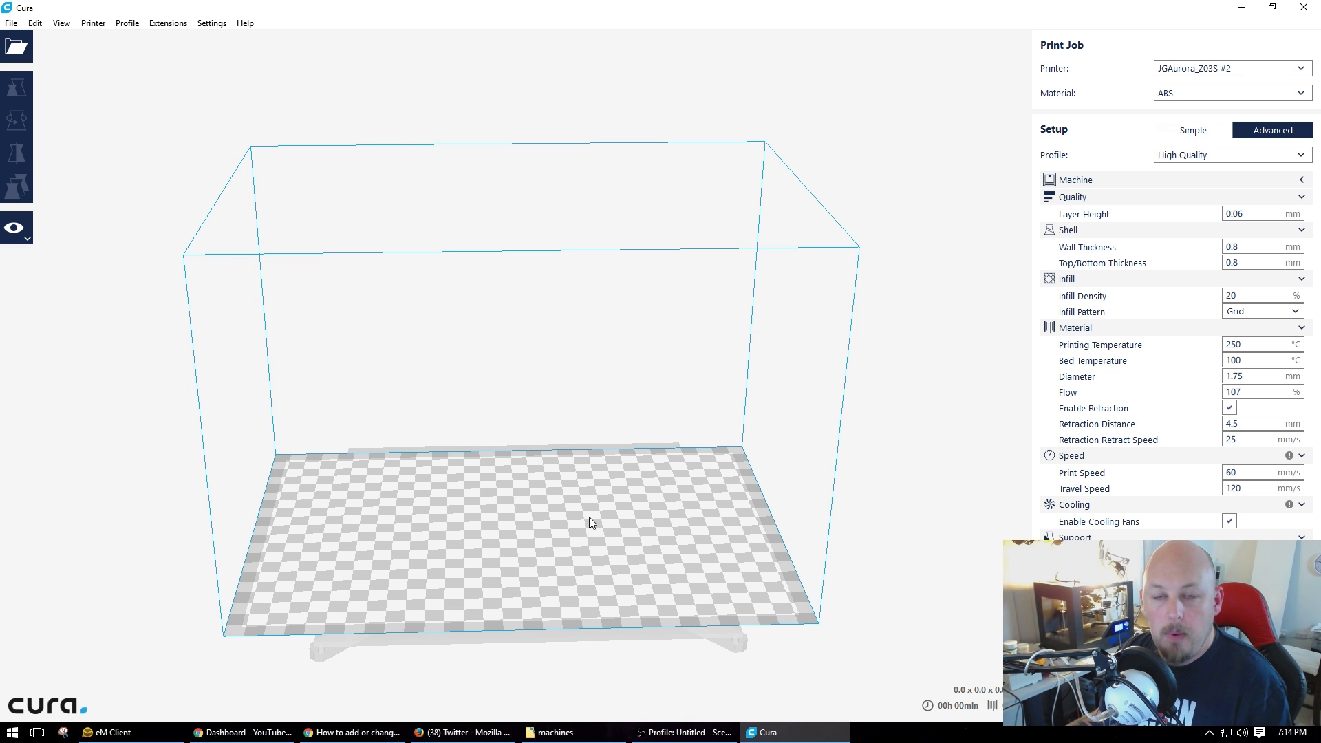
mouse_move(738, 541)
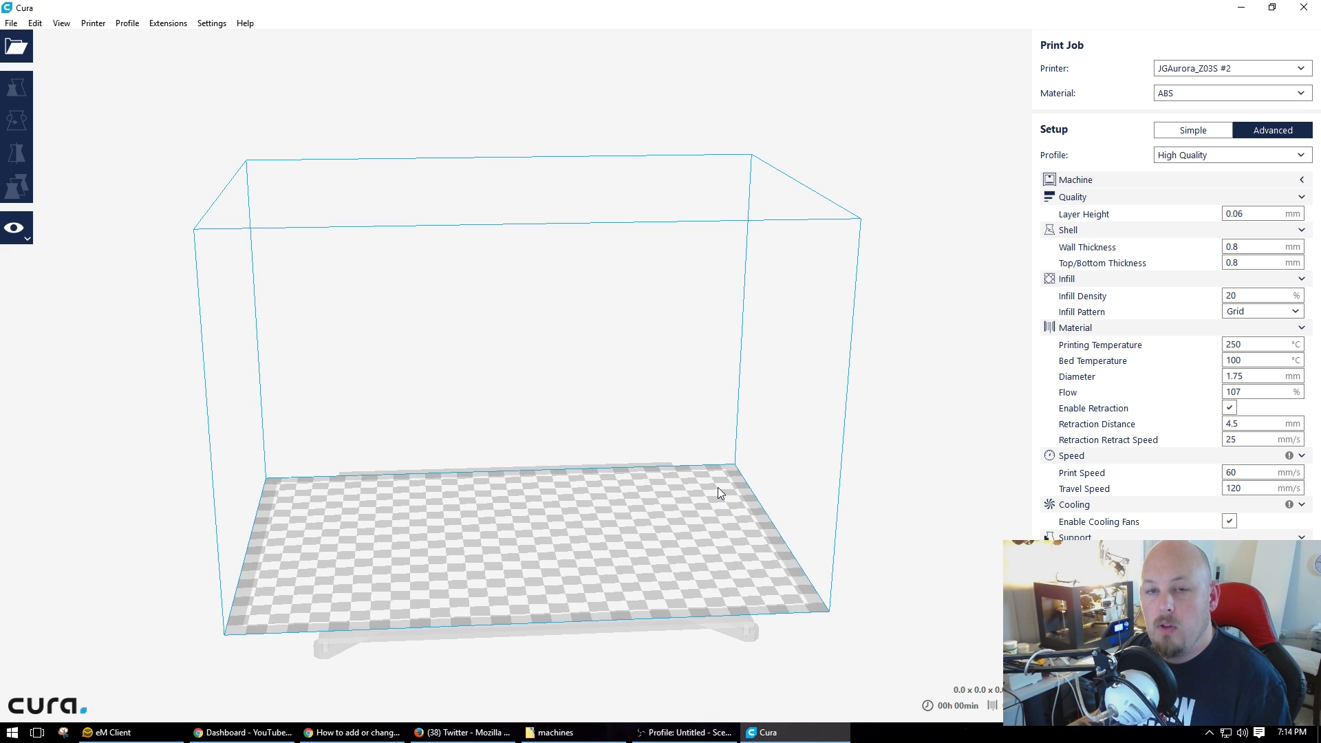
mouse_move(779, 492)
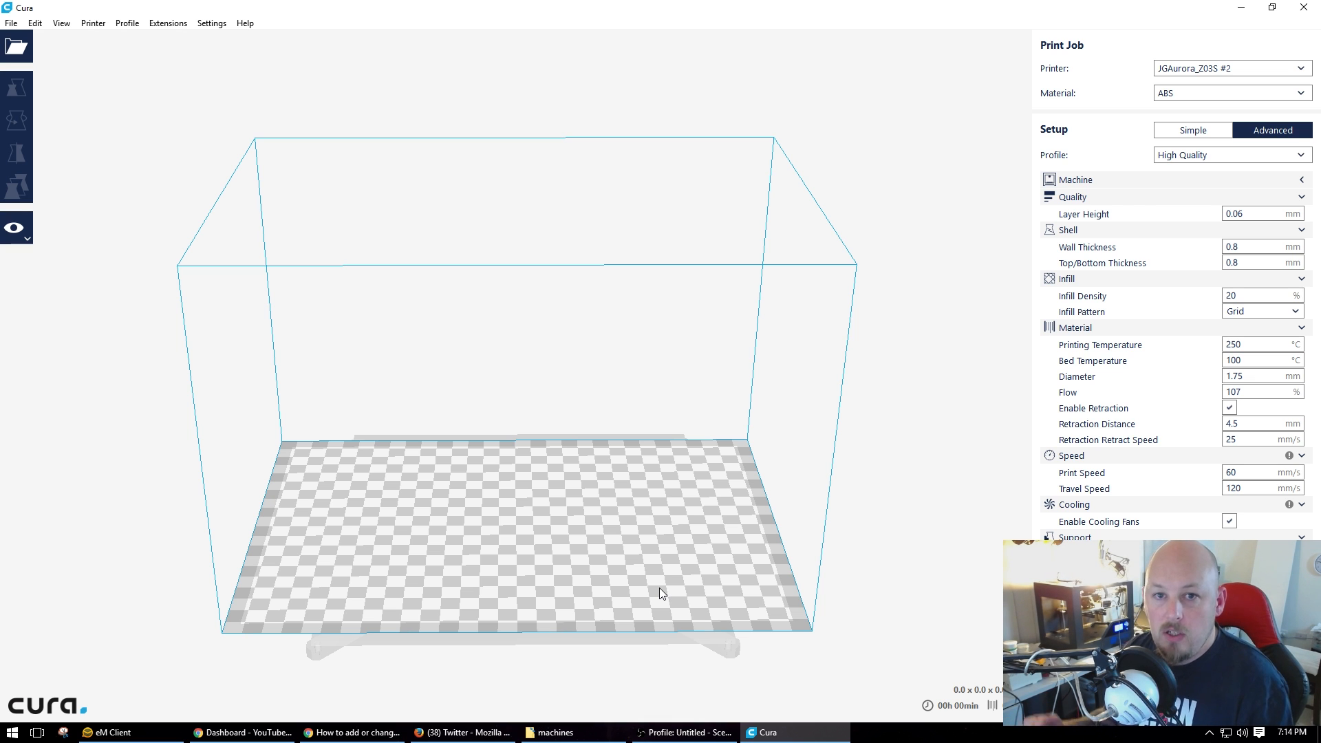
Restore down the Cura window to a smaller floating window
click(1291, 7)
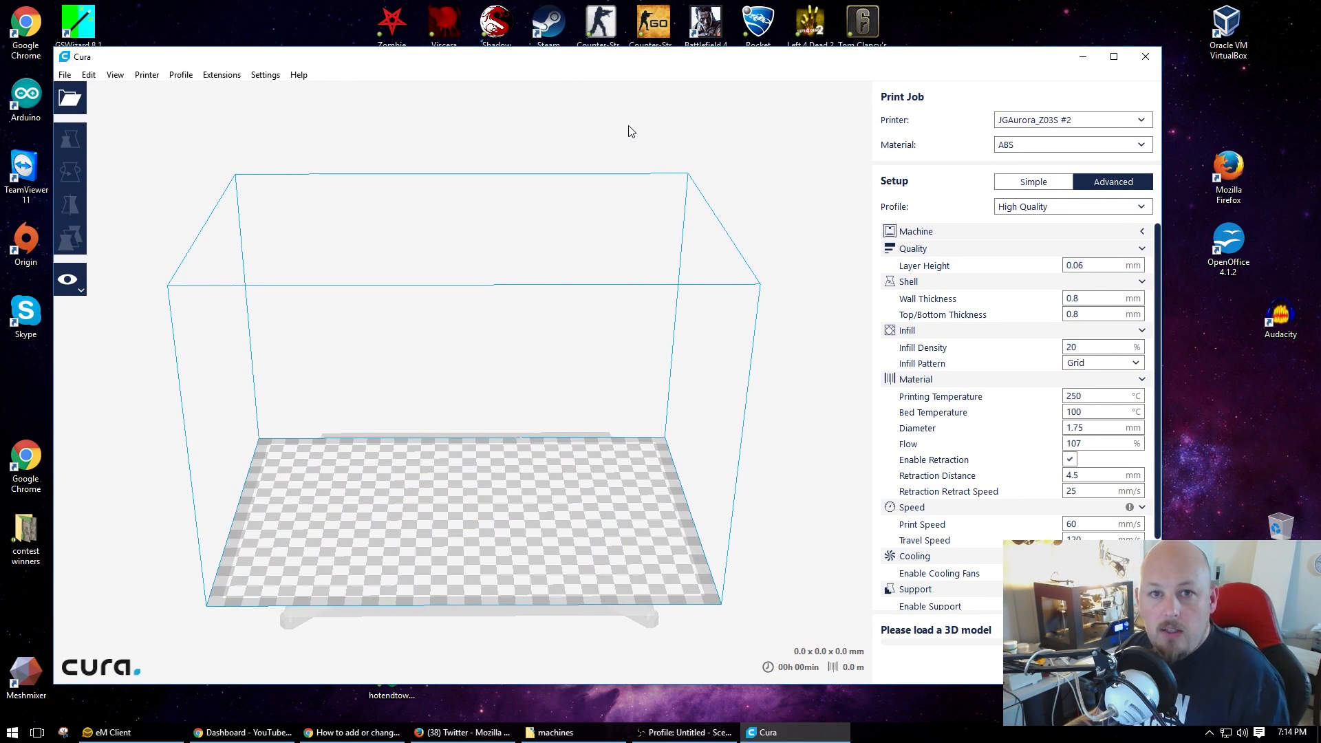
mouse_move(566, 218)
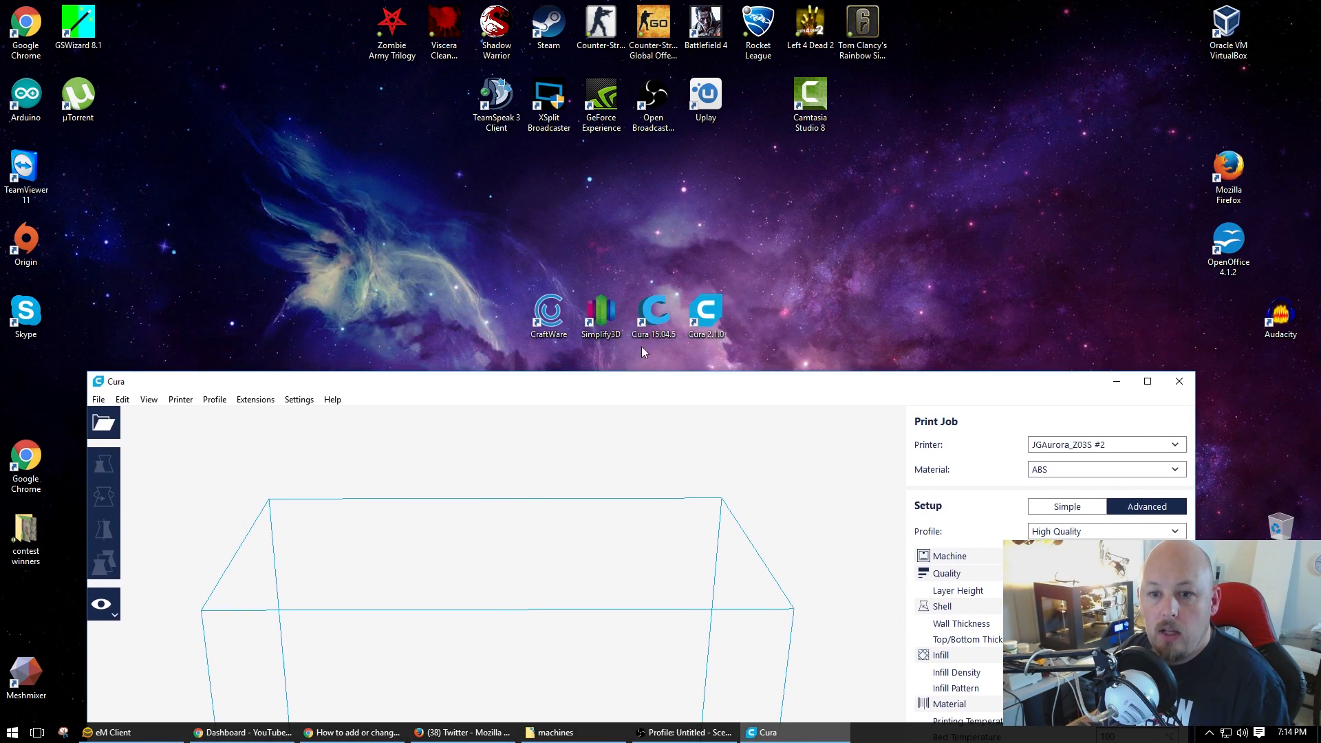
mouse_move(537, 390)
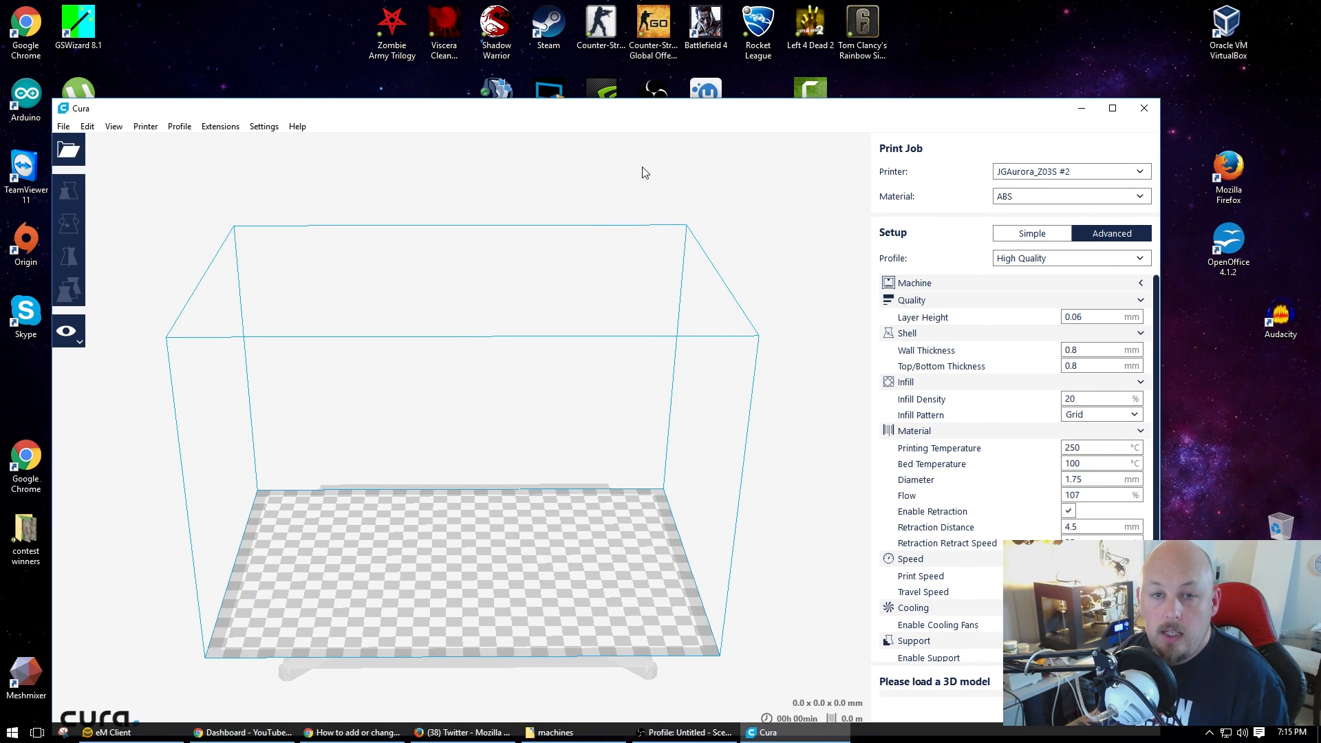
mouse_move(537, 128)
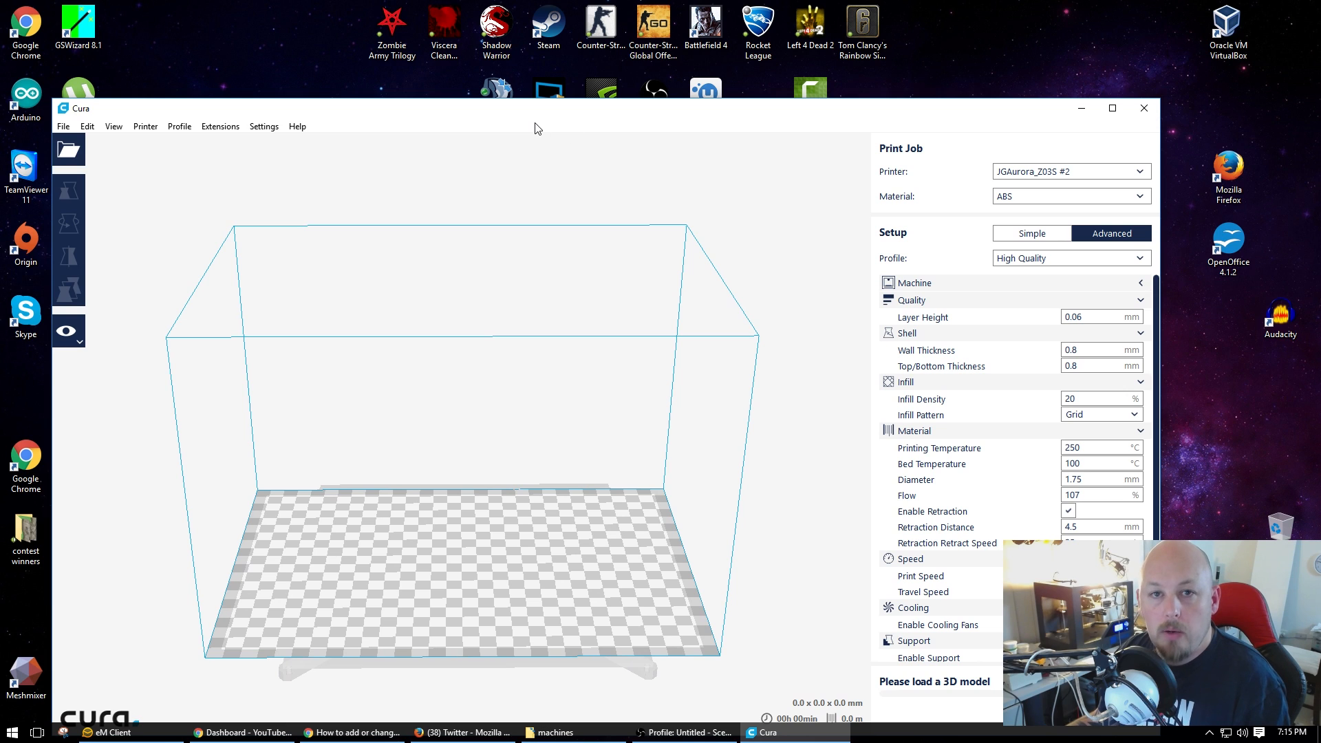
mouse_move(530, 127)
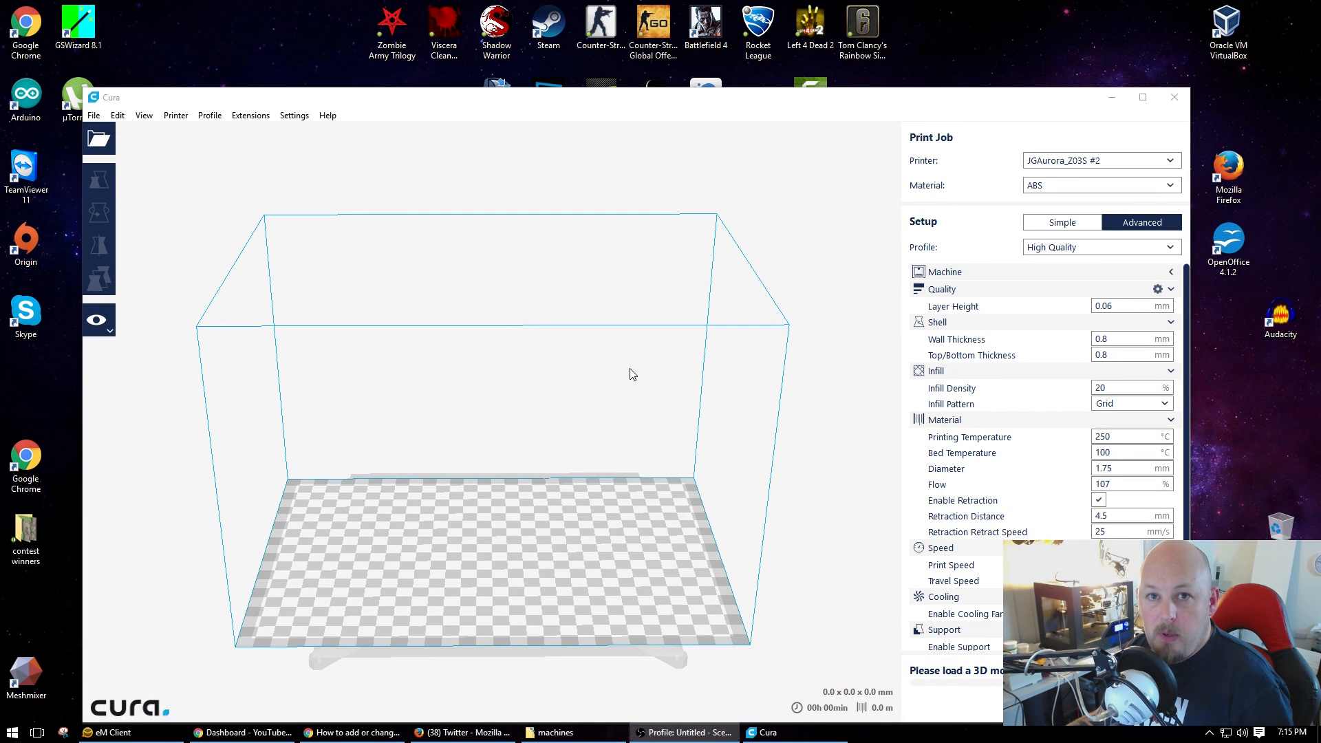
mouse_move(369, 127)
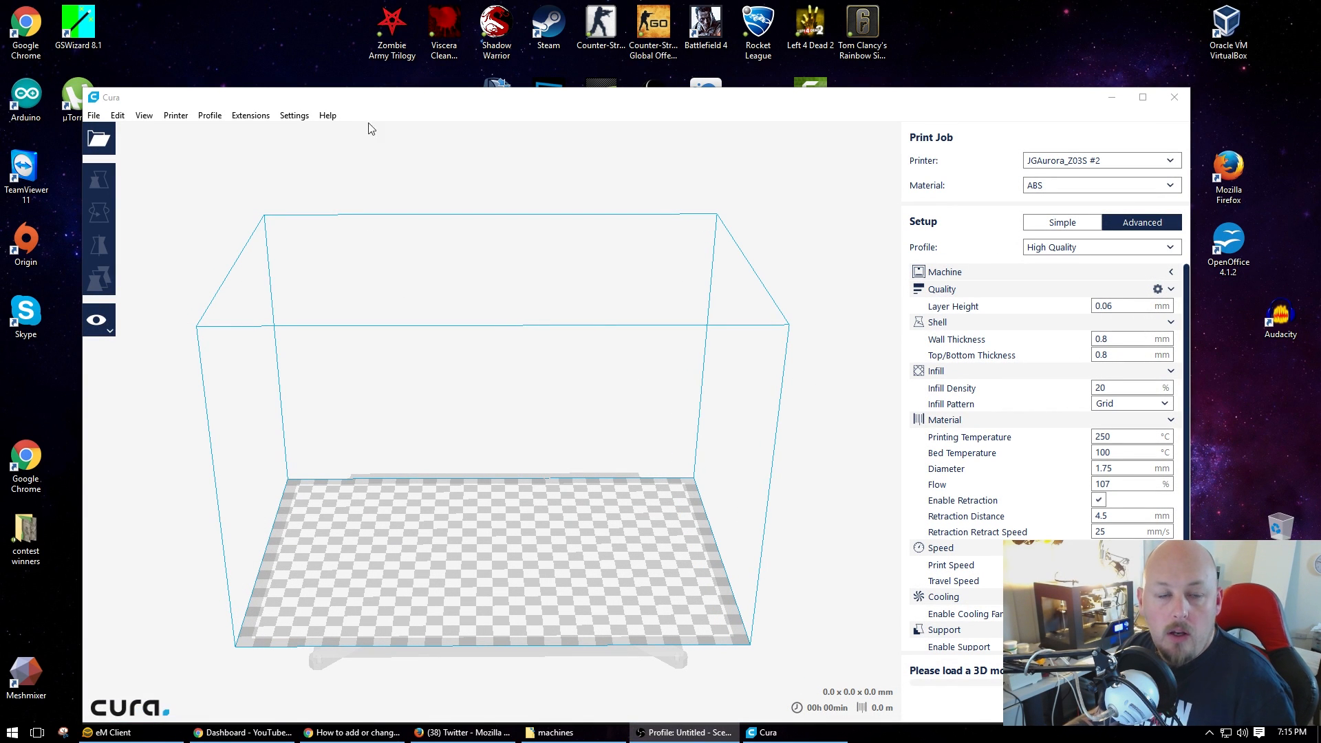
mouse_move(516, 292)
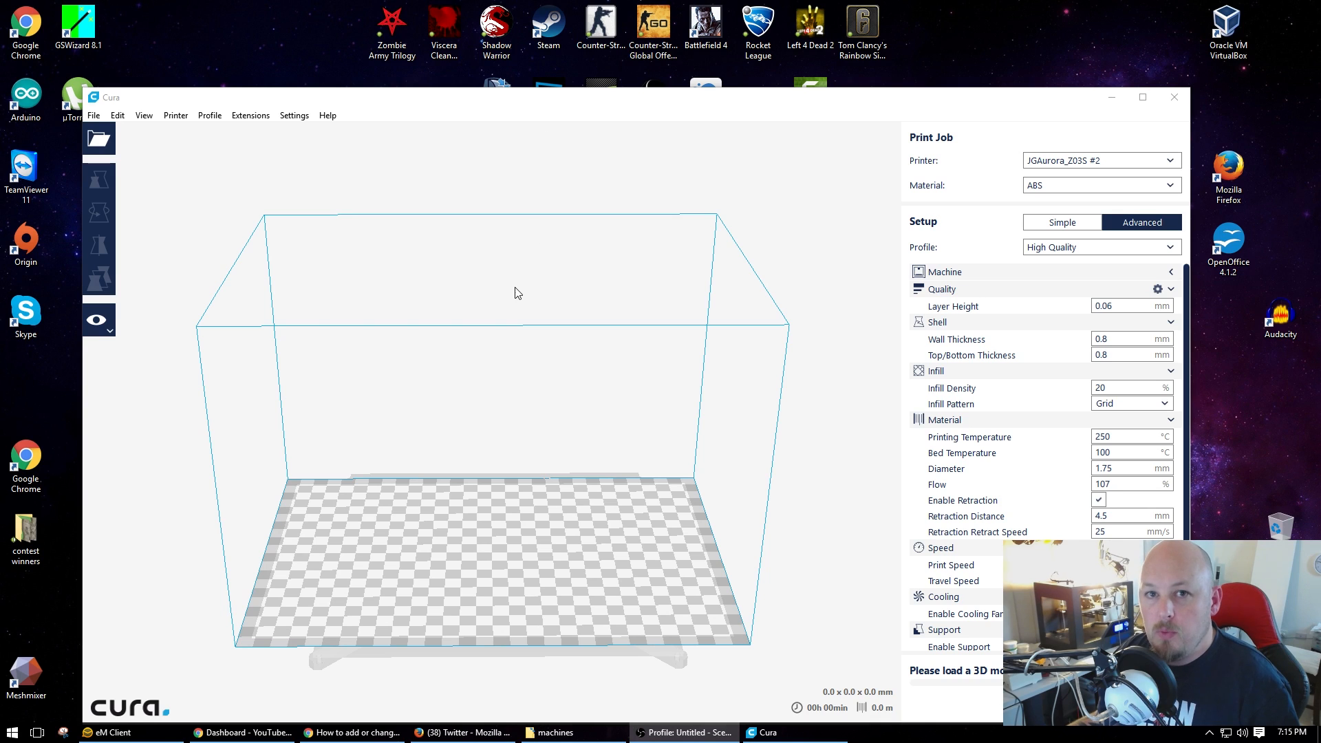
mouse_move(609, 278)
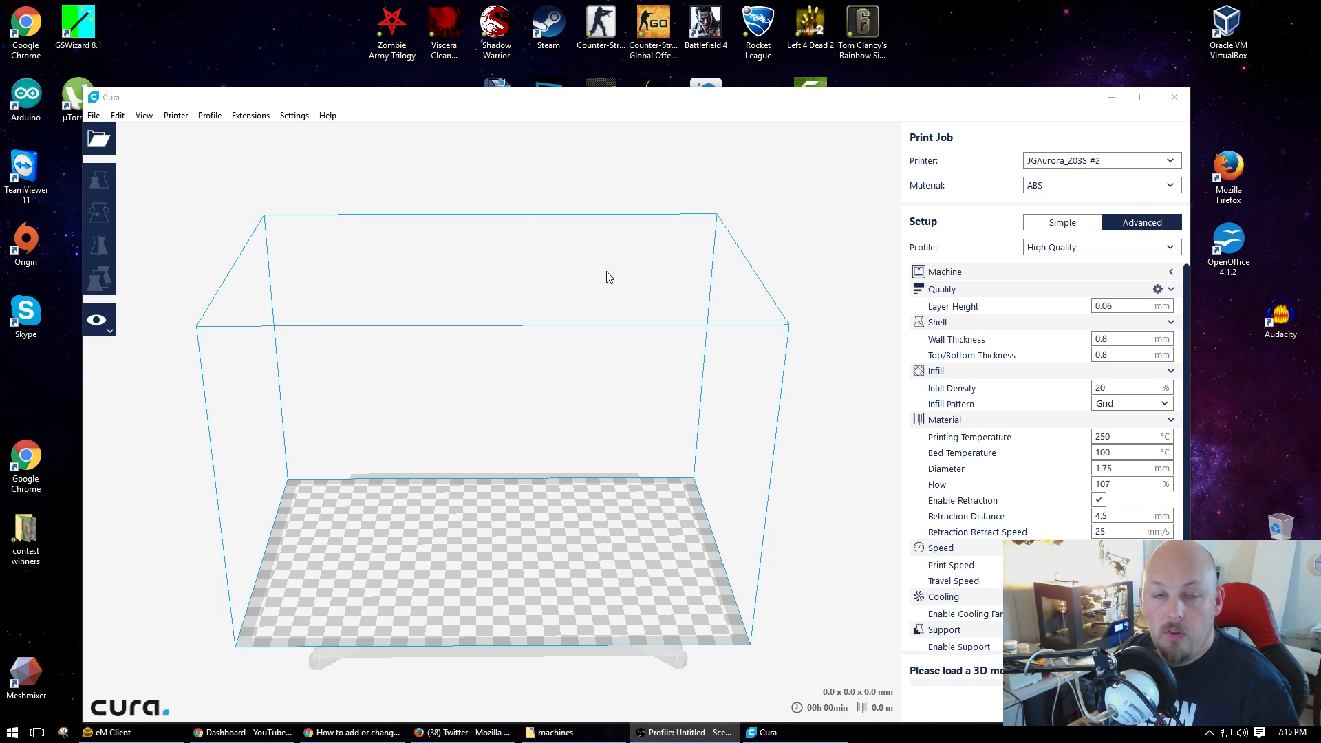
mouse_move(630, 128)
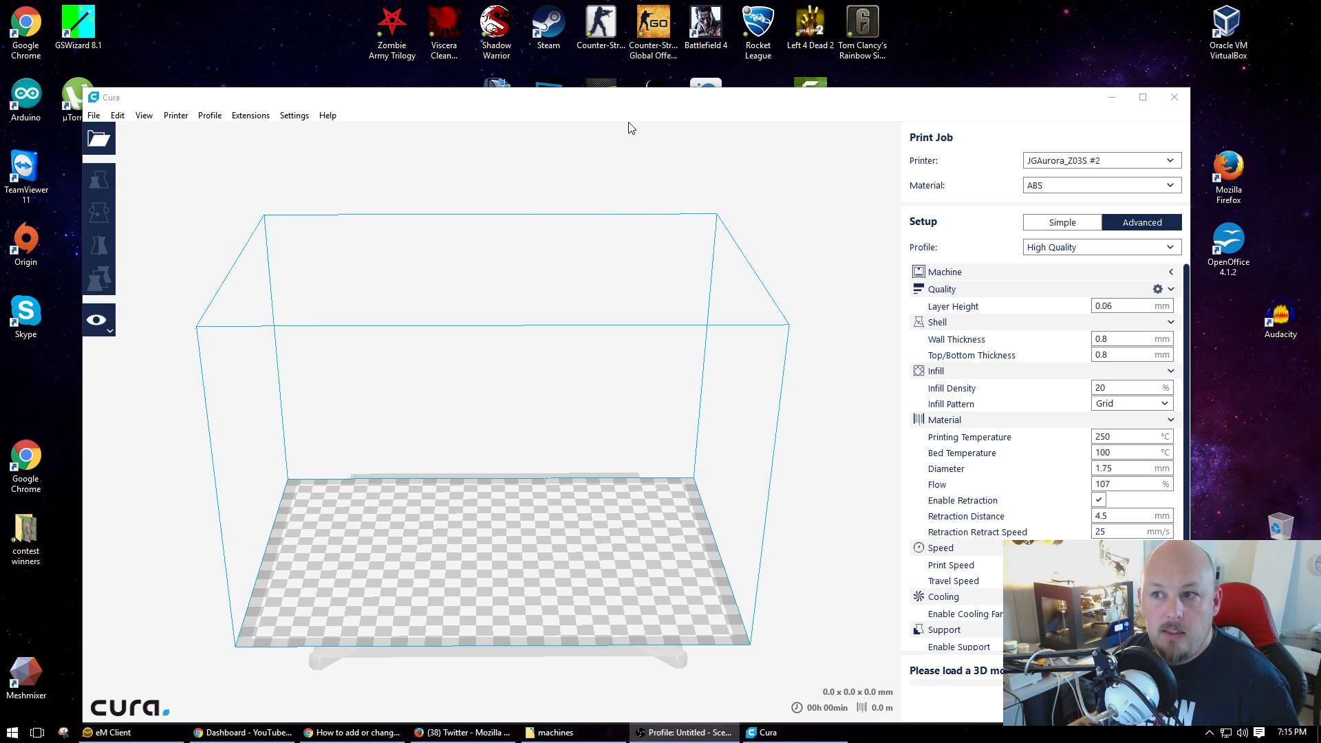
mouse_move(378, 91)
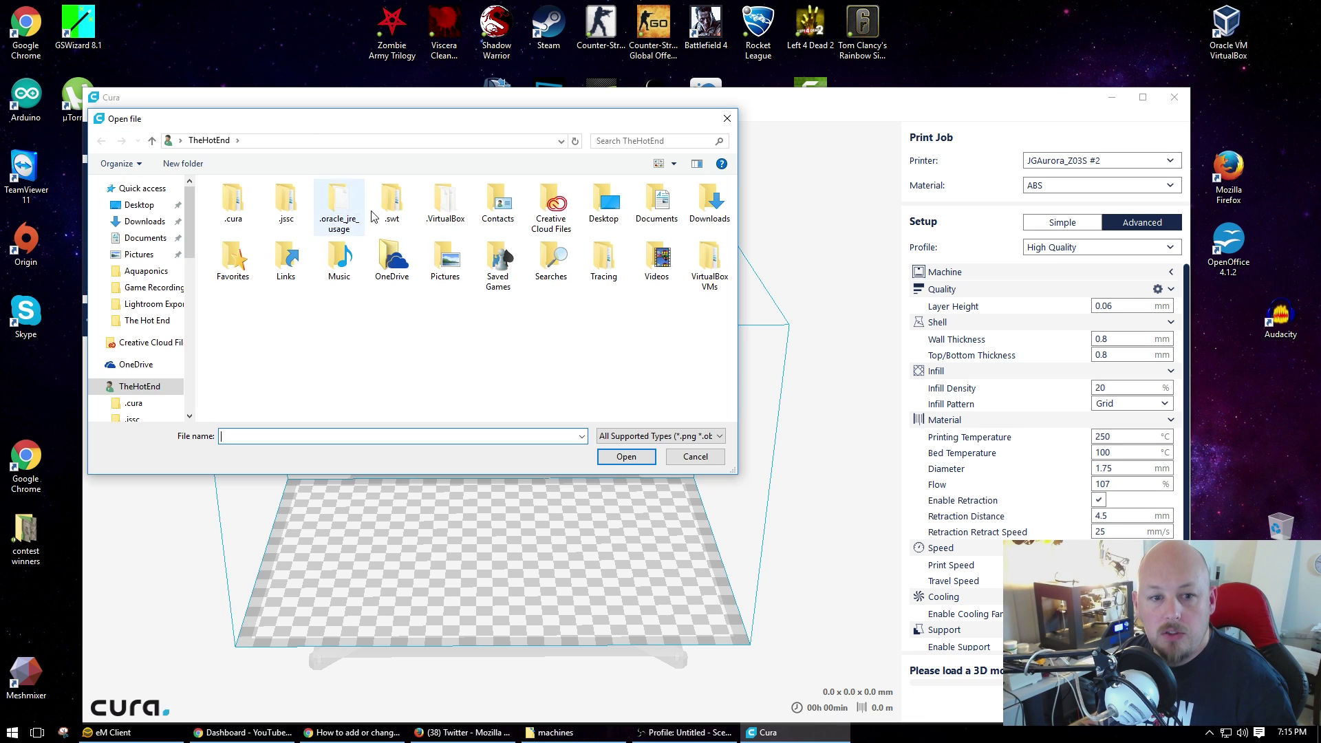
Load the Skull_HD STL model from the Downloads folder
scroll(down, 3)
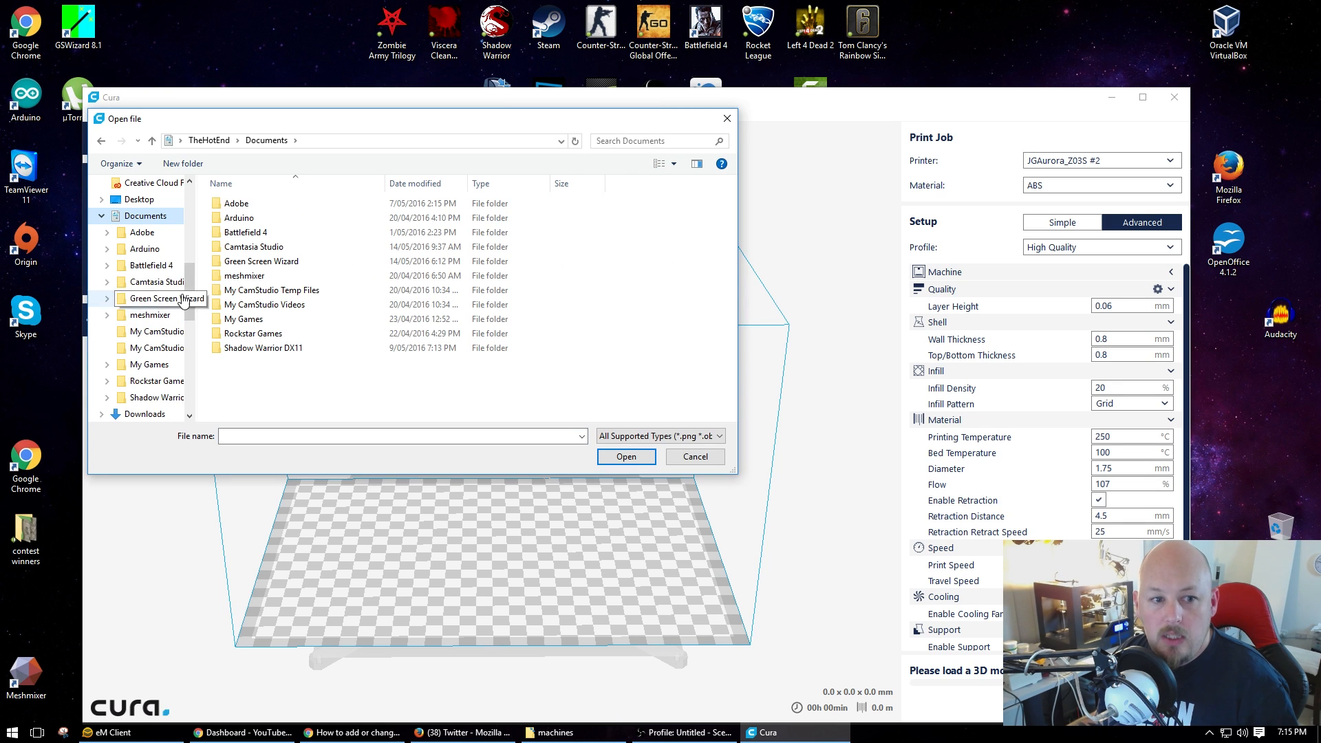
scroll(down, 3)
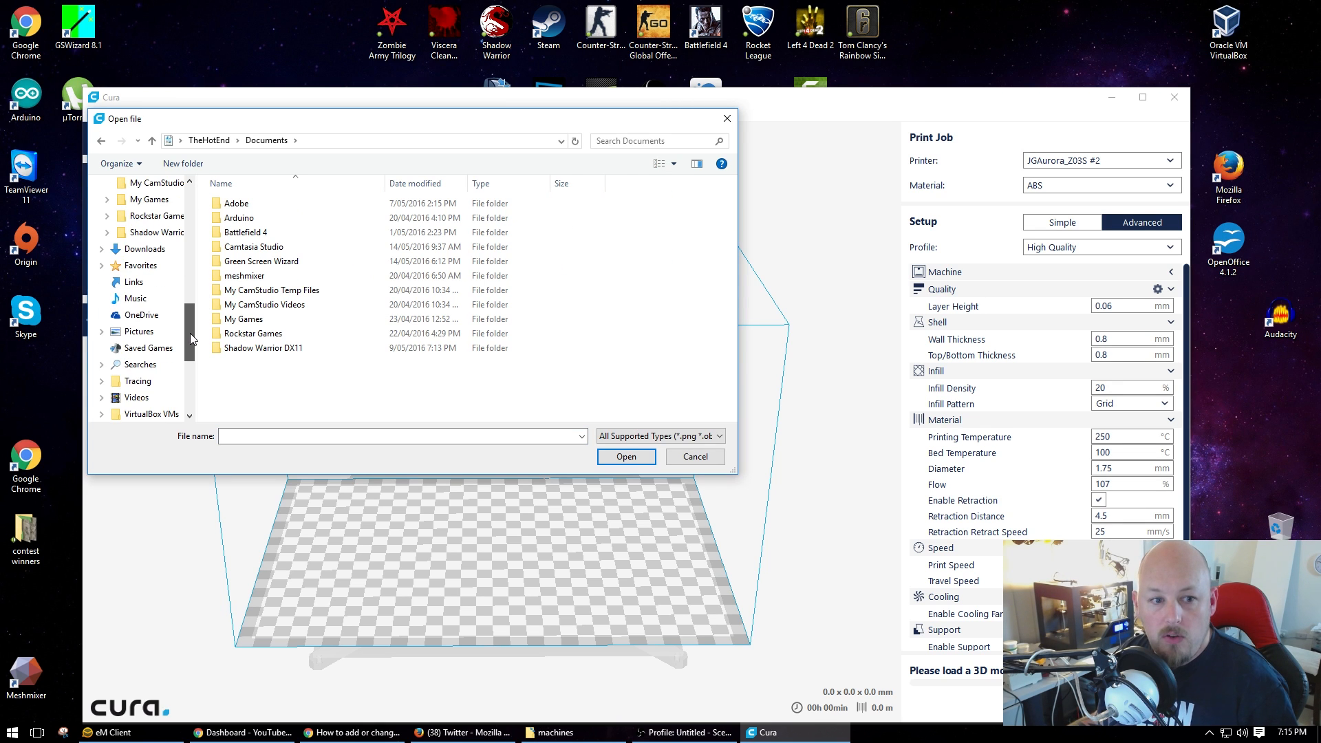
click(143, 248)
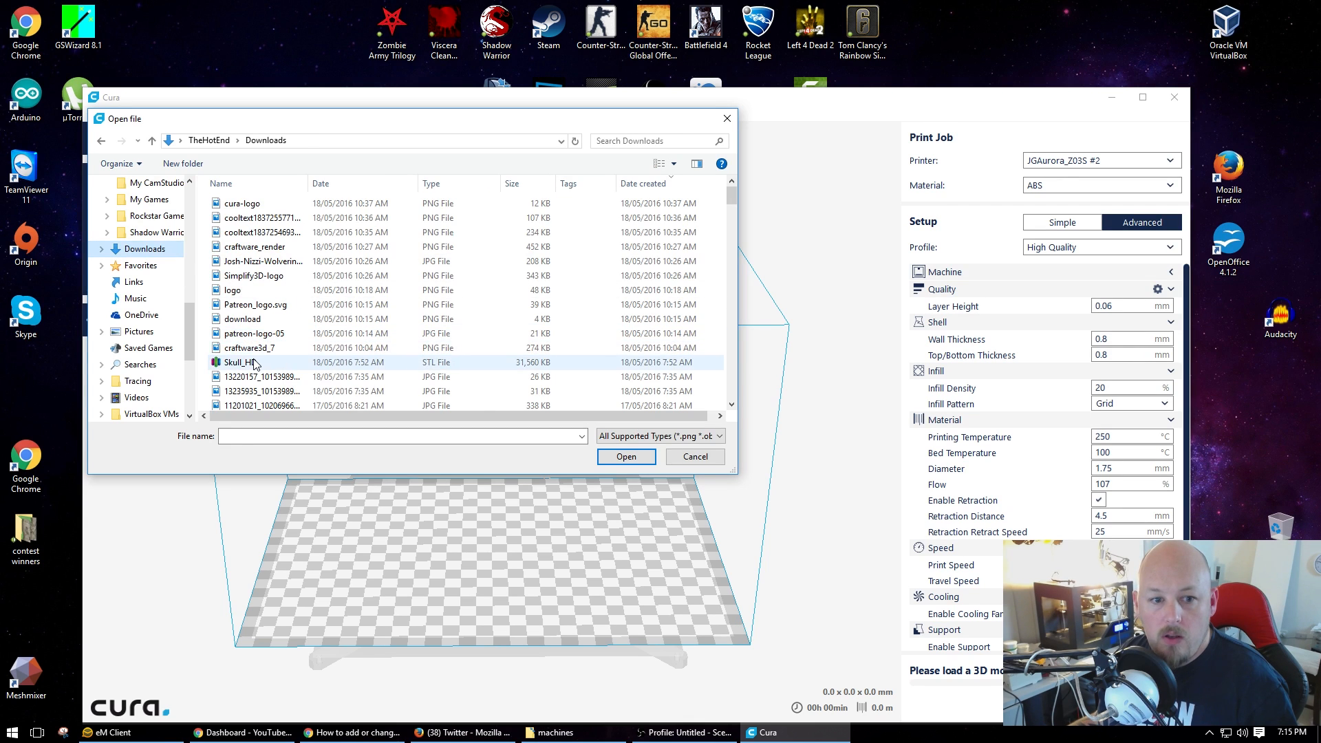
click(625, 455)
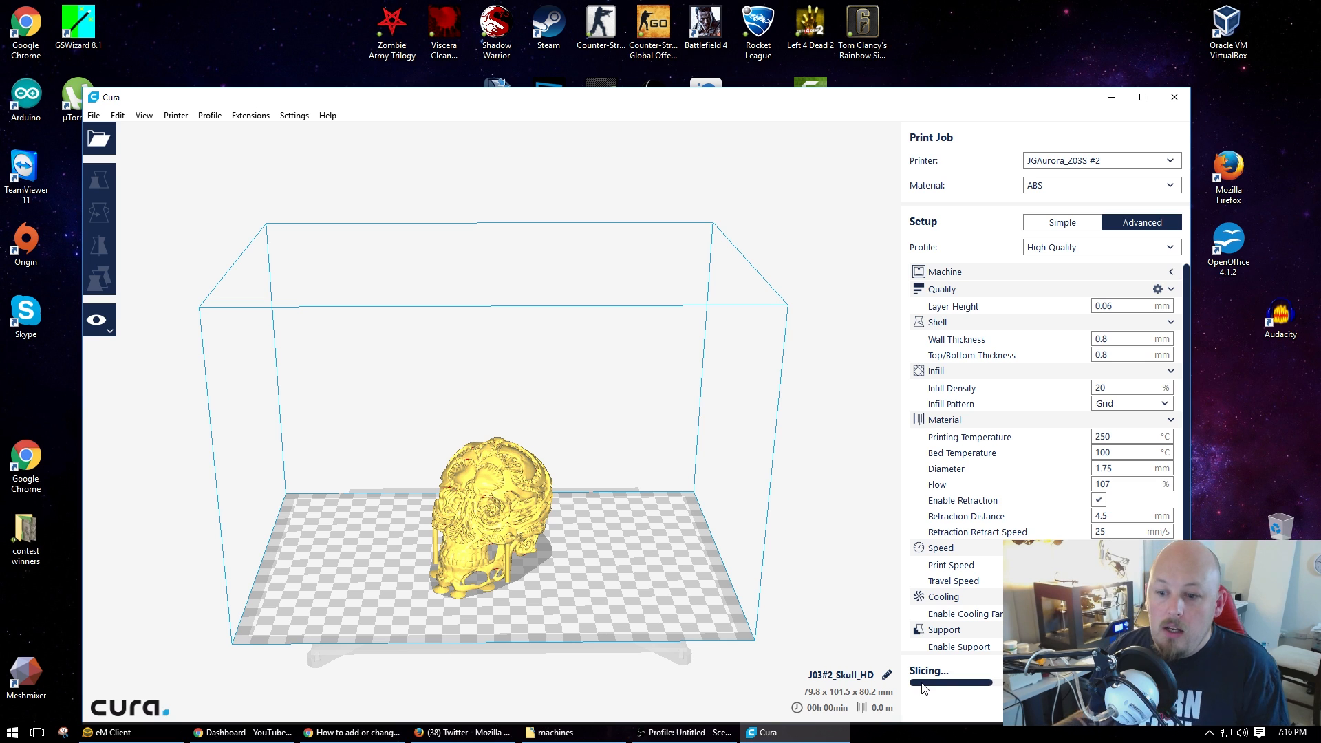
mouse_move(998, 688)
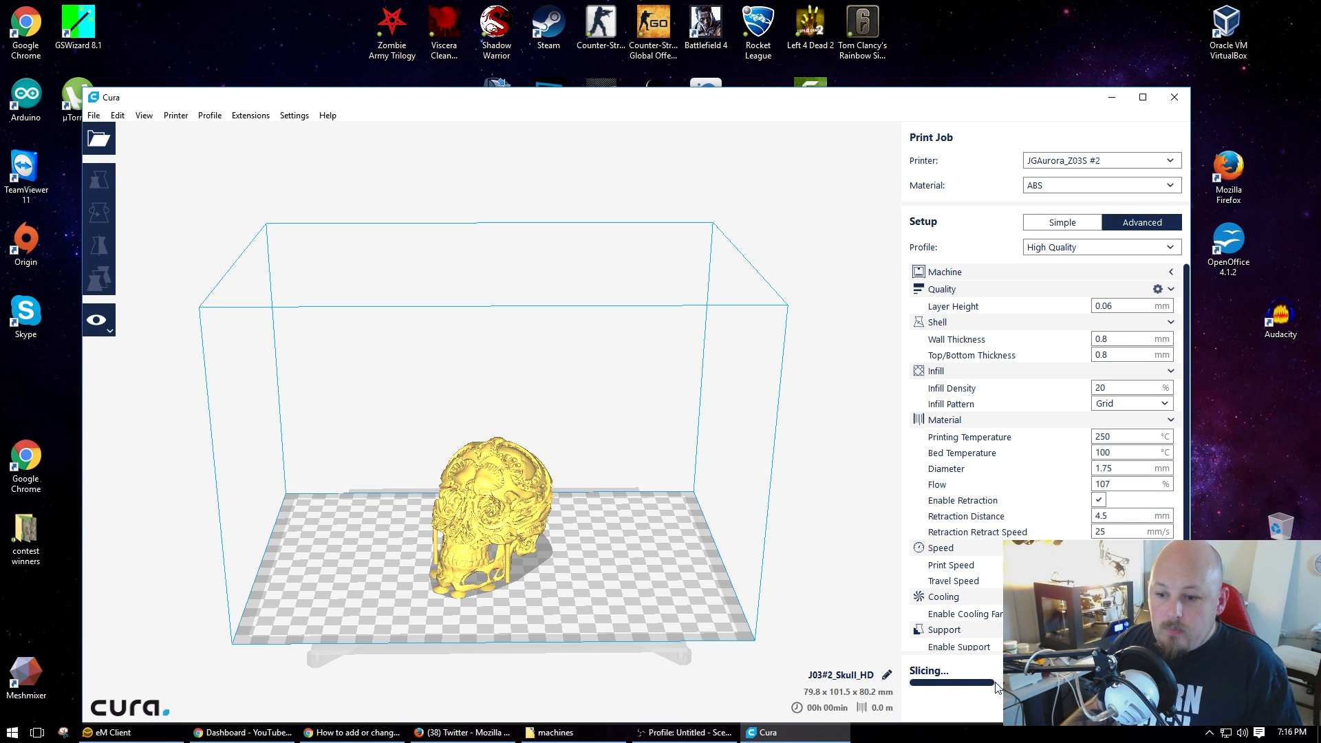